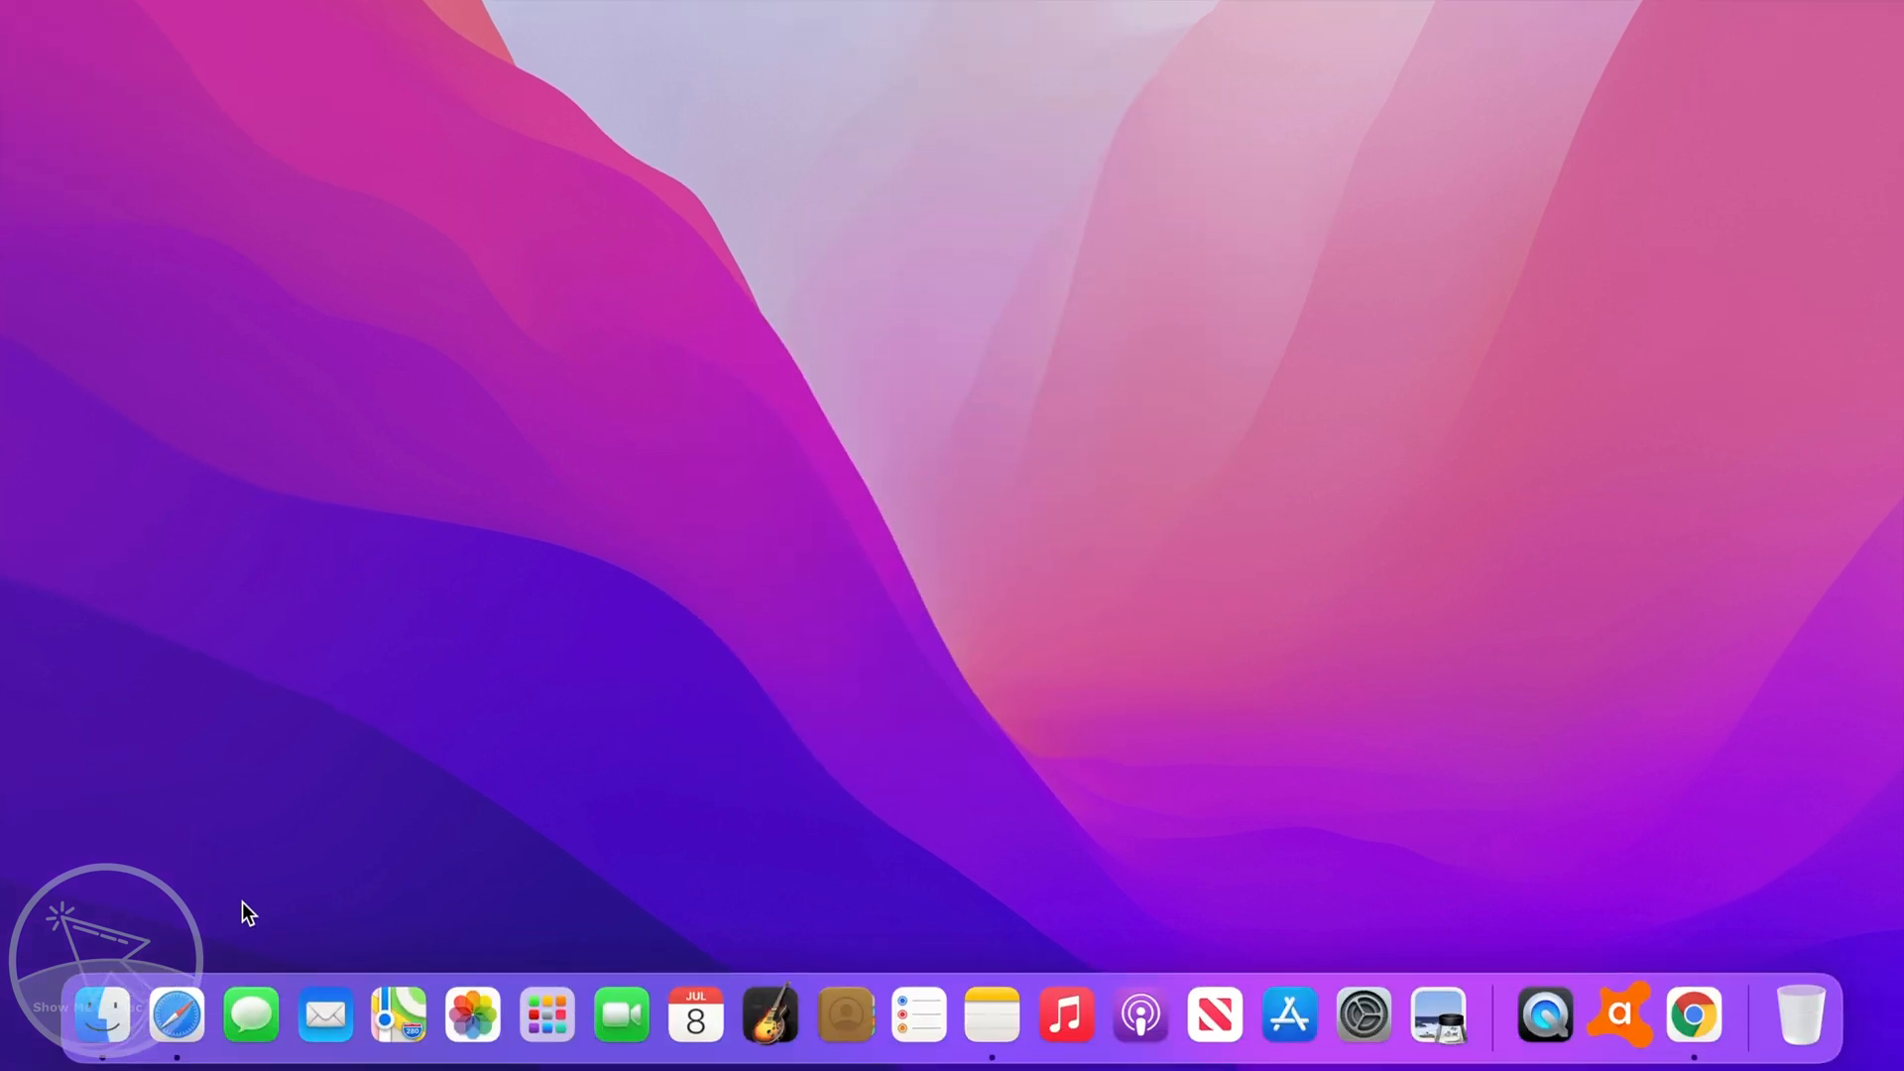
pyautogui.moveTo(178, 1014)
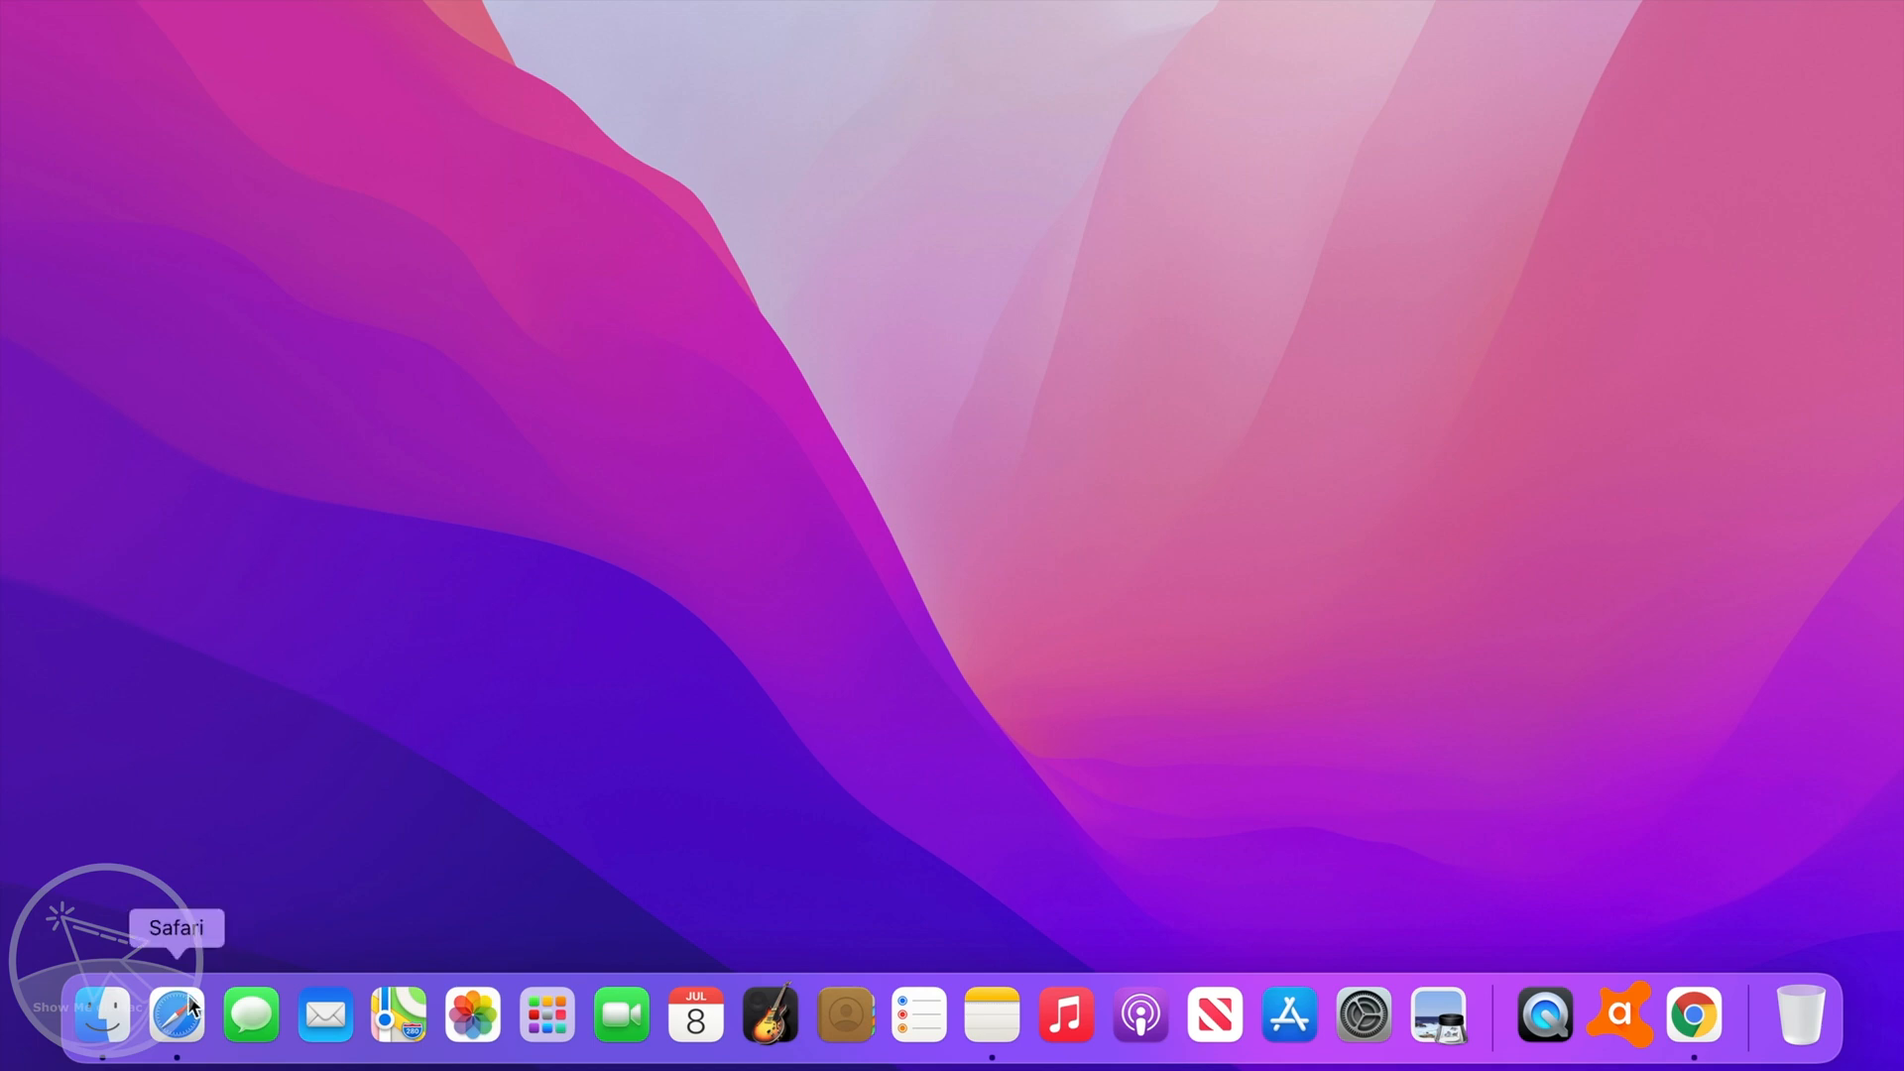
# Load Apple's HT201372 bootable-installer guide in Safari and scroll to Download macOS
pyautogui.click(177, 1014)
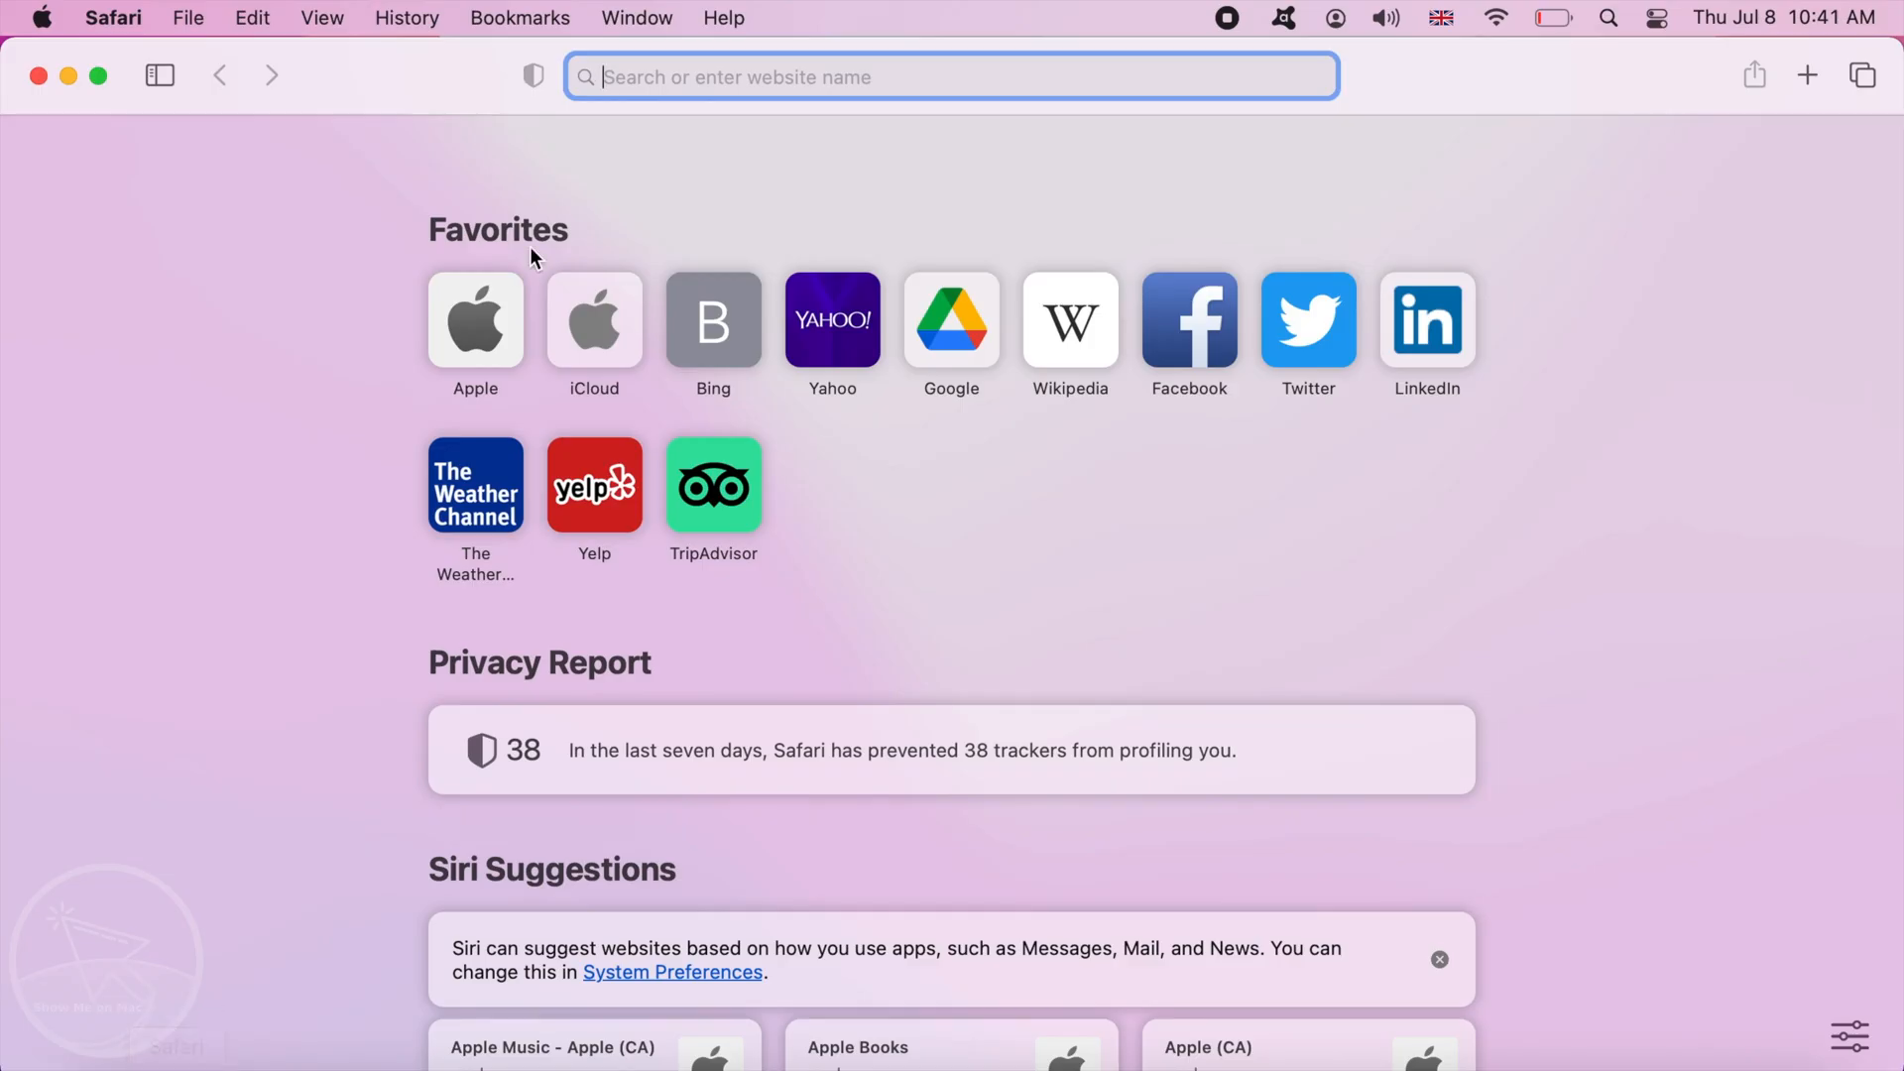
pyautogui.write('https://support.apple.com/en-ca/HT201372')
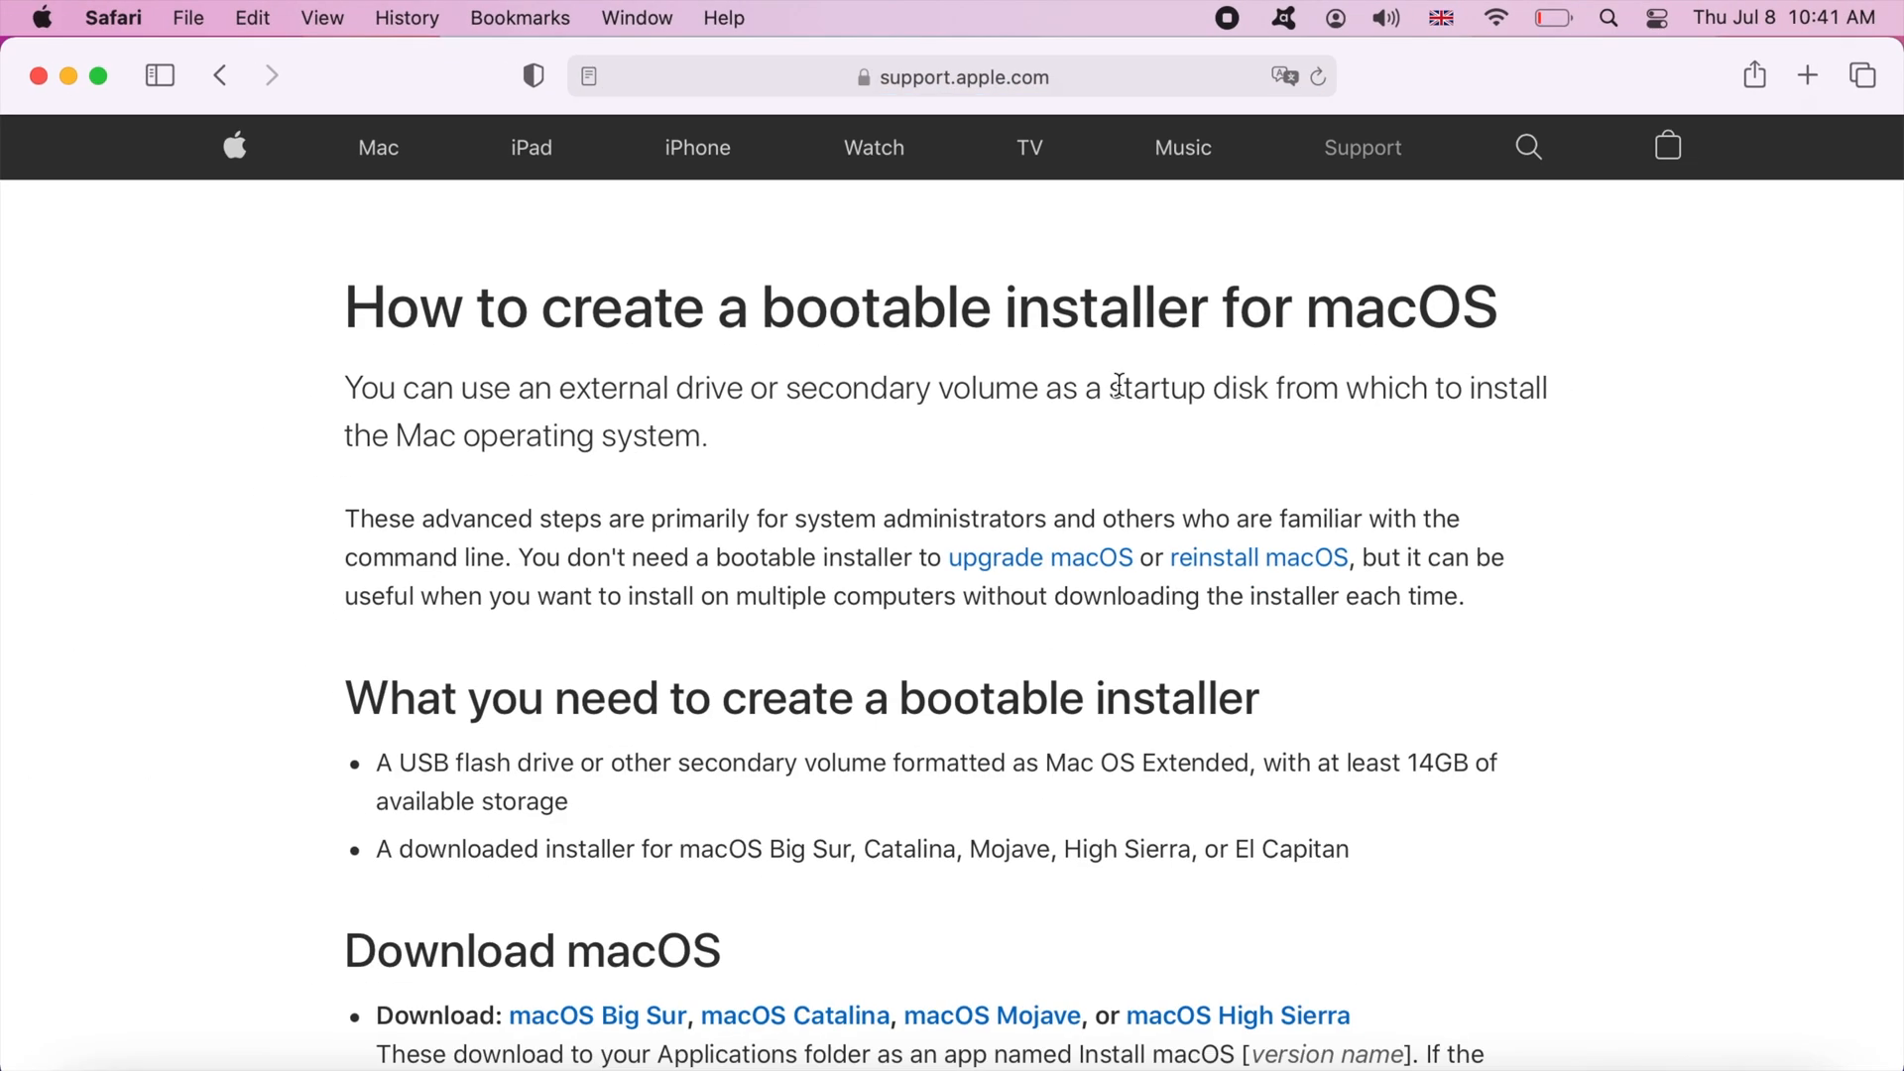
pyautogui.moveTo(1492, 623)
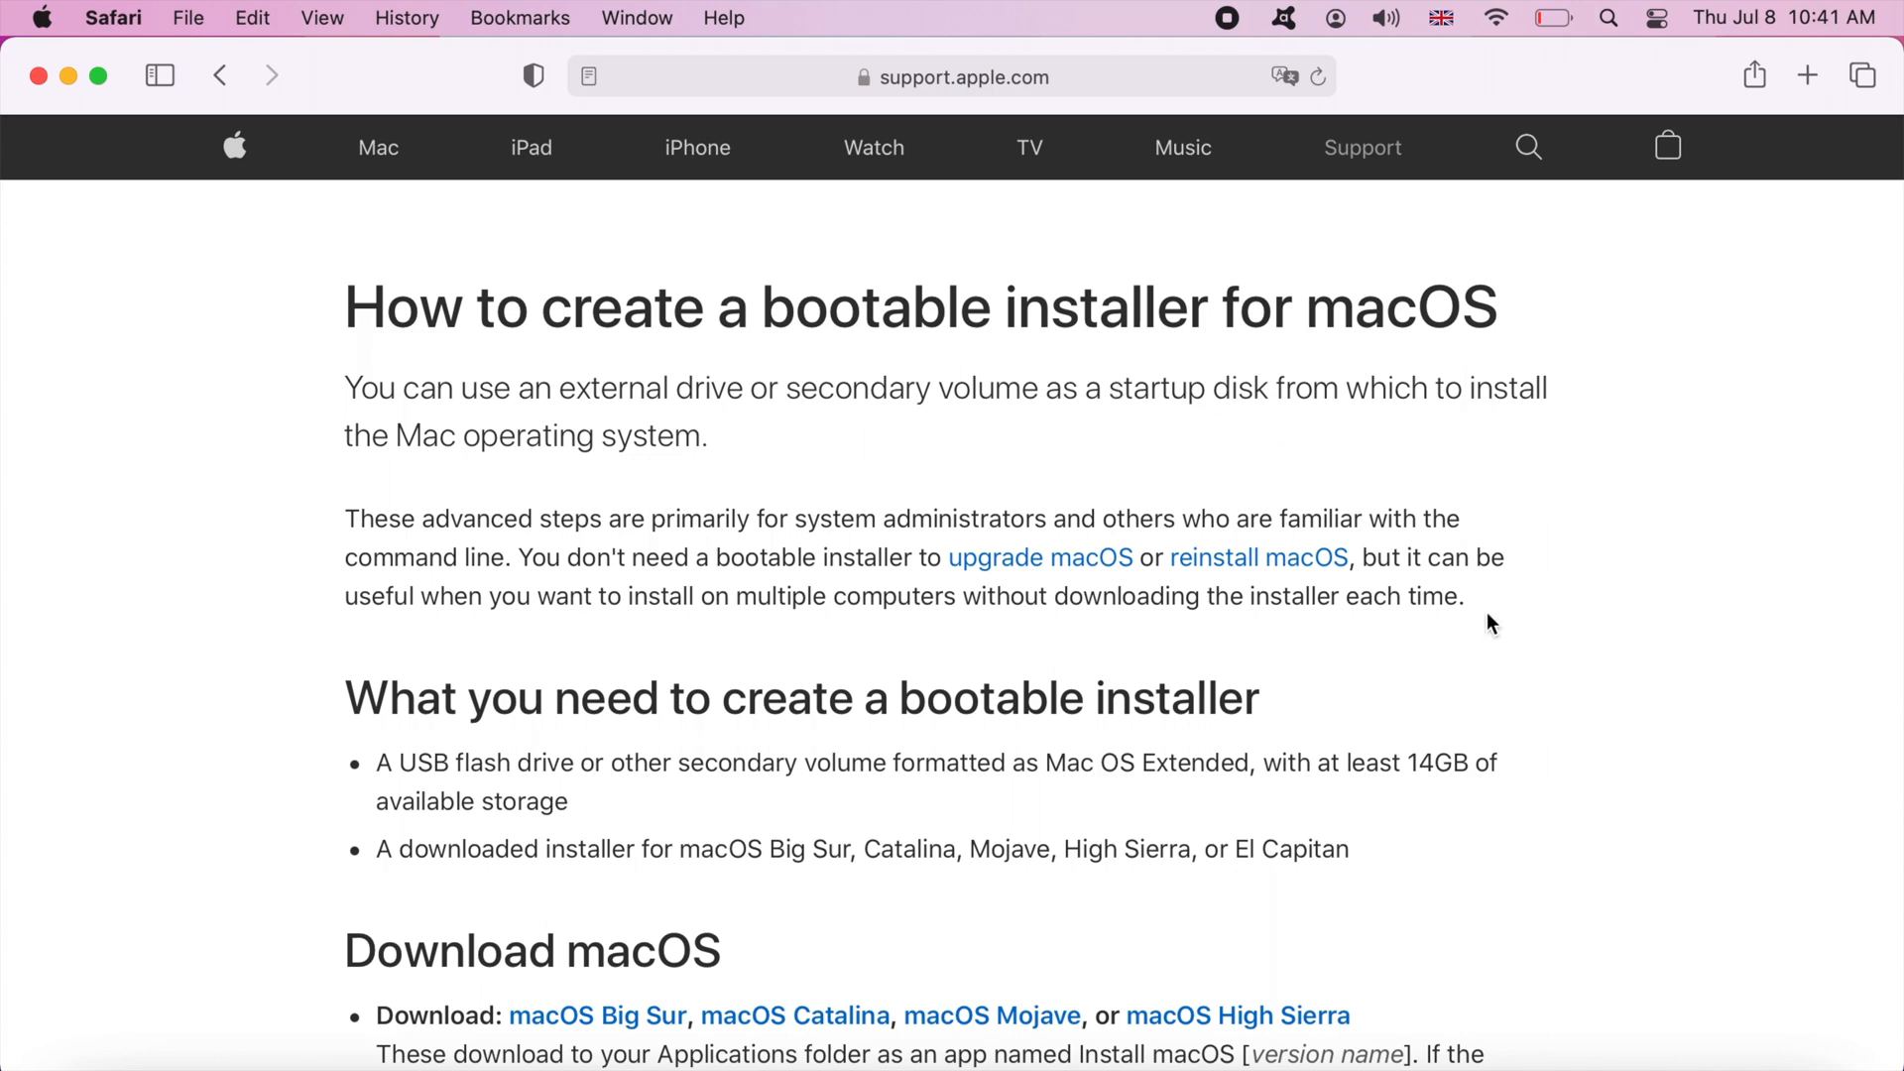
pyautogui.scroll(-3)
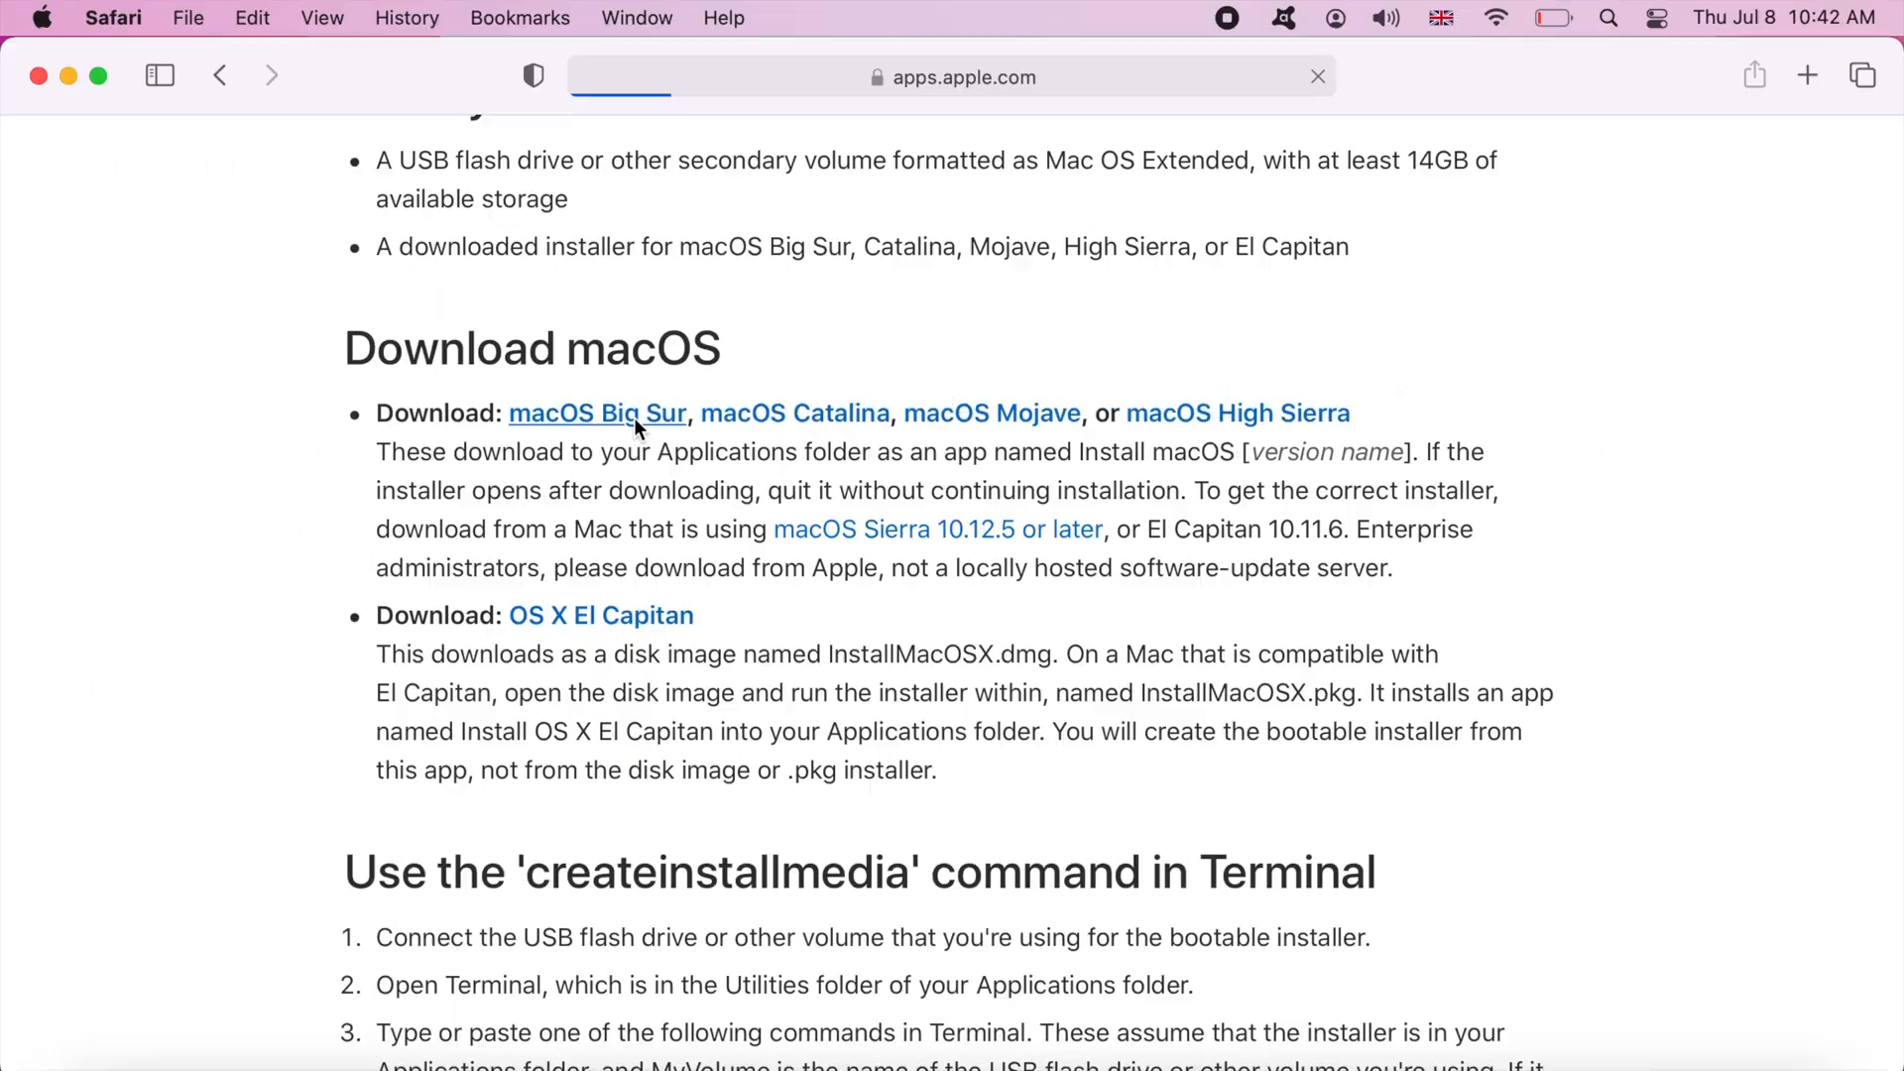
# Follow the macOS Big Sur link through to its Mac App Store listing
pyautogui.click(596, 413)
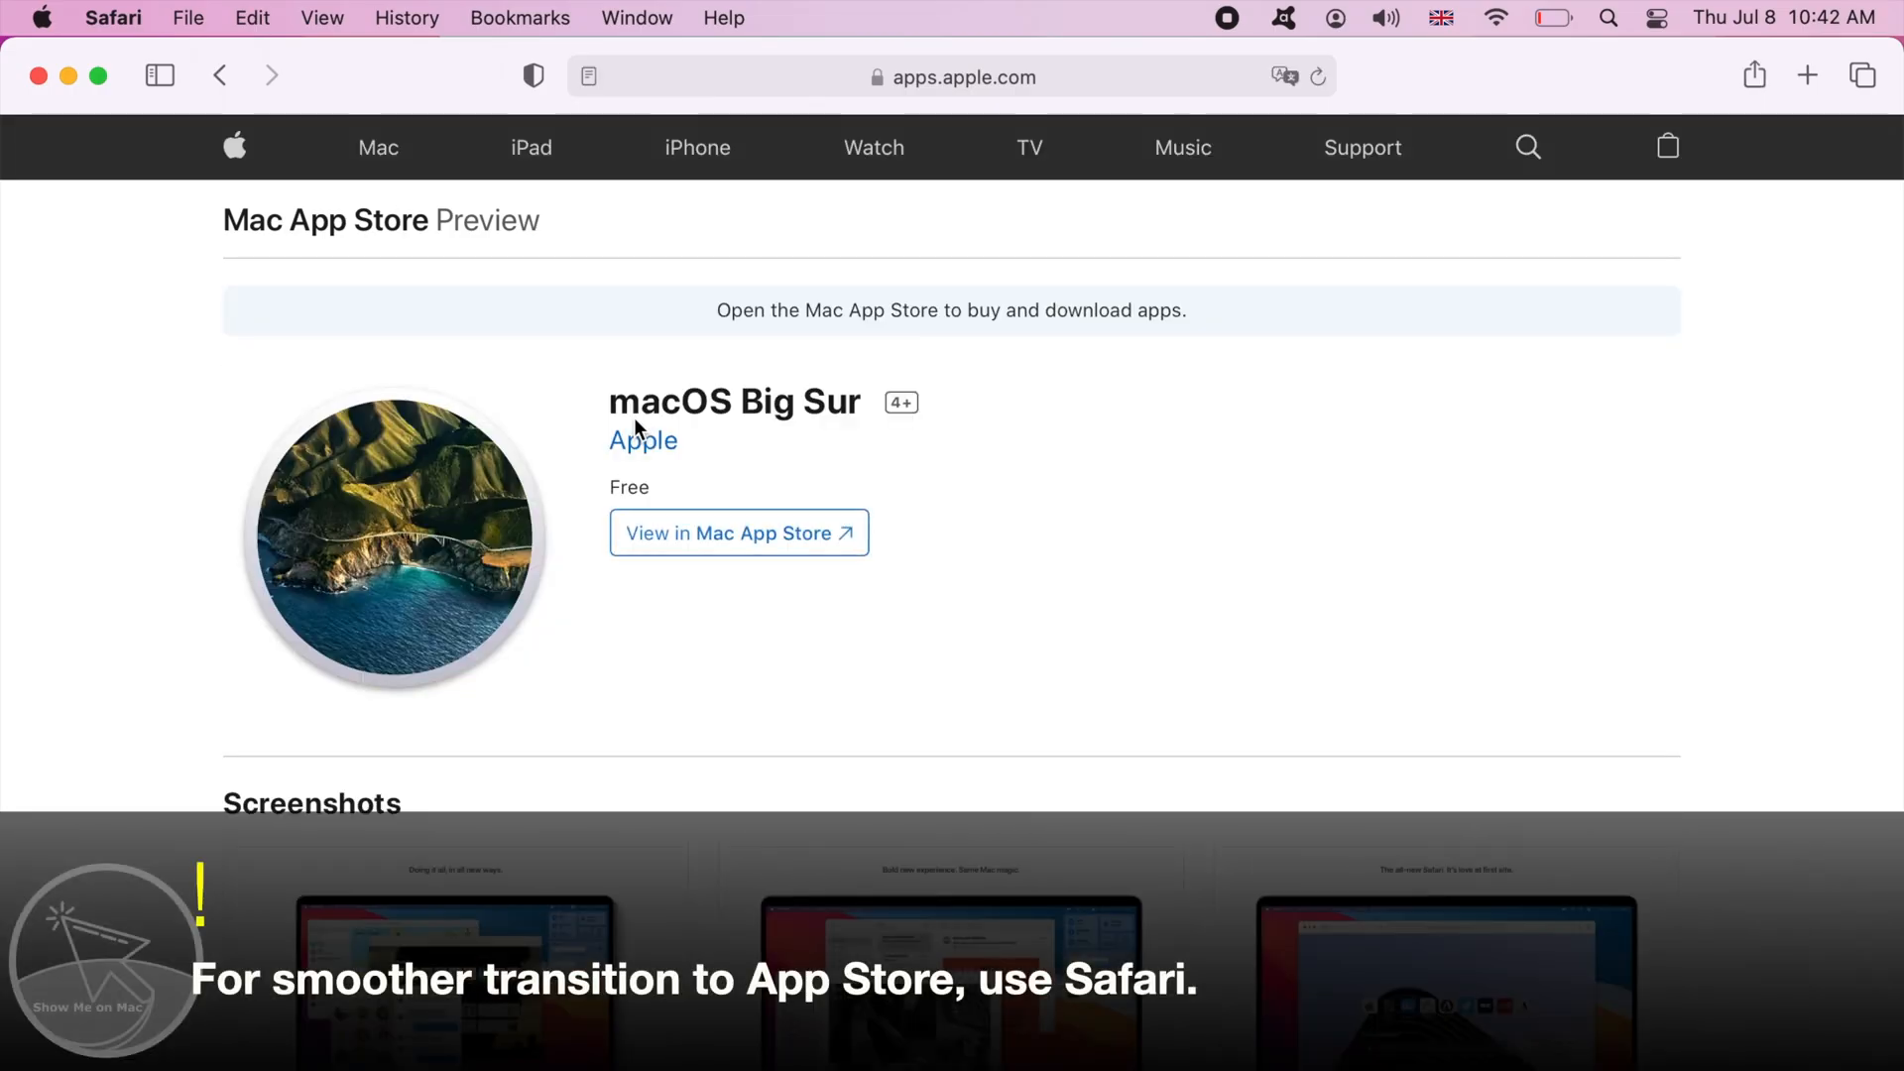
pyautogui.click(738, 533)
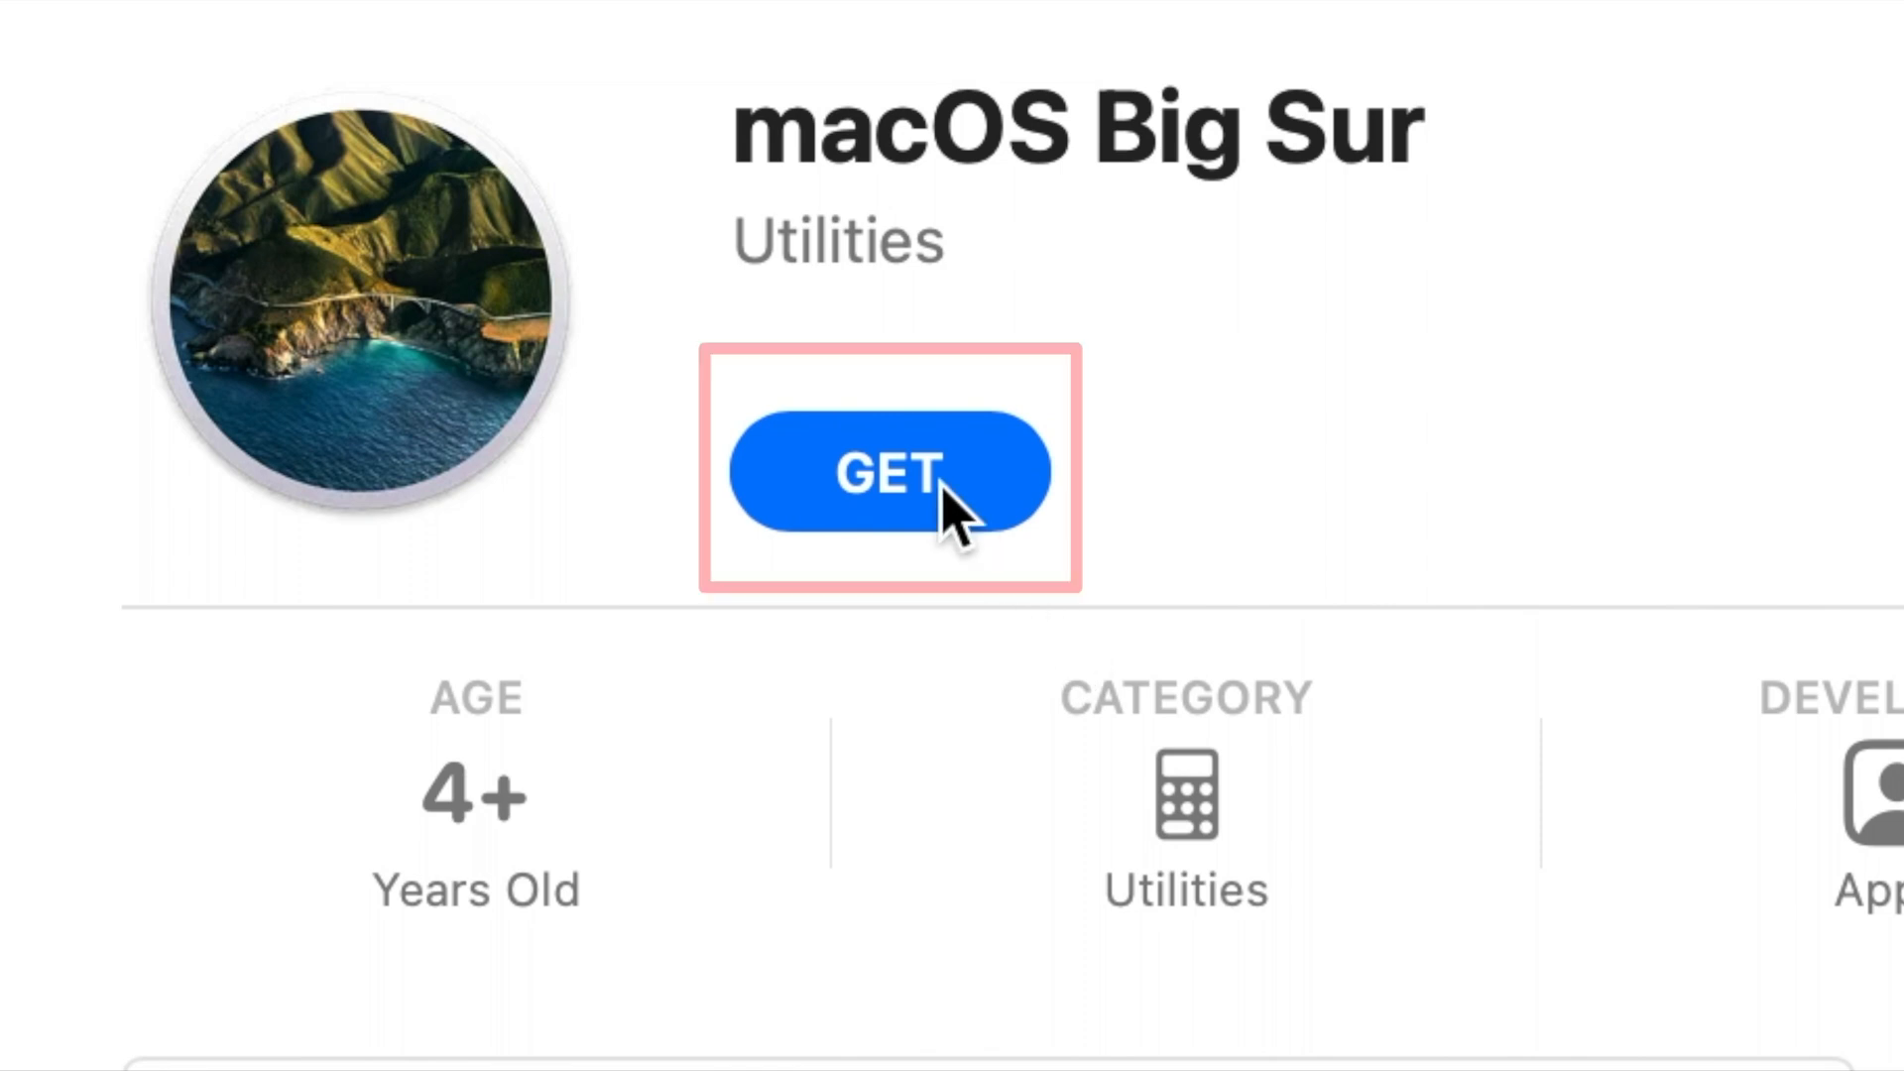
# Get macOS Big Sur and confirm the 12.40 GB 11.4 download in Software Update
pyautogui.click(890, 472)
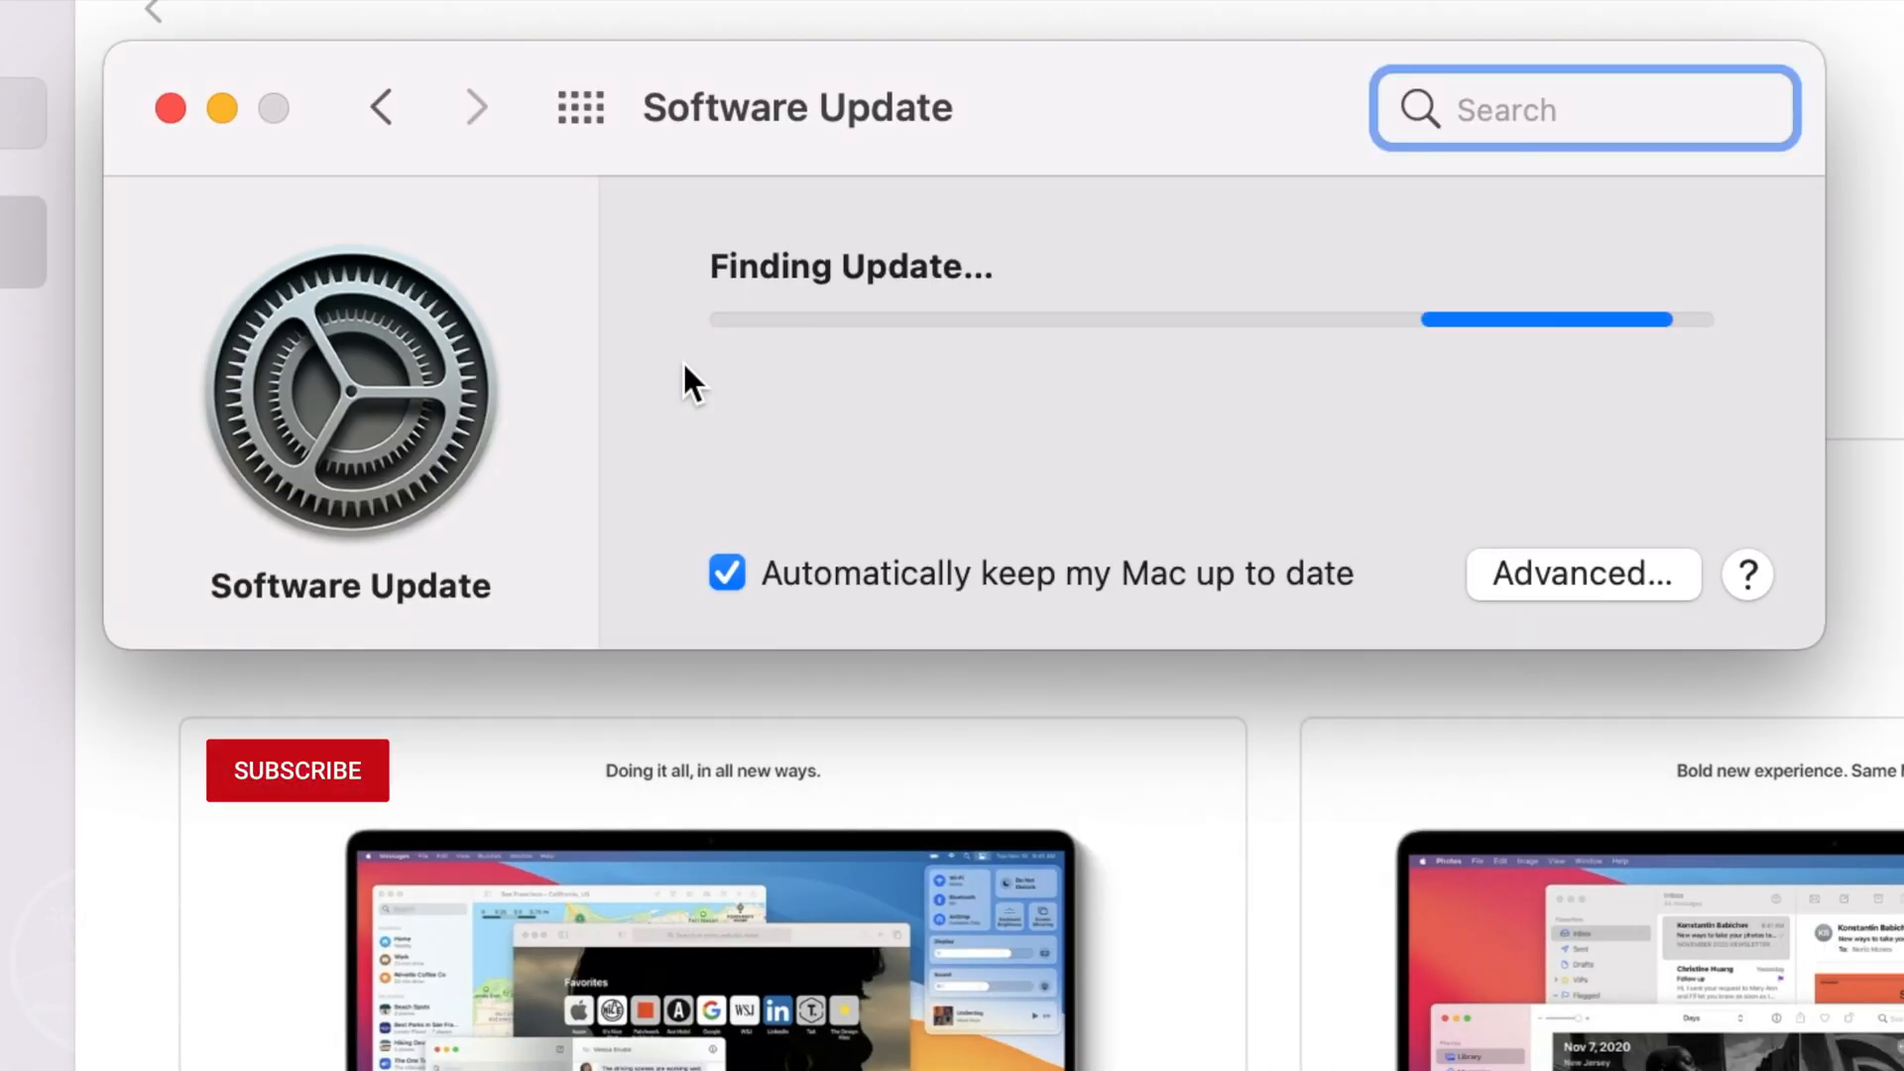
pyautogui.click(297, 769)
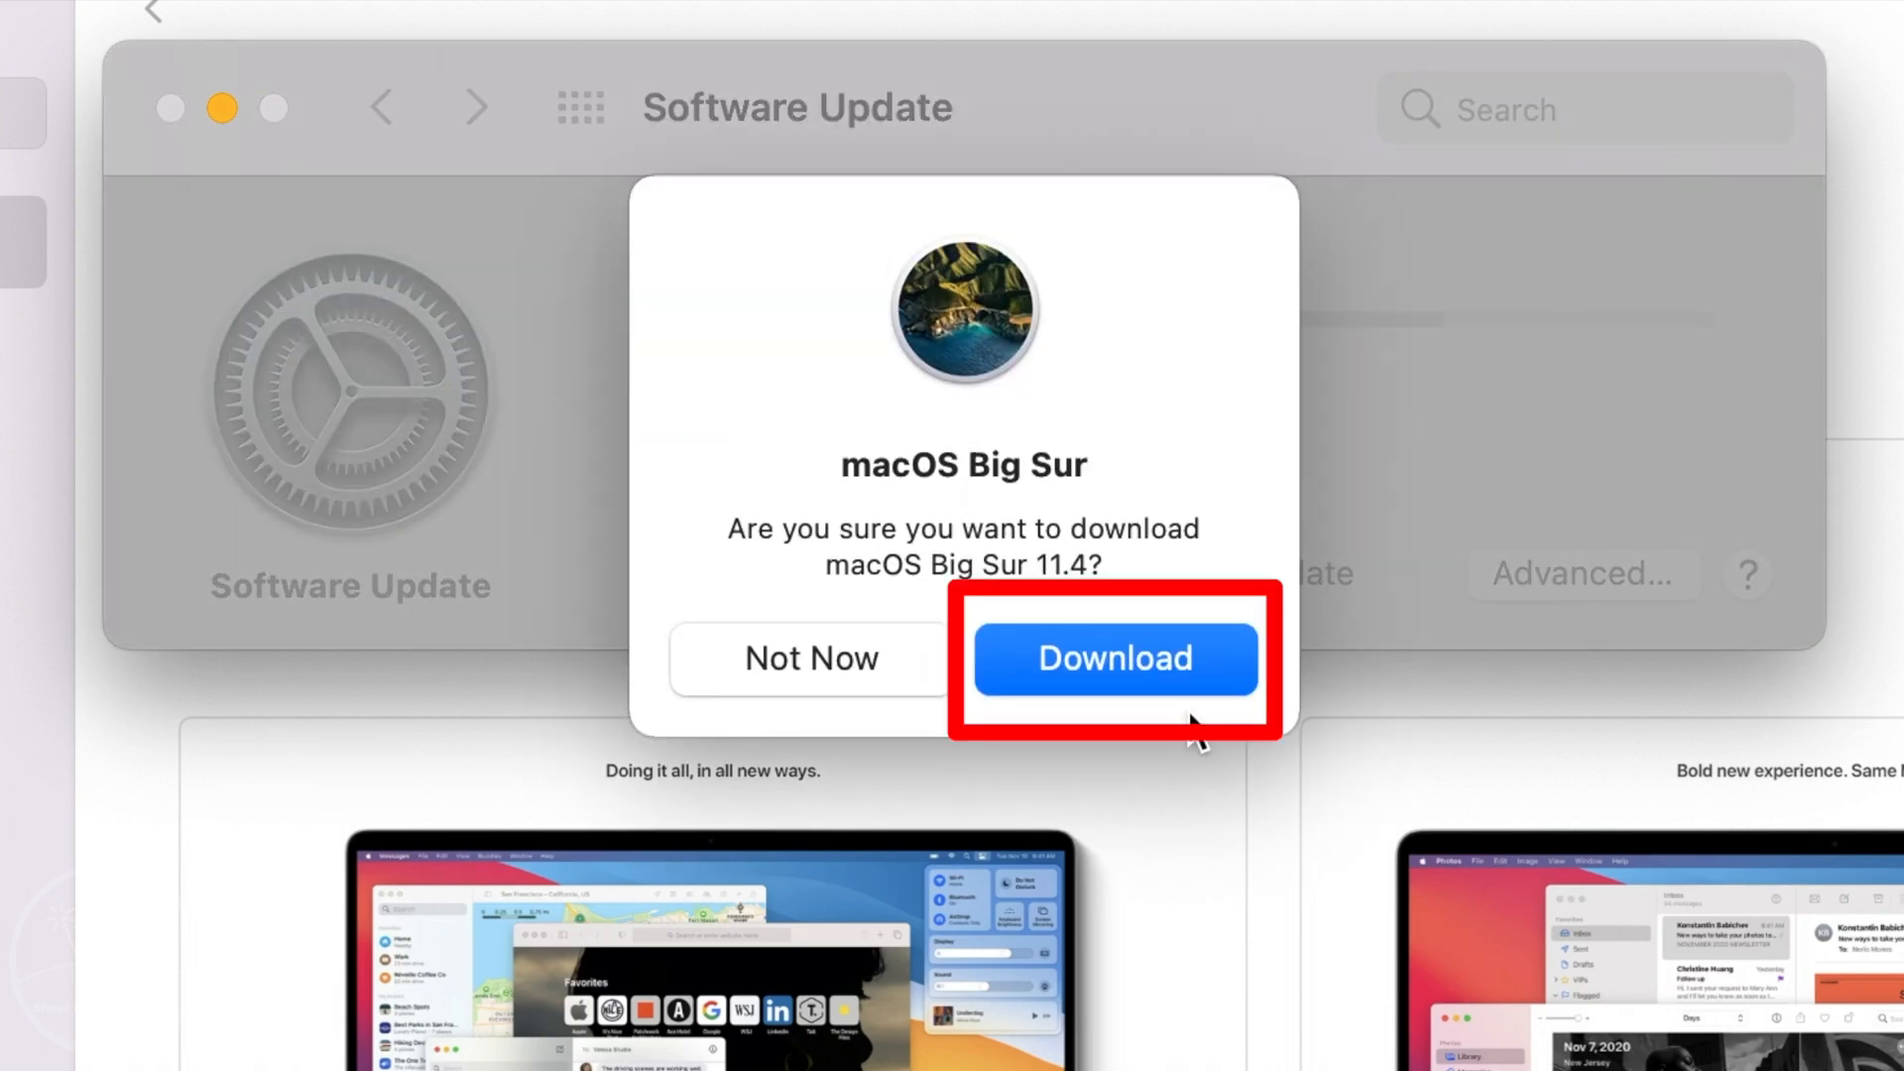
pyautogui.click(1113, 659)
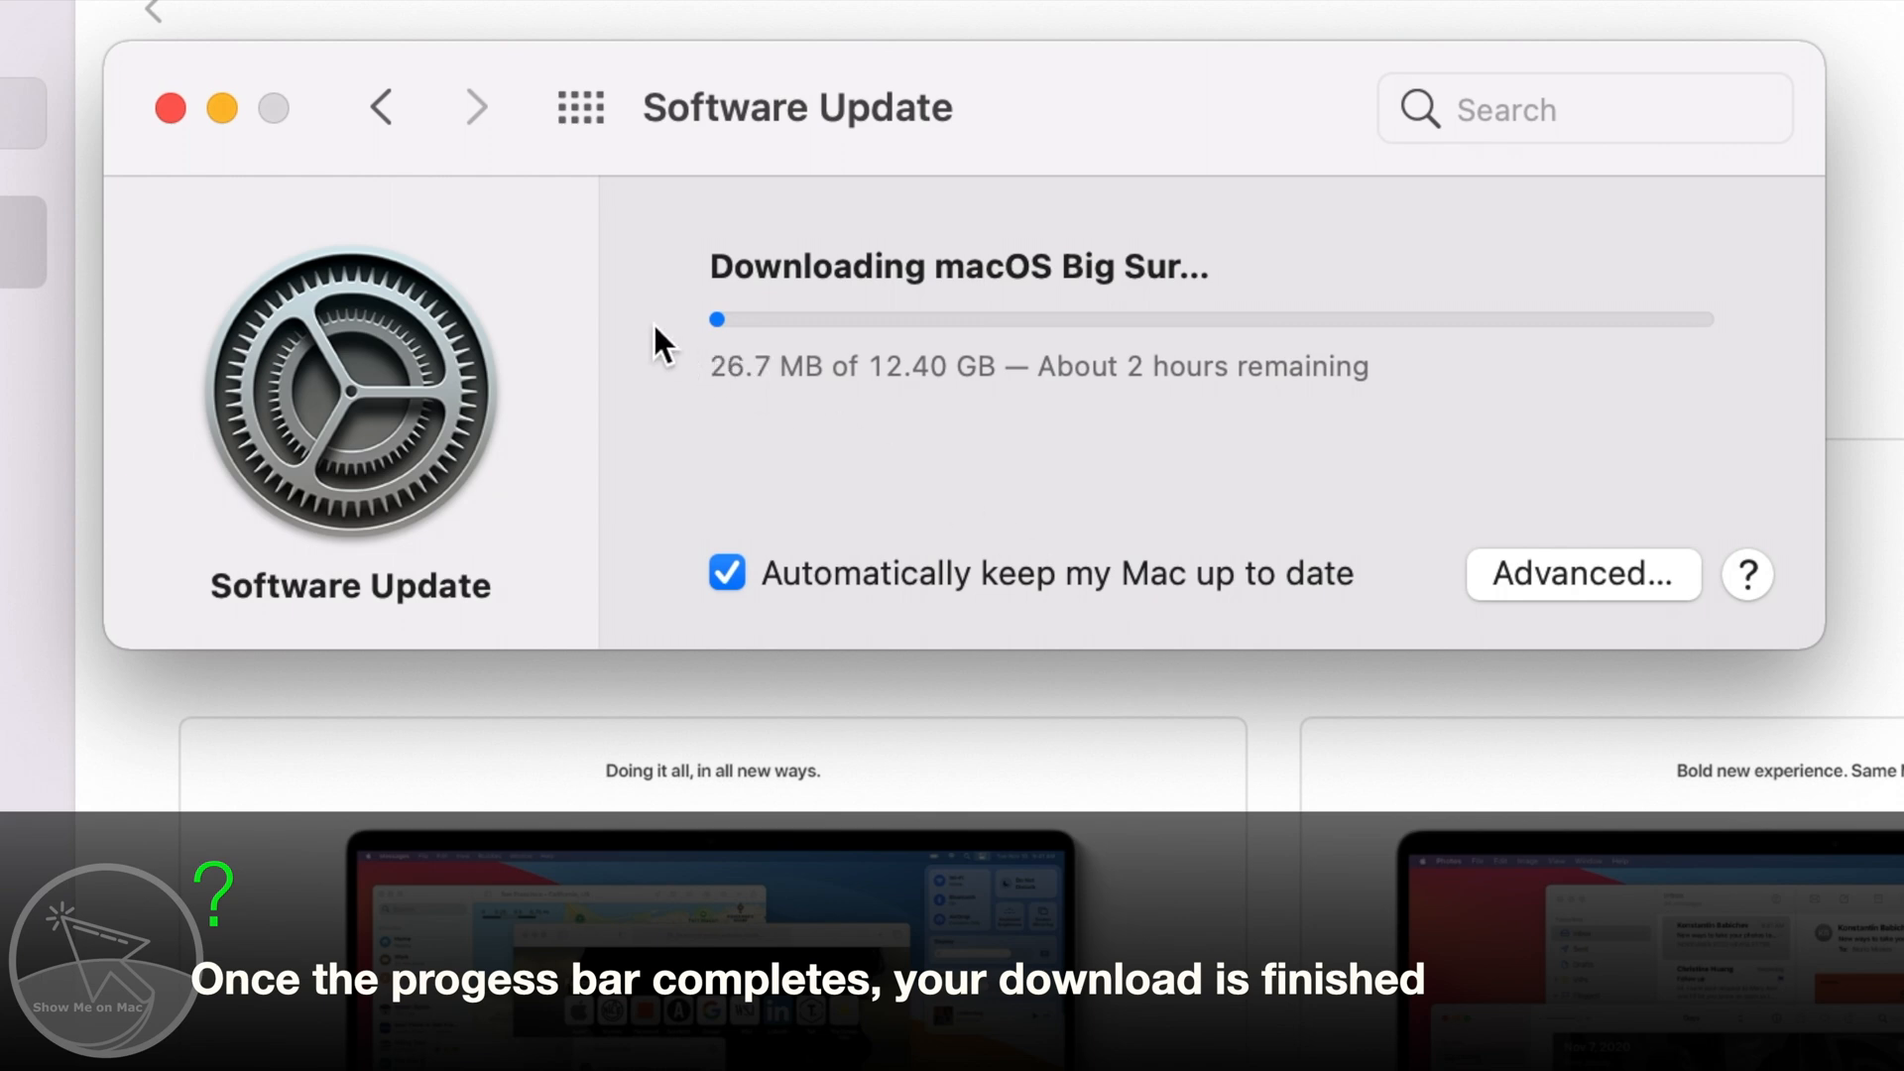
pyautogui.moveTo(266, 227)
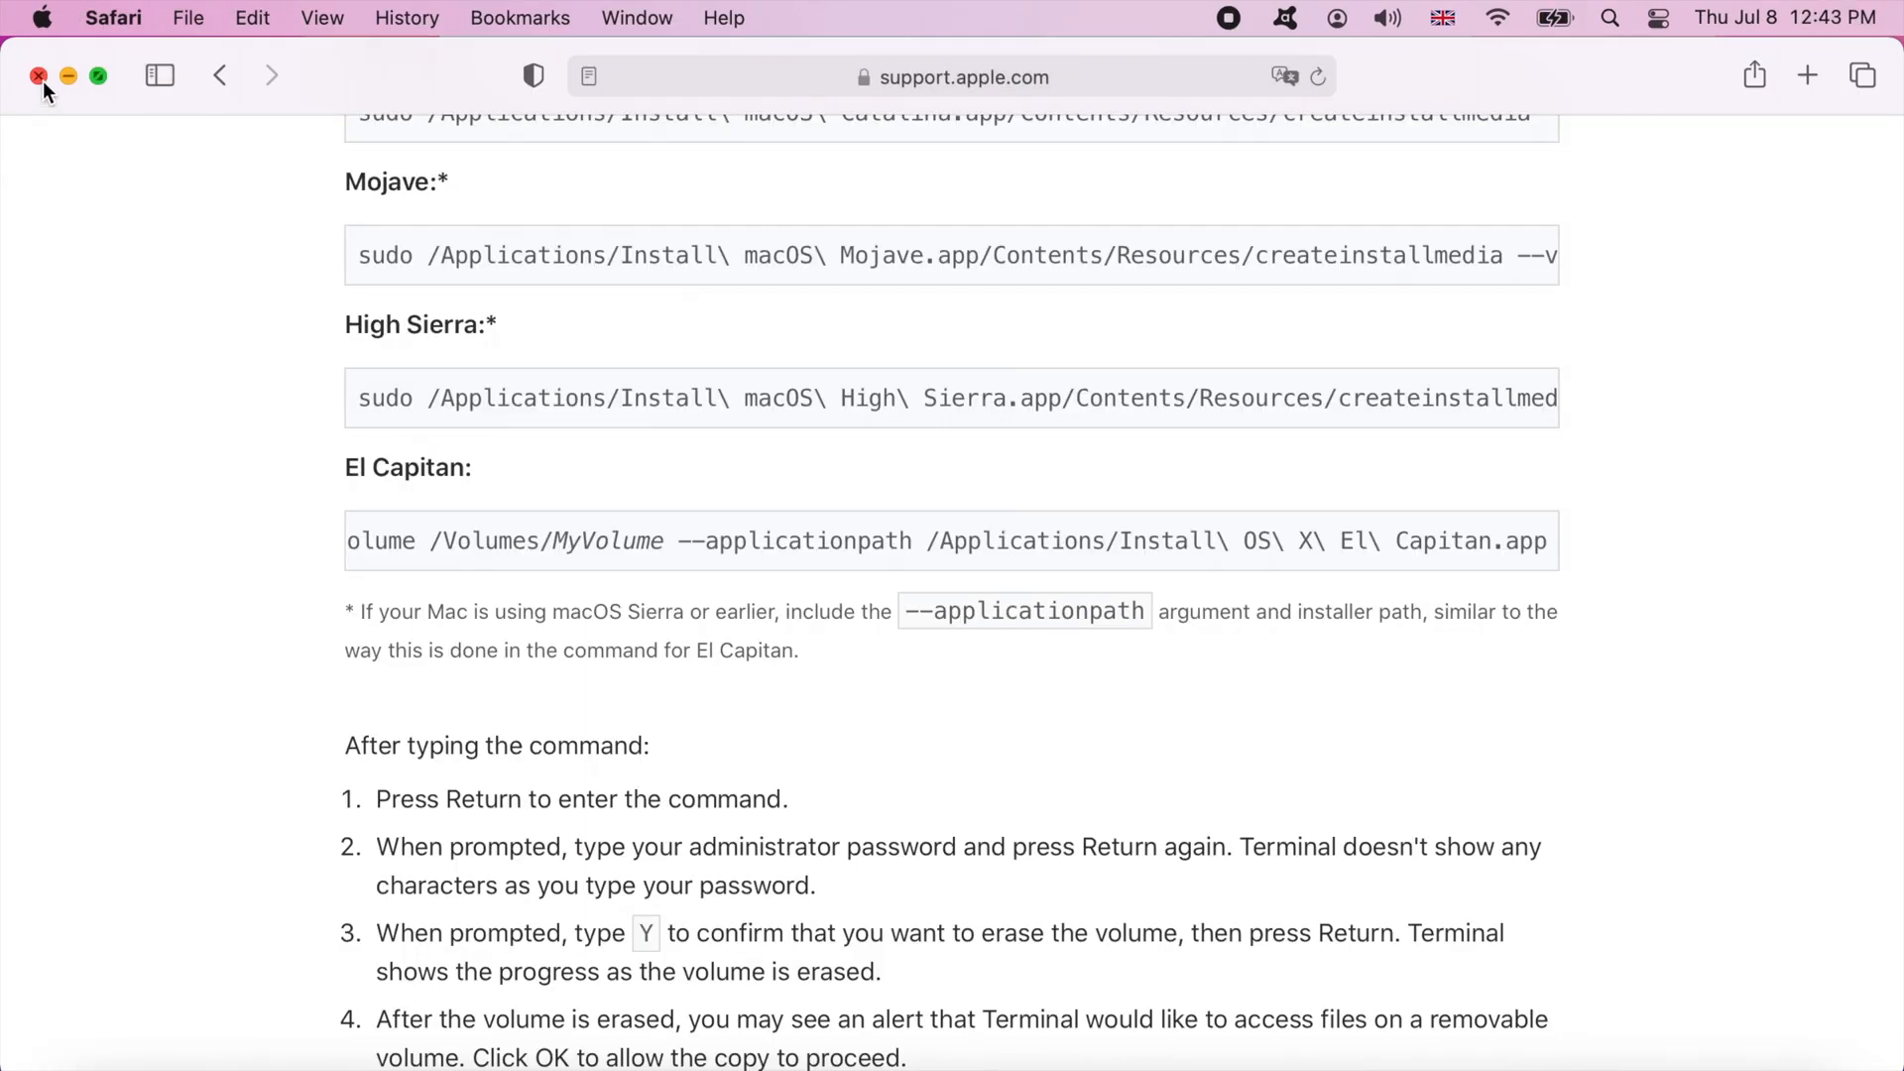
# Close the Safari window and open the Flash Drive from the desktop
pyautogui.click(38, 76)
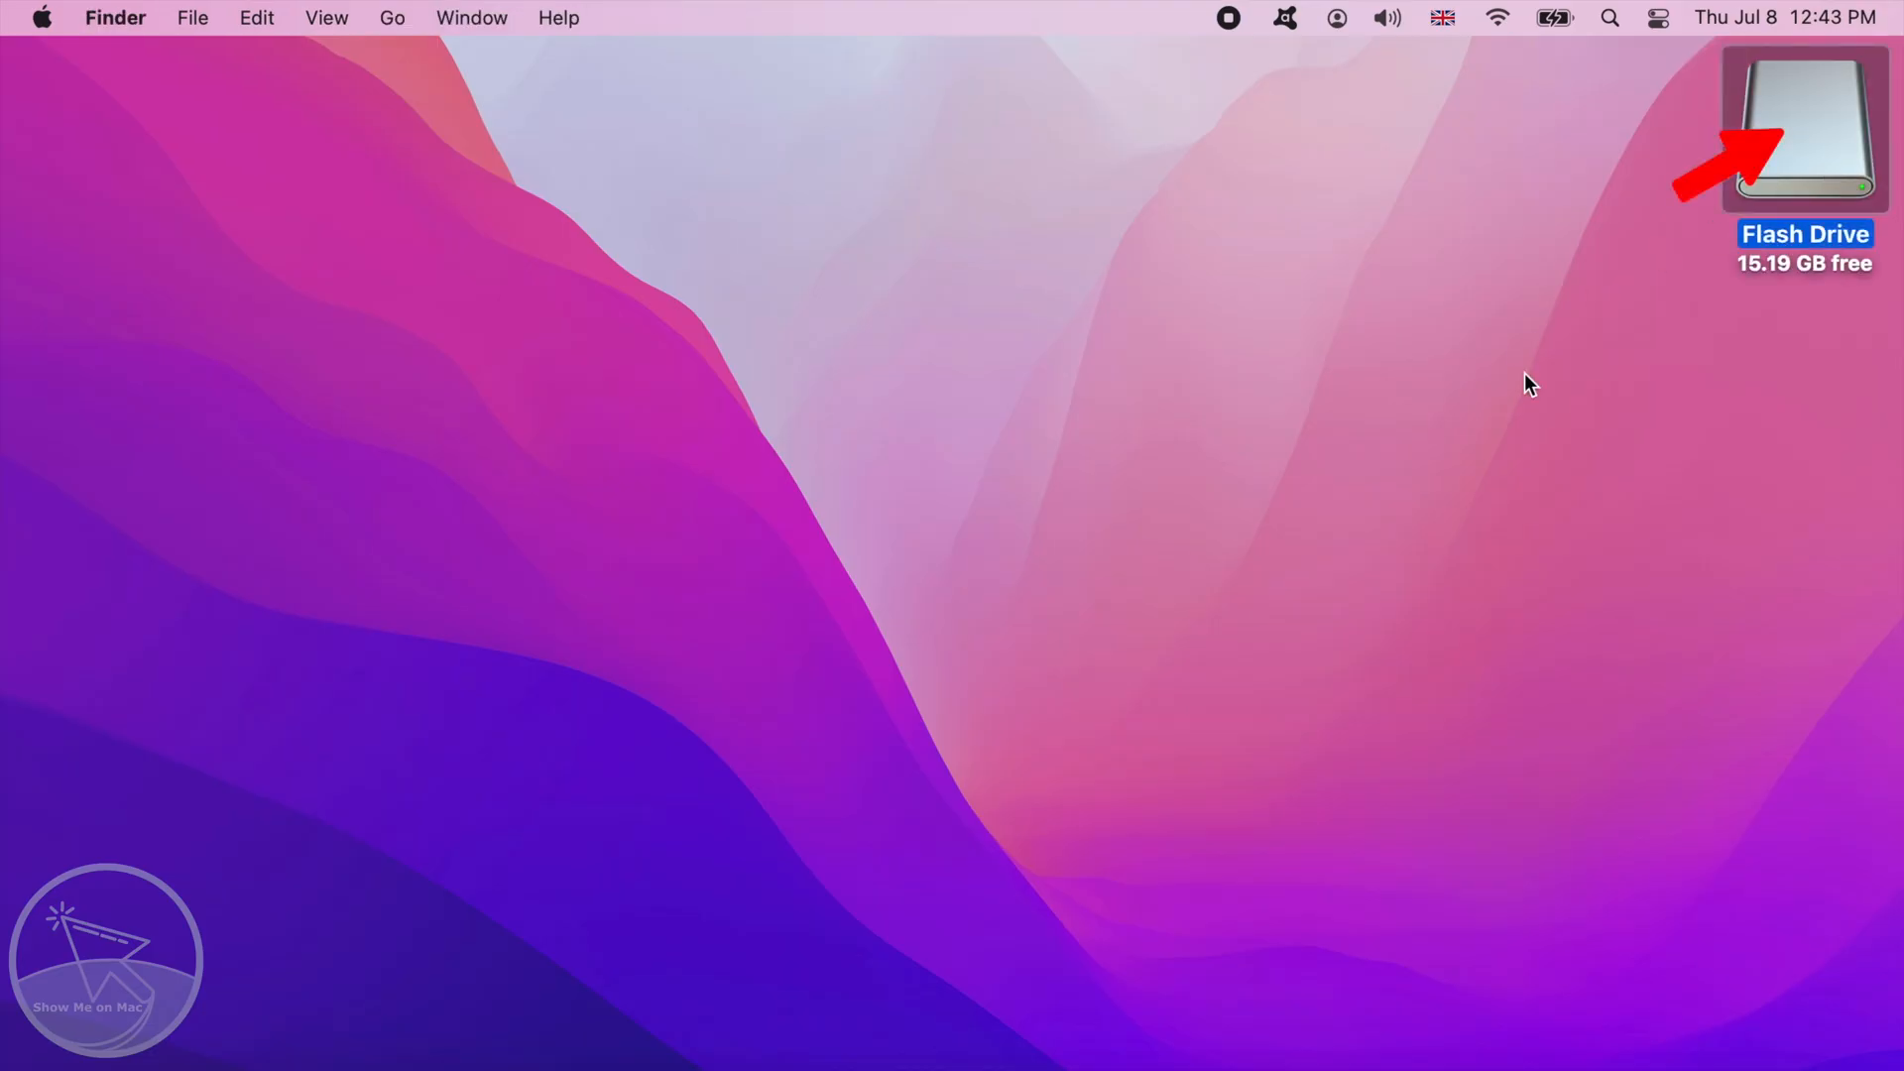
pyautogui.doubleClick(1803, 125)
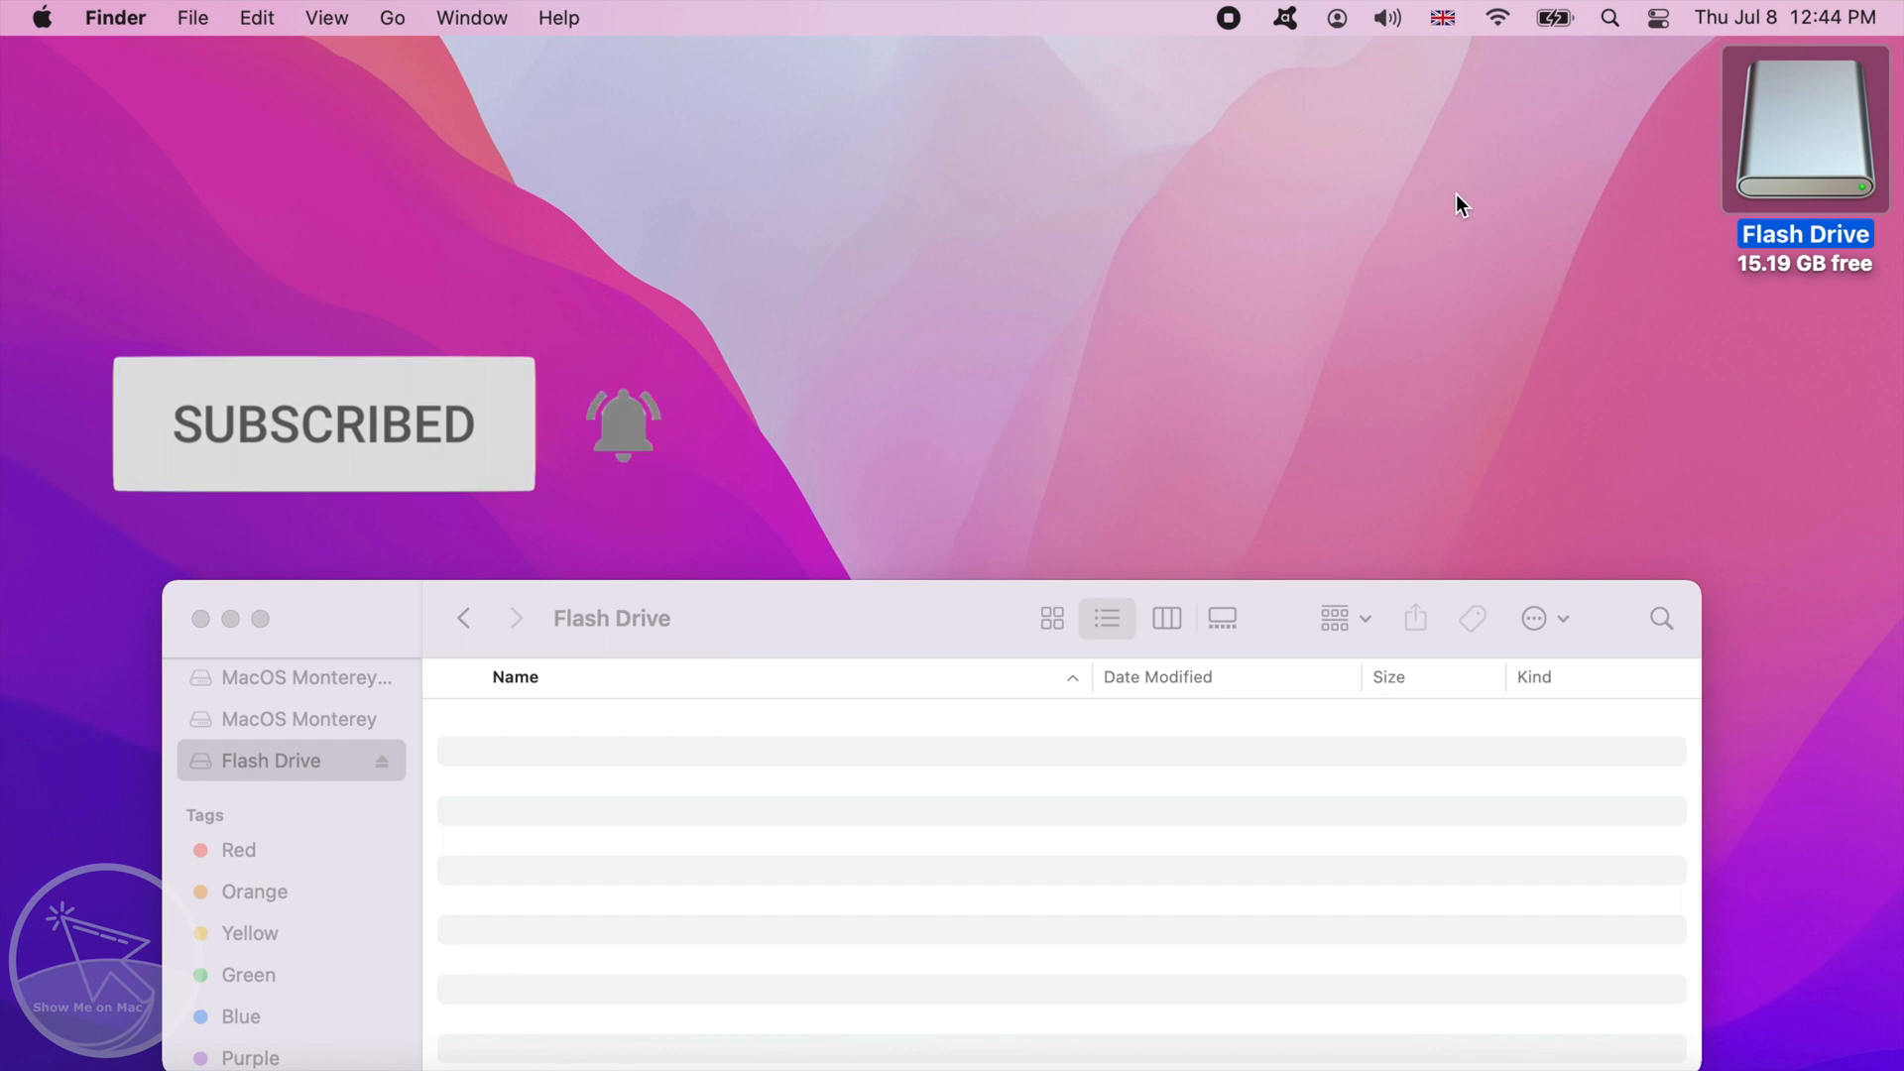
# Search 'disk utility' in Spotlight and launch Disk Utility from the results
pyautogui.press('cmd+space')
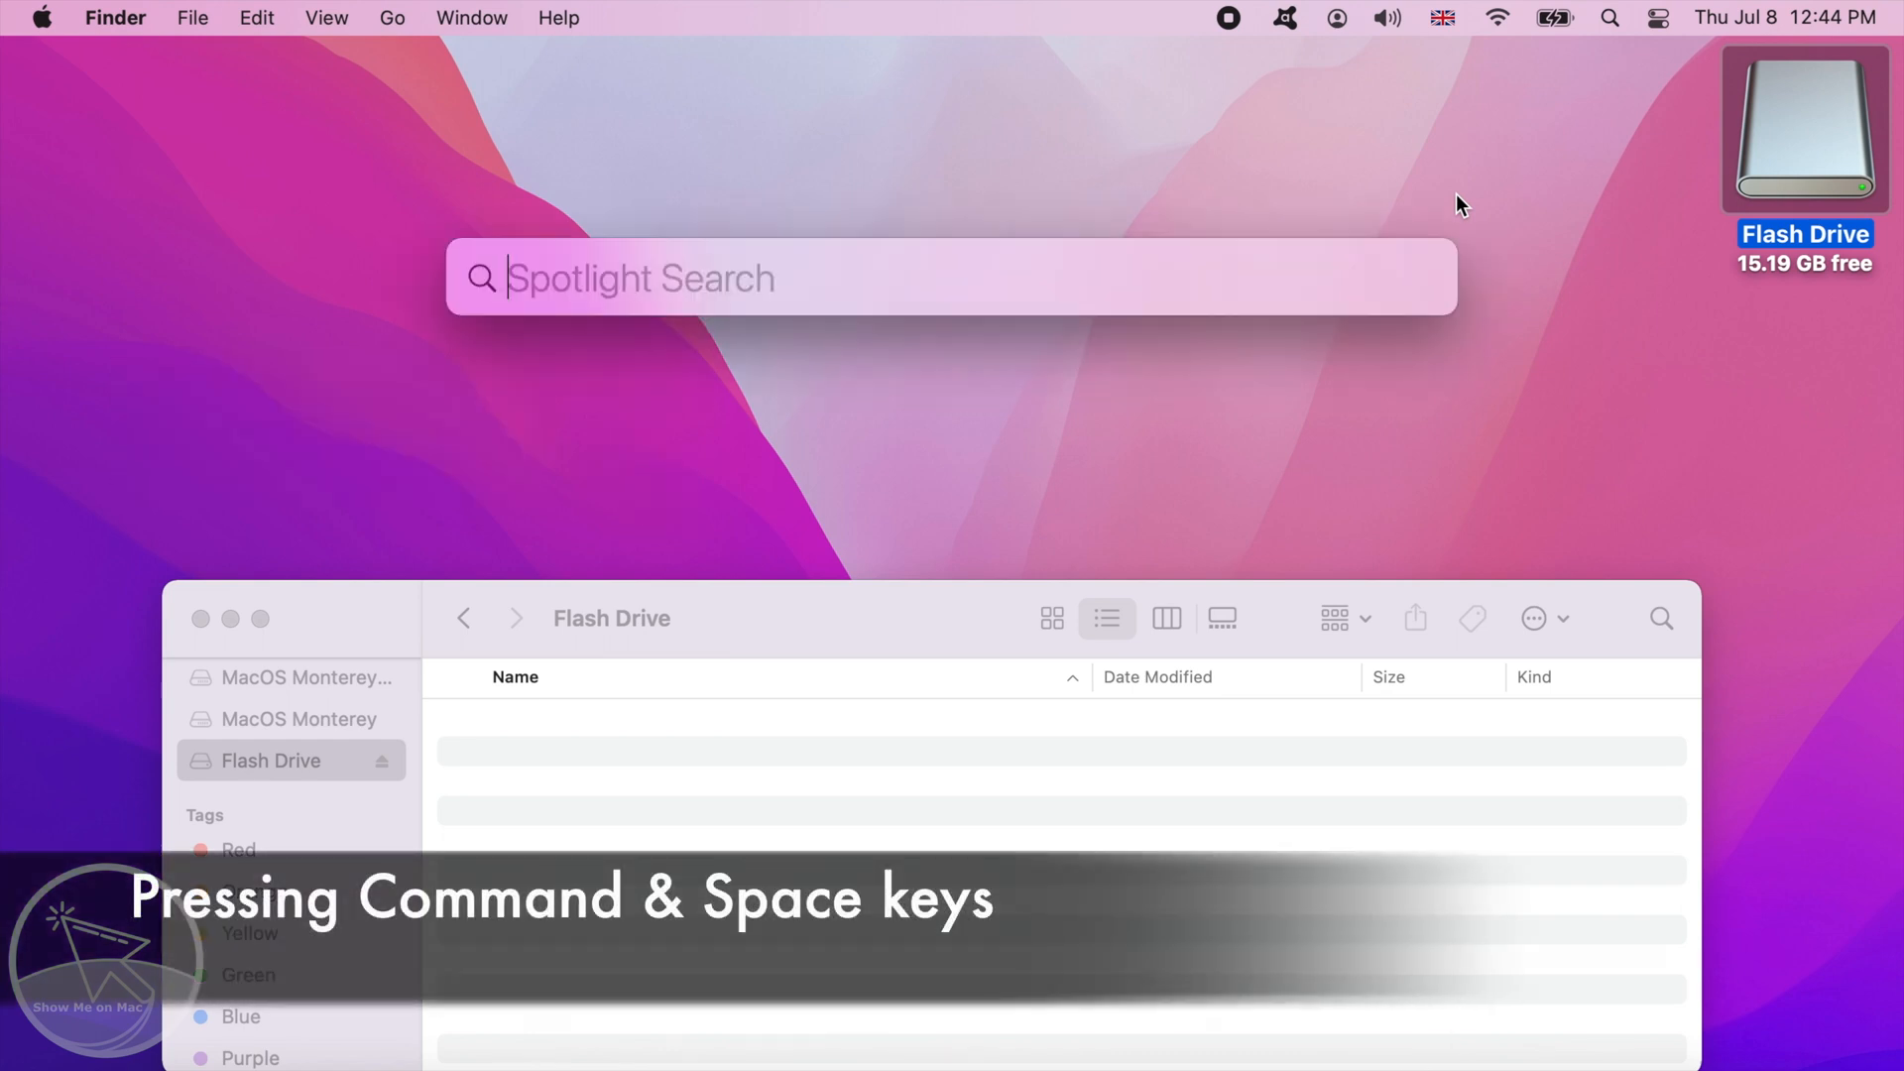
pyautogui.press('cmd+space')
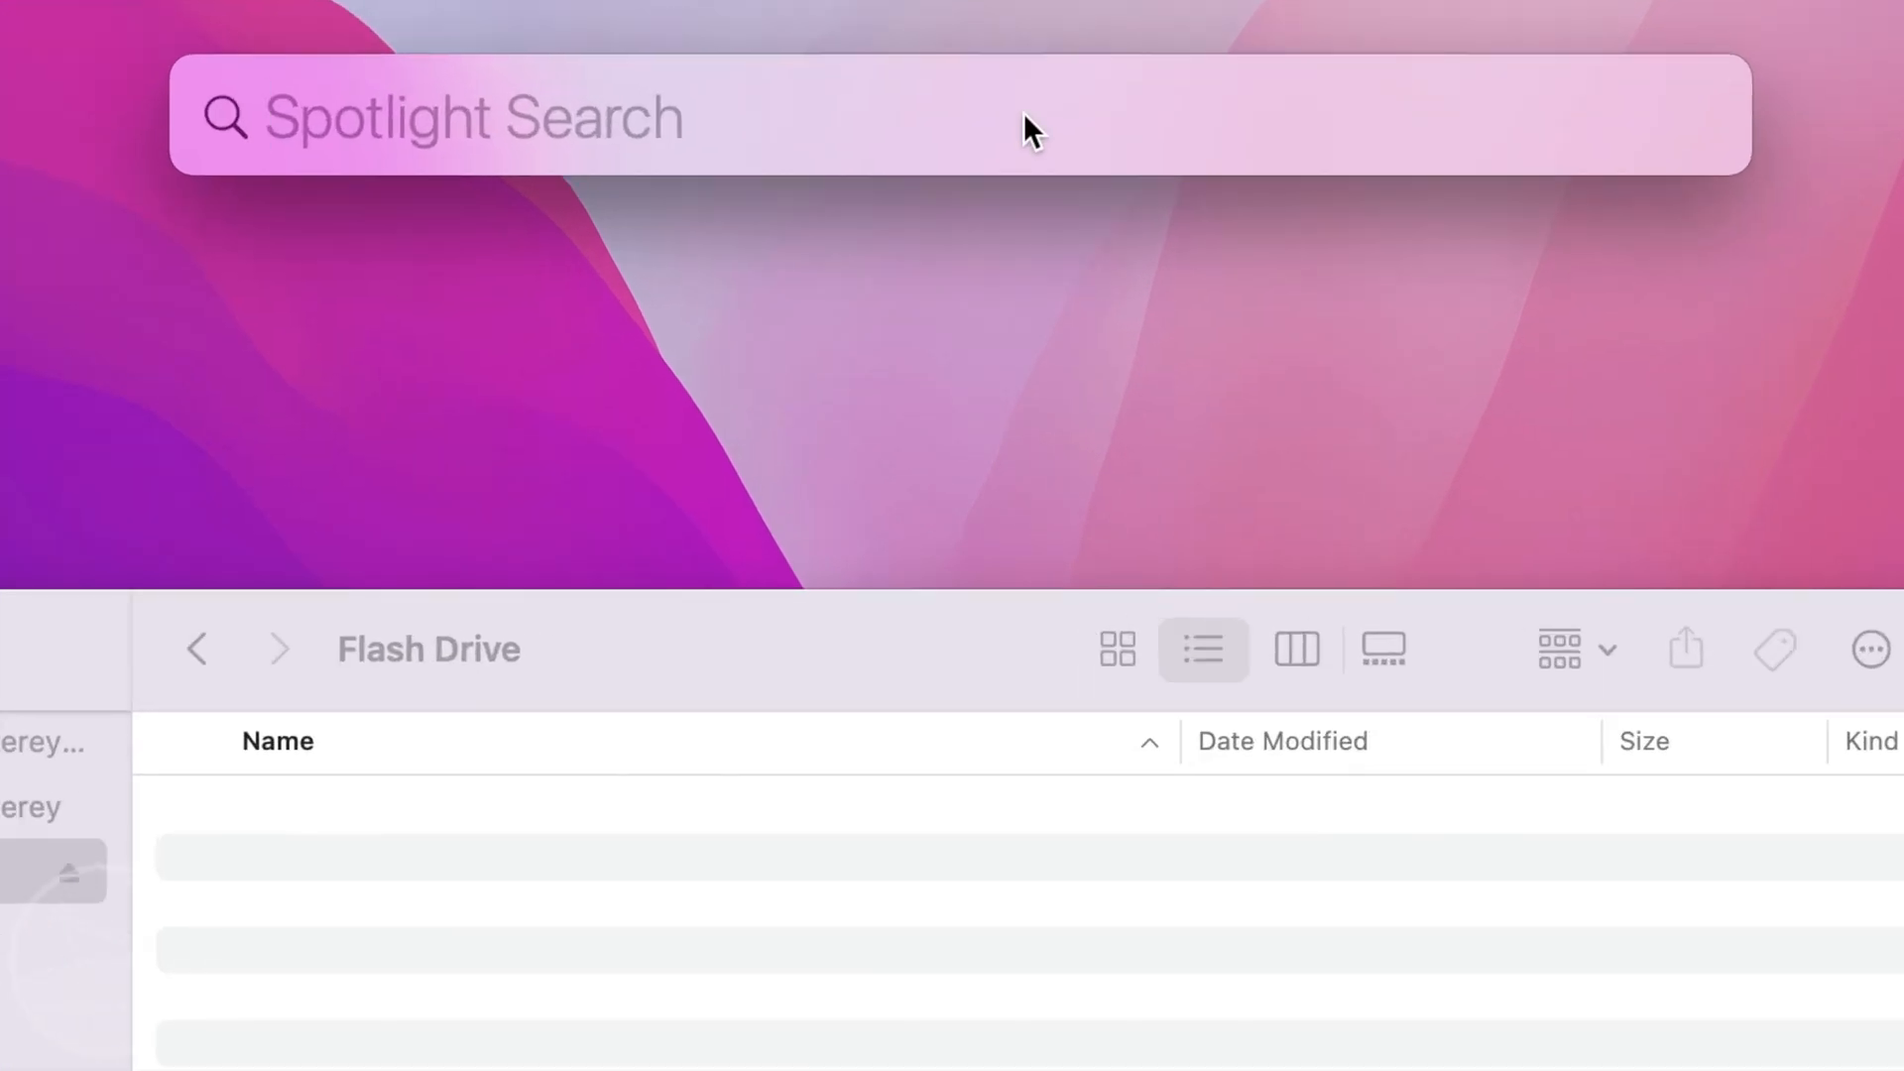
pyautogui.write('disk utility')
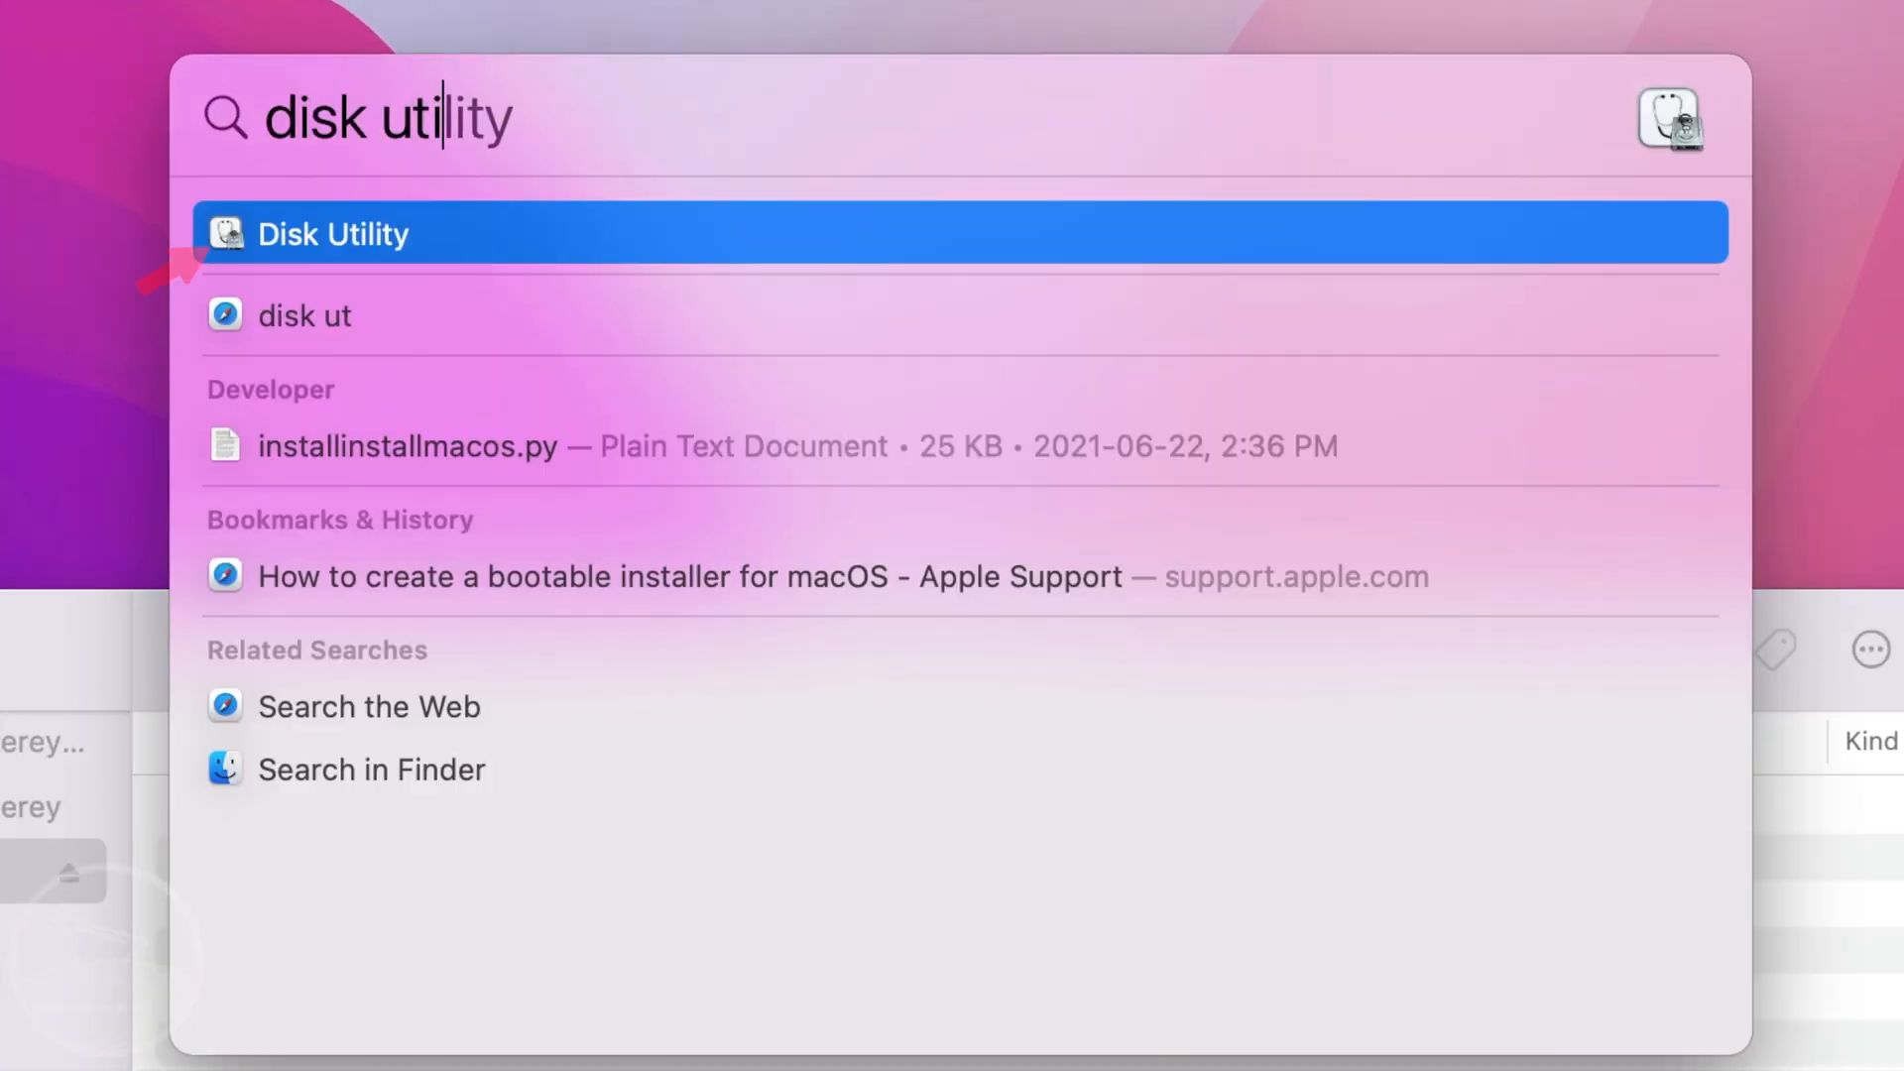
pyautogui.click(334, 233)
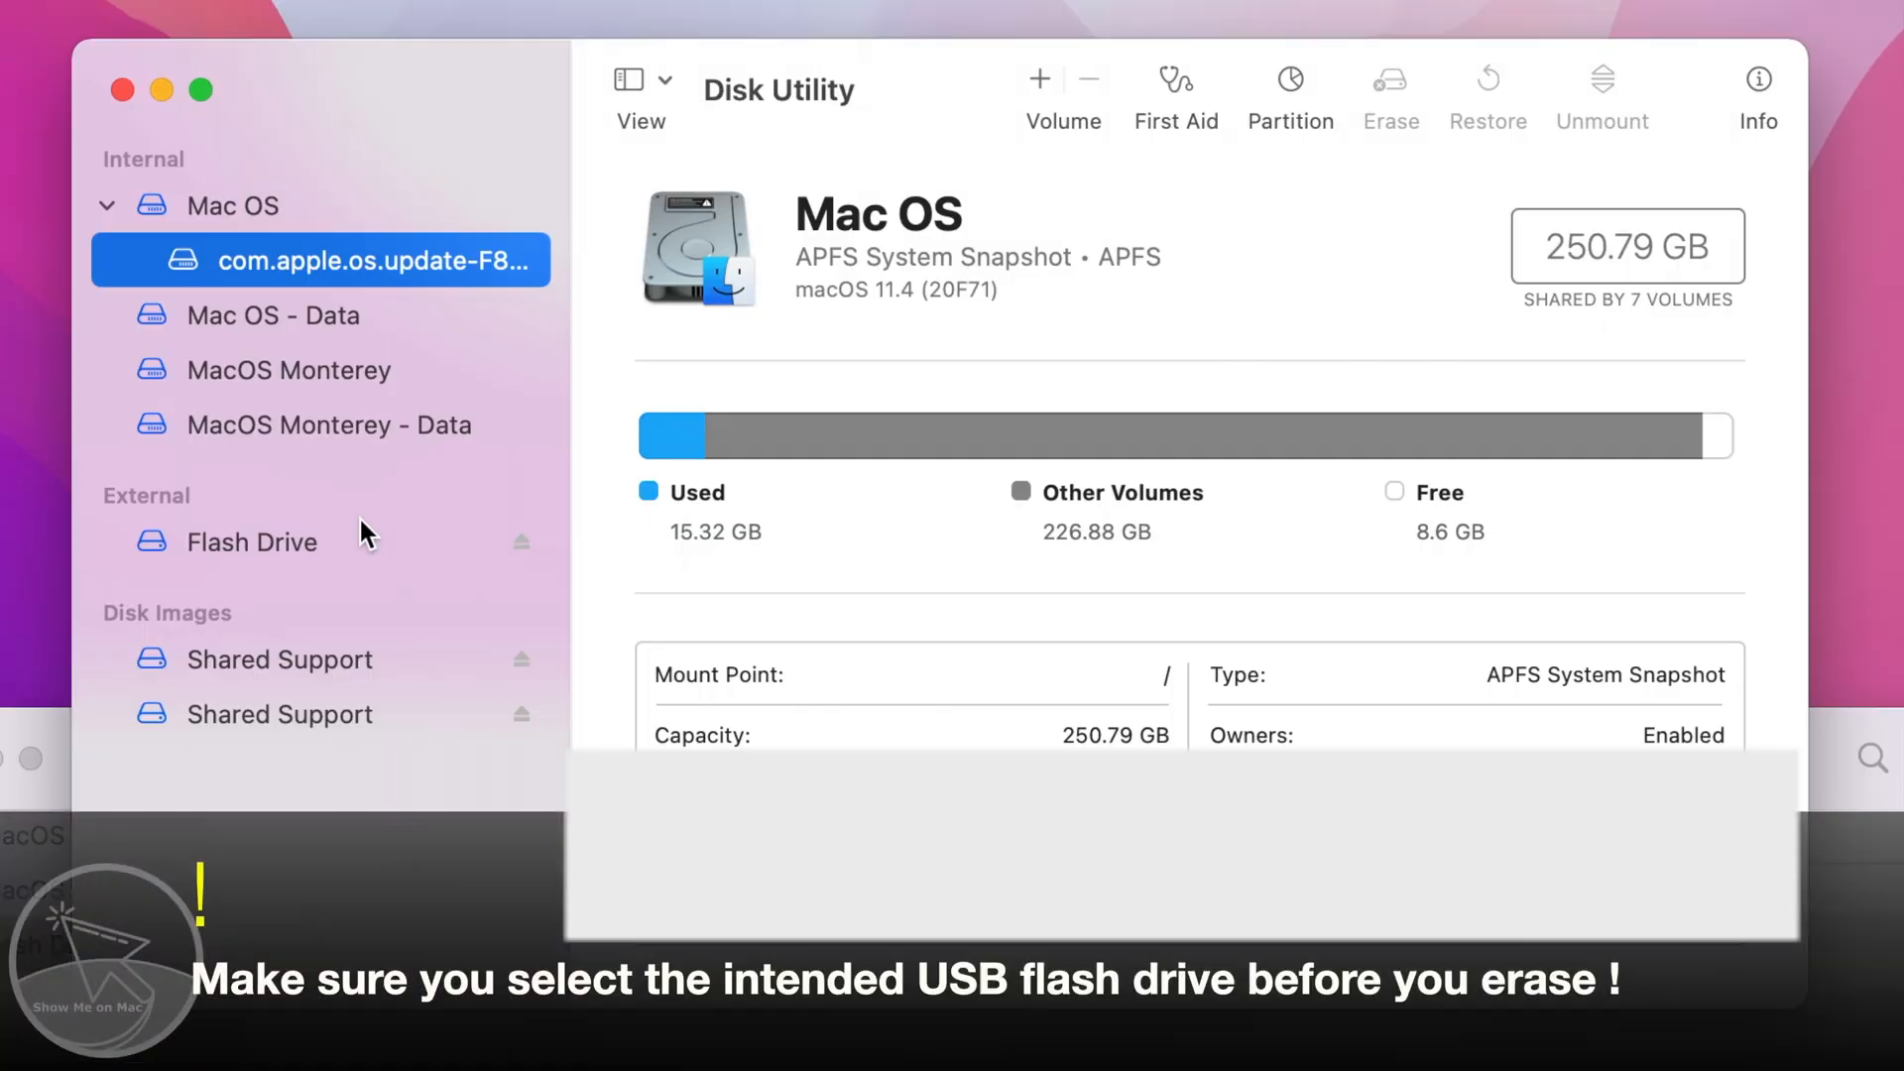
# Select the external Flash Drive in the sidebar and bring up its Erase dialog
pyautogui.click(251, 541)
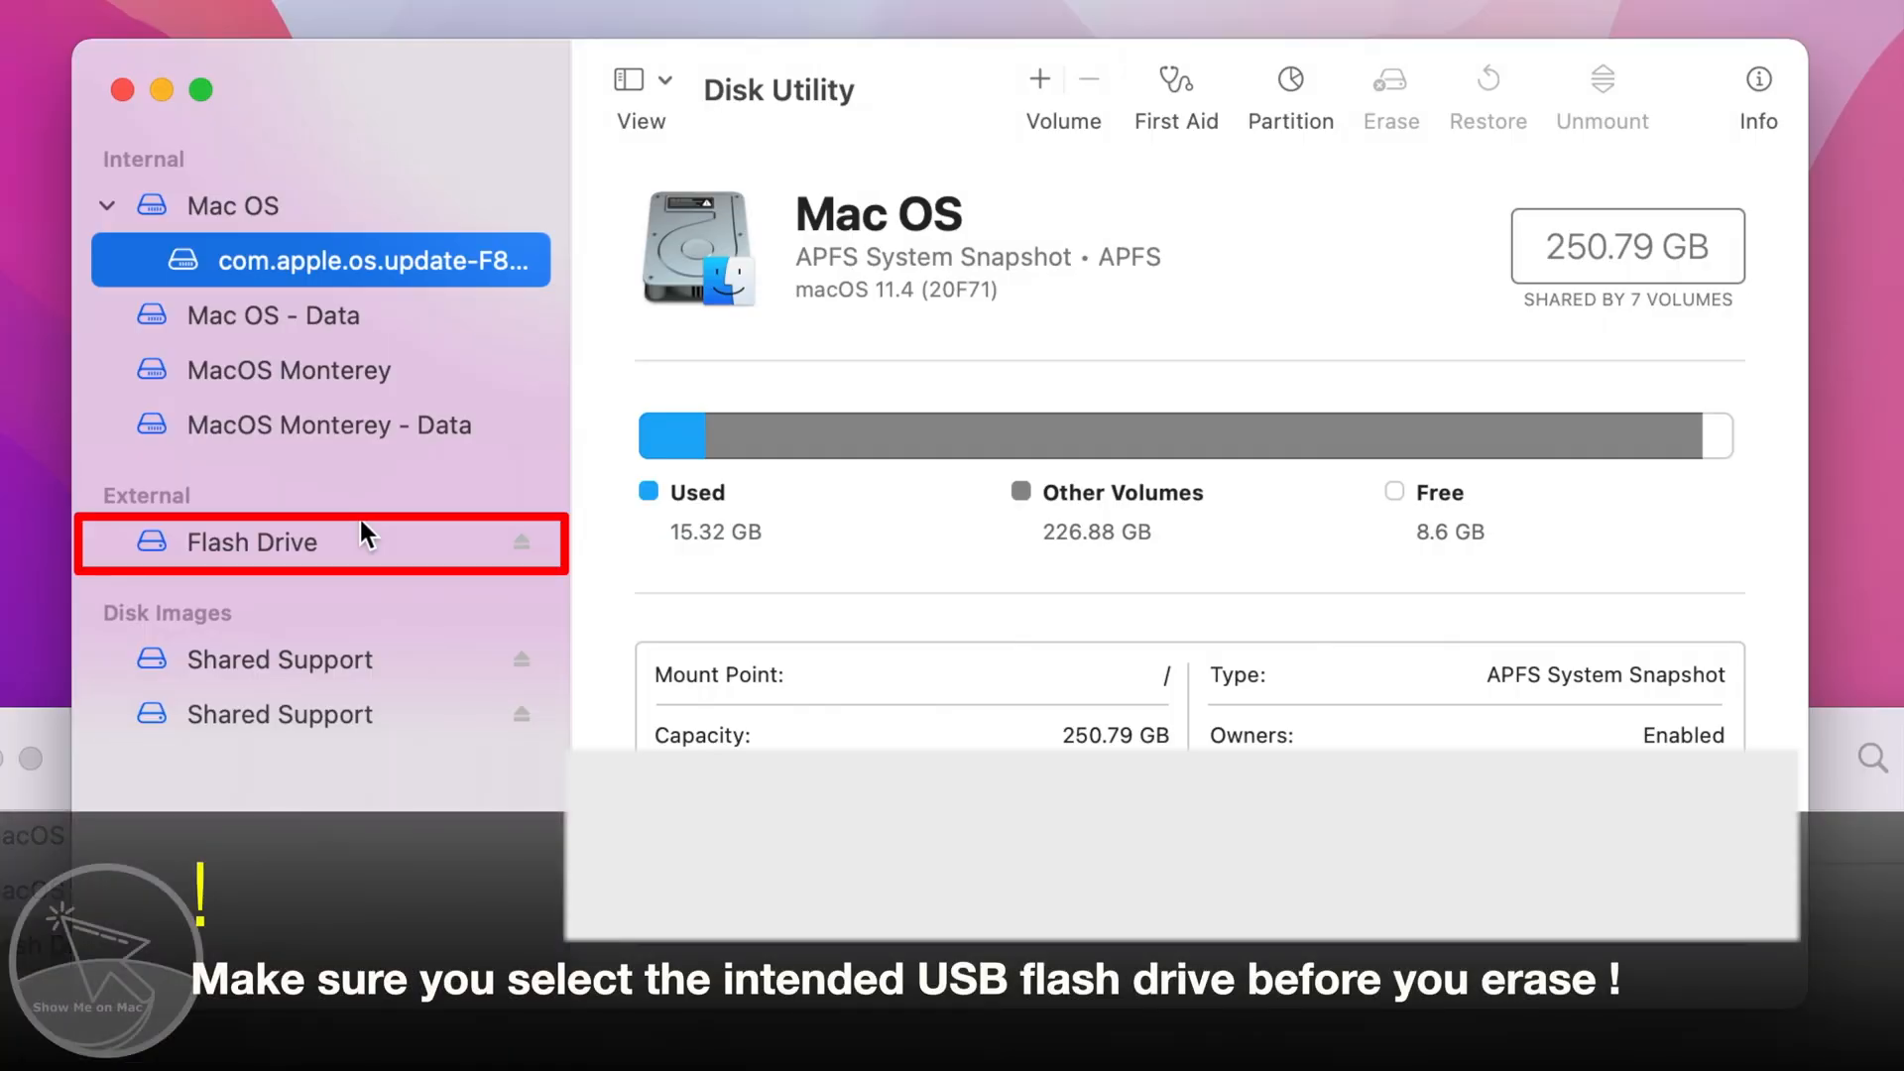
pyautogui.click(250, 541)
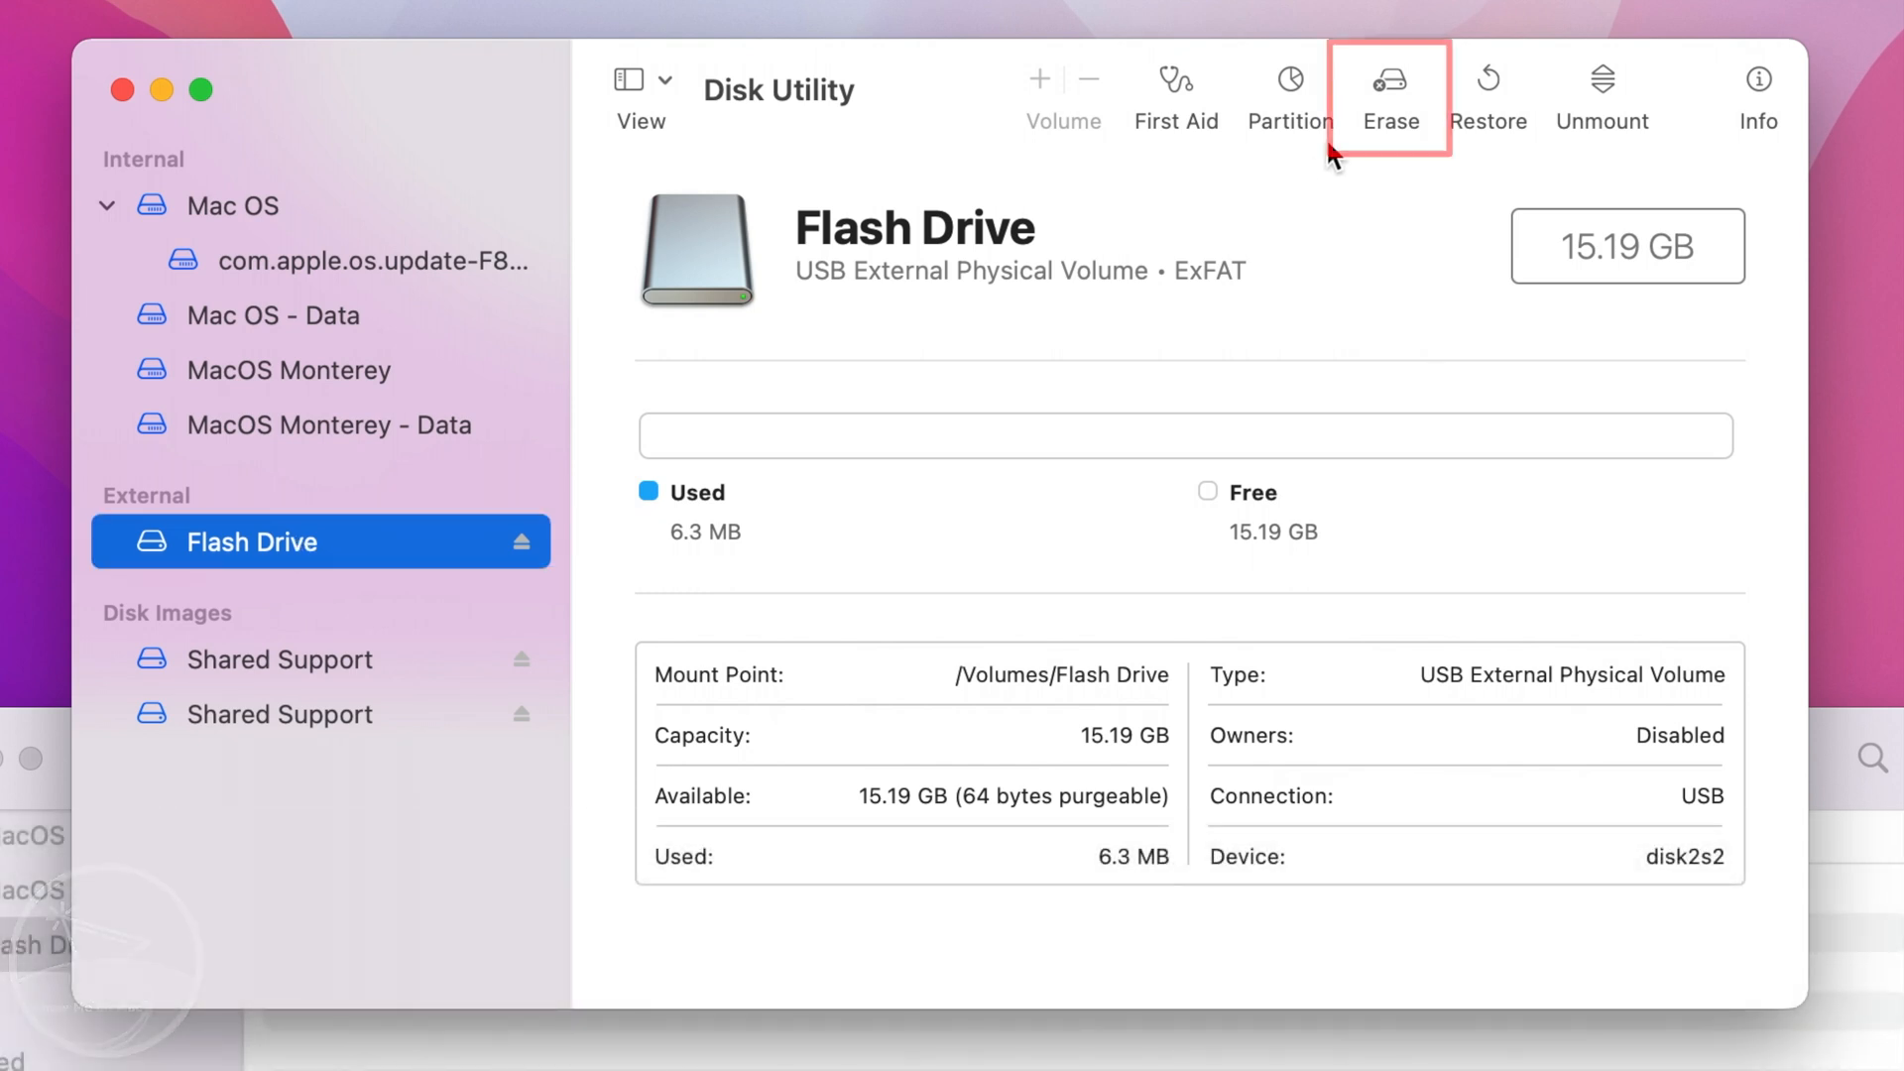
pyautogui.click(1389, 80)
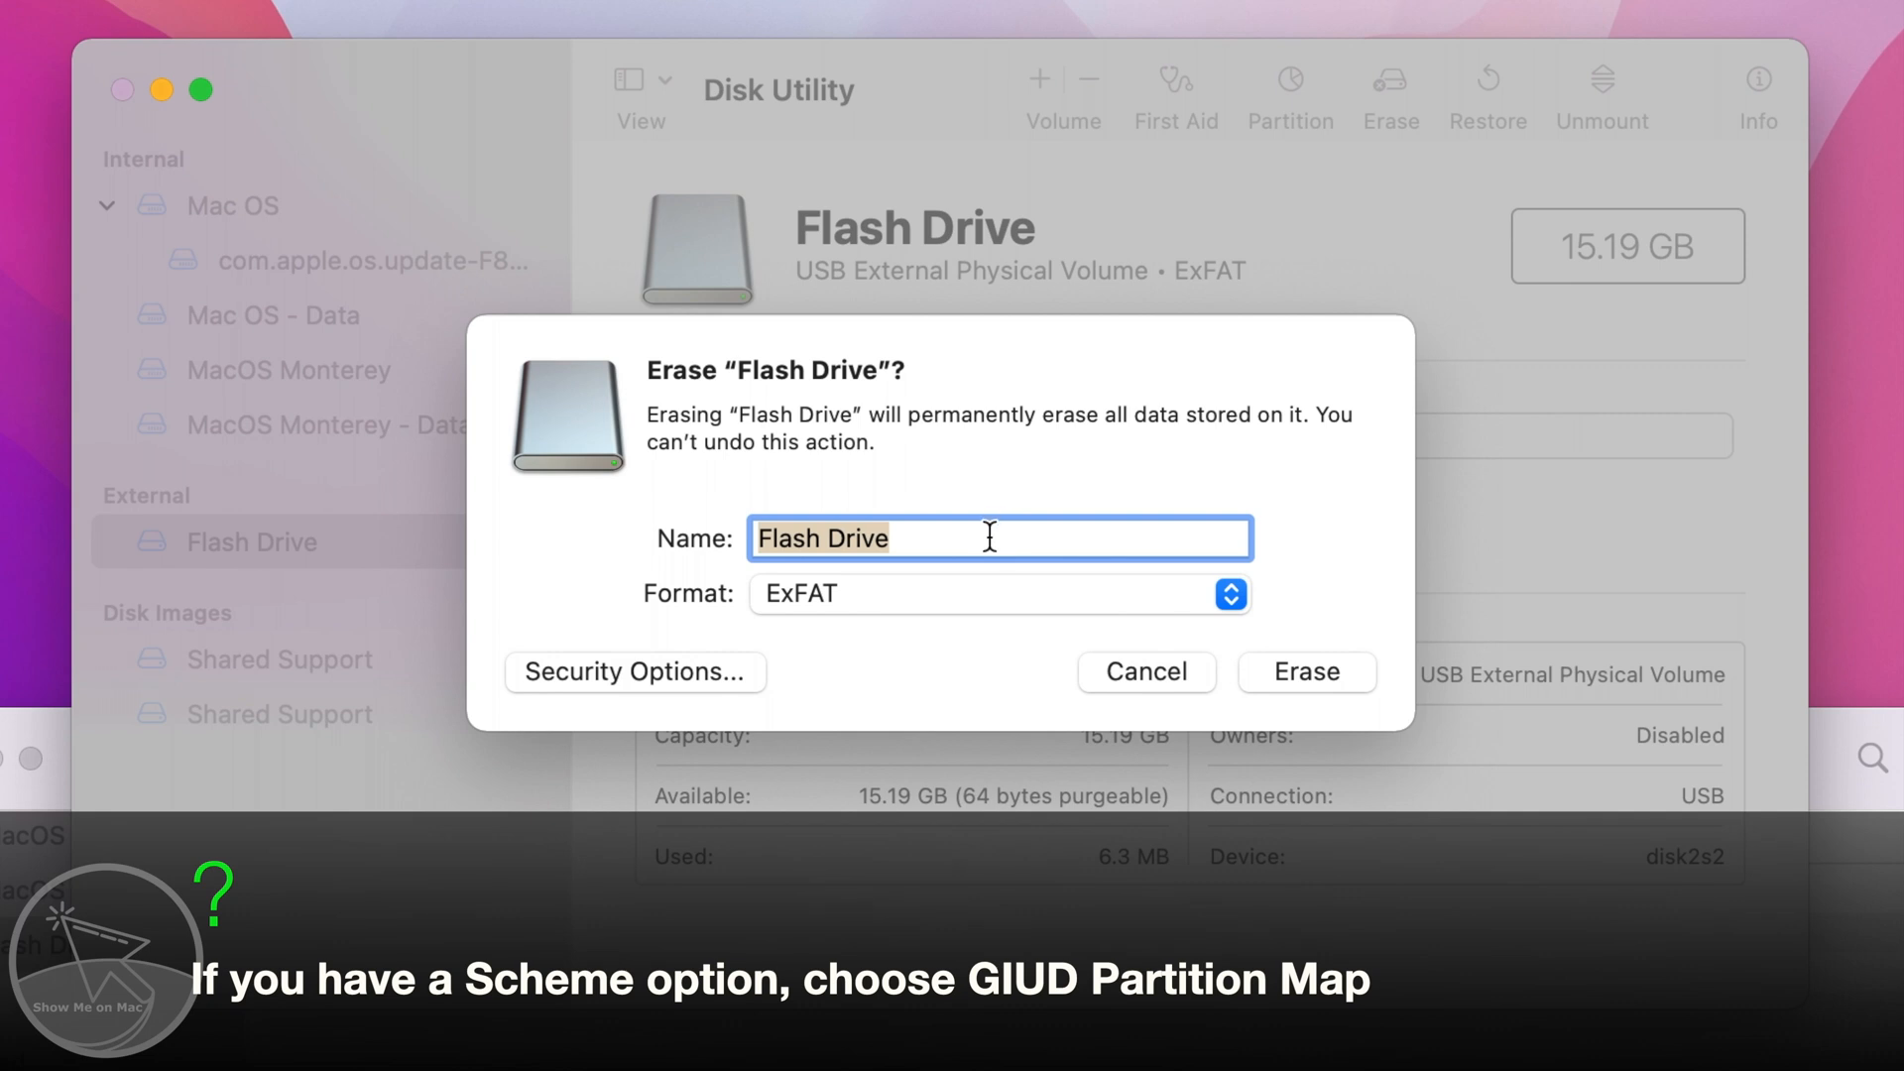
# Erase the Flash Drive as 'MyVolume' in Mac OS Extended (Journaled) format
pyautogui.write('MyVolume')
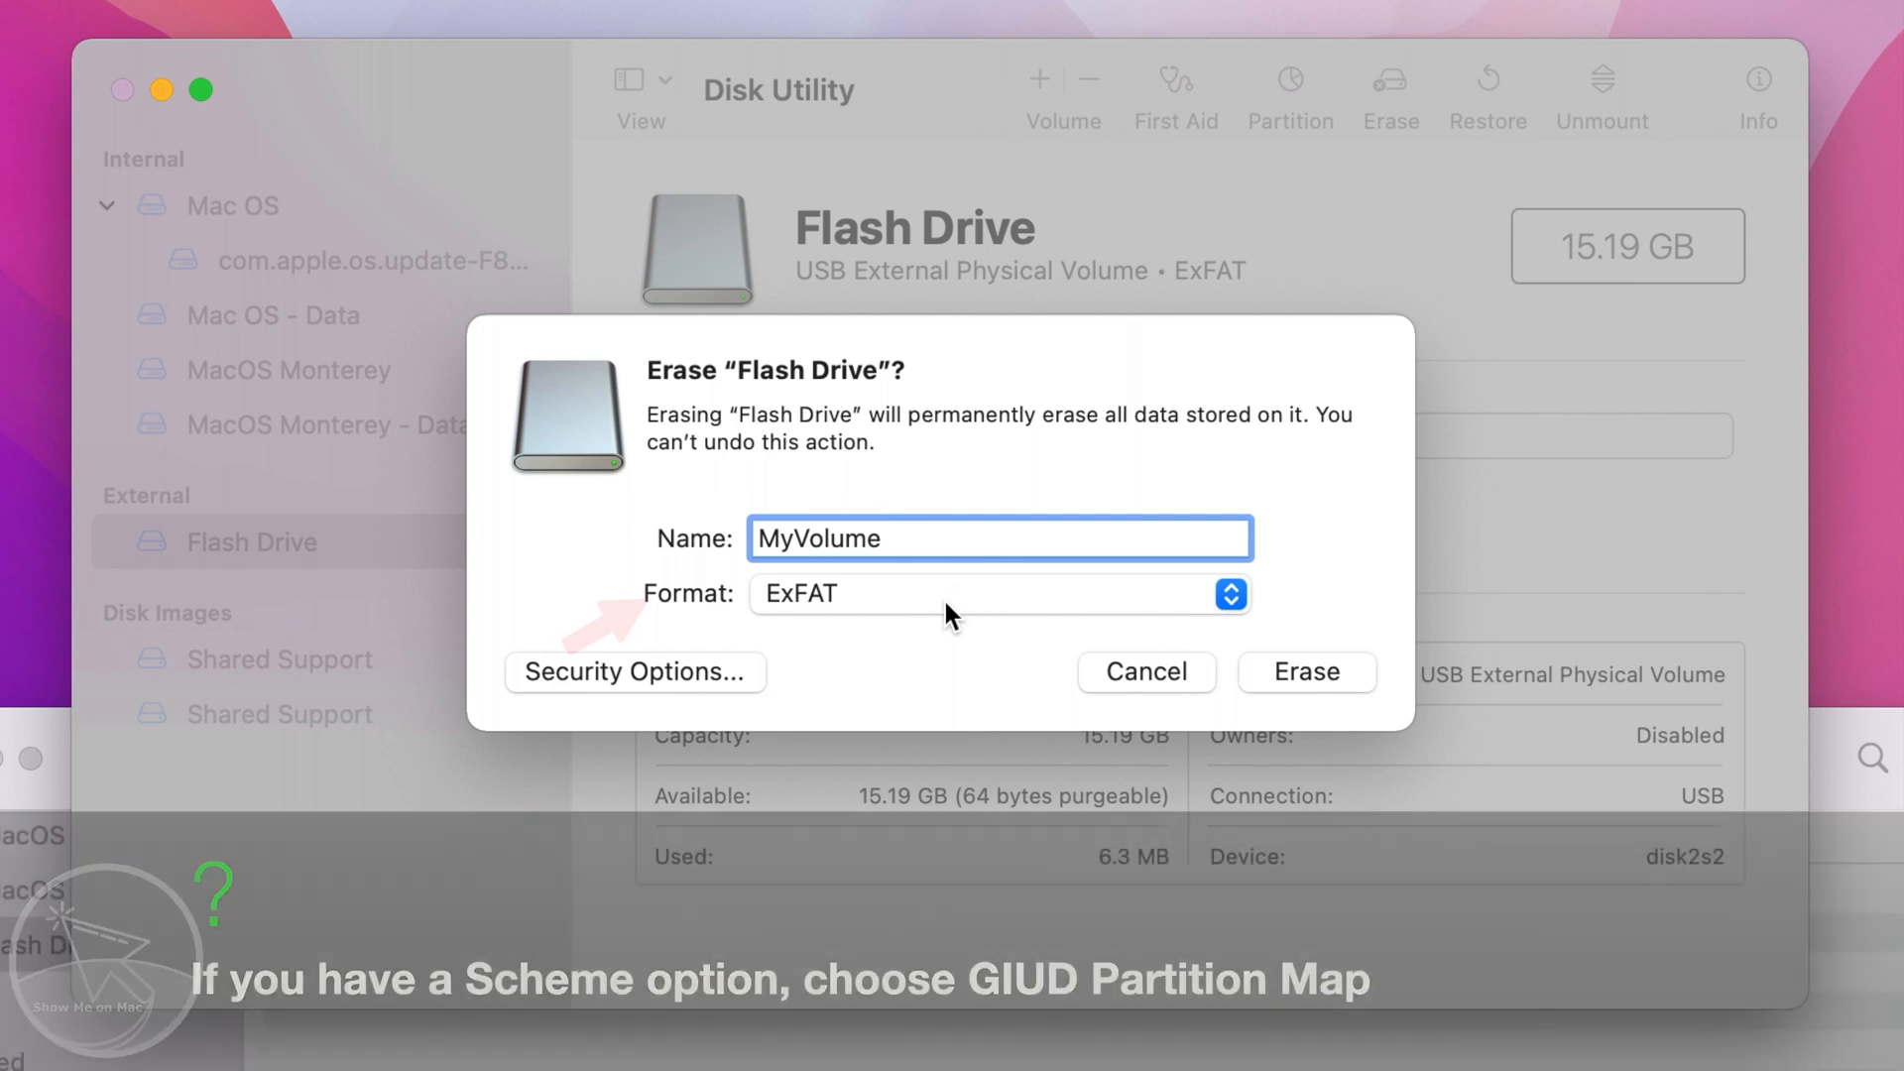
pyautogui.click(1227, 595)
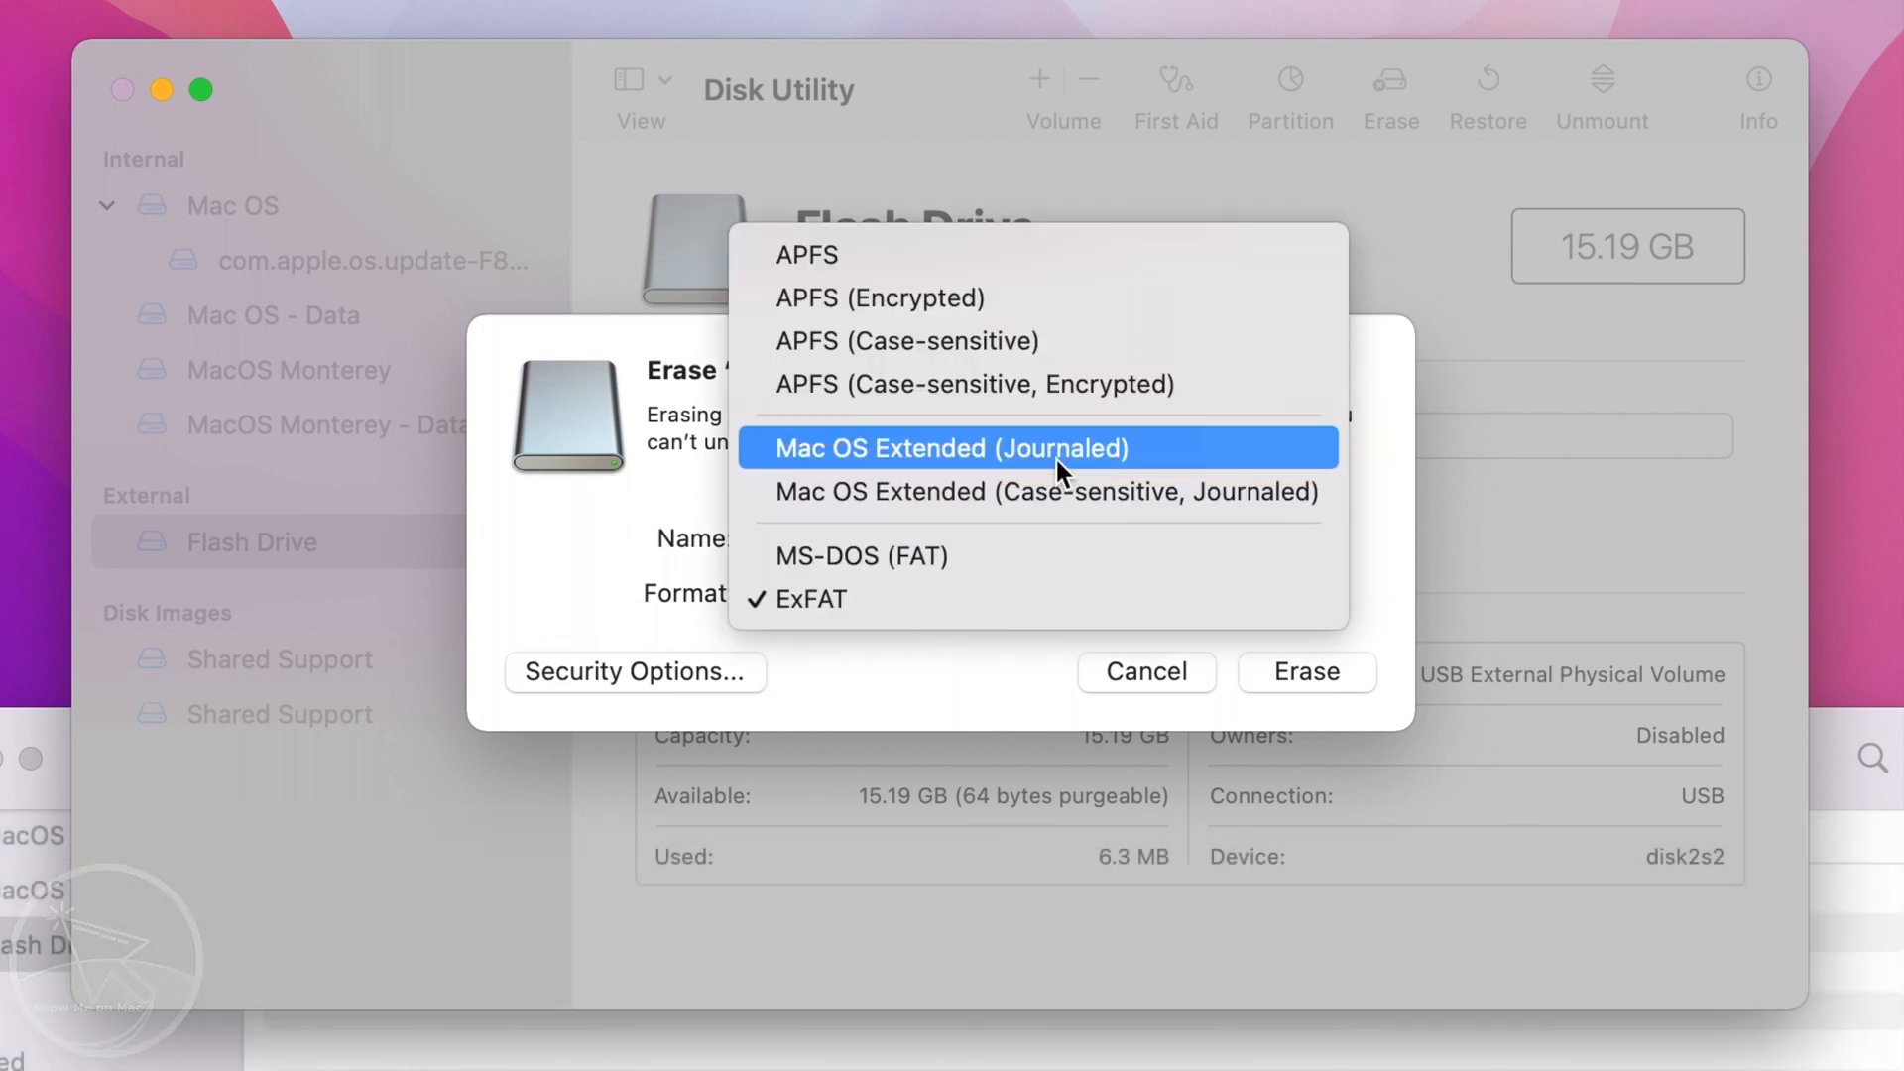
pyautogui.click(954, 447)
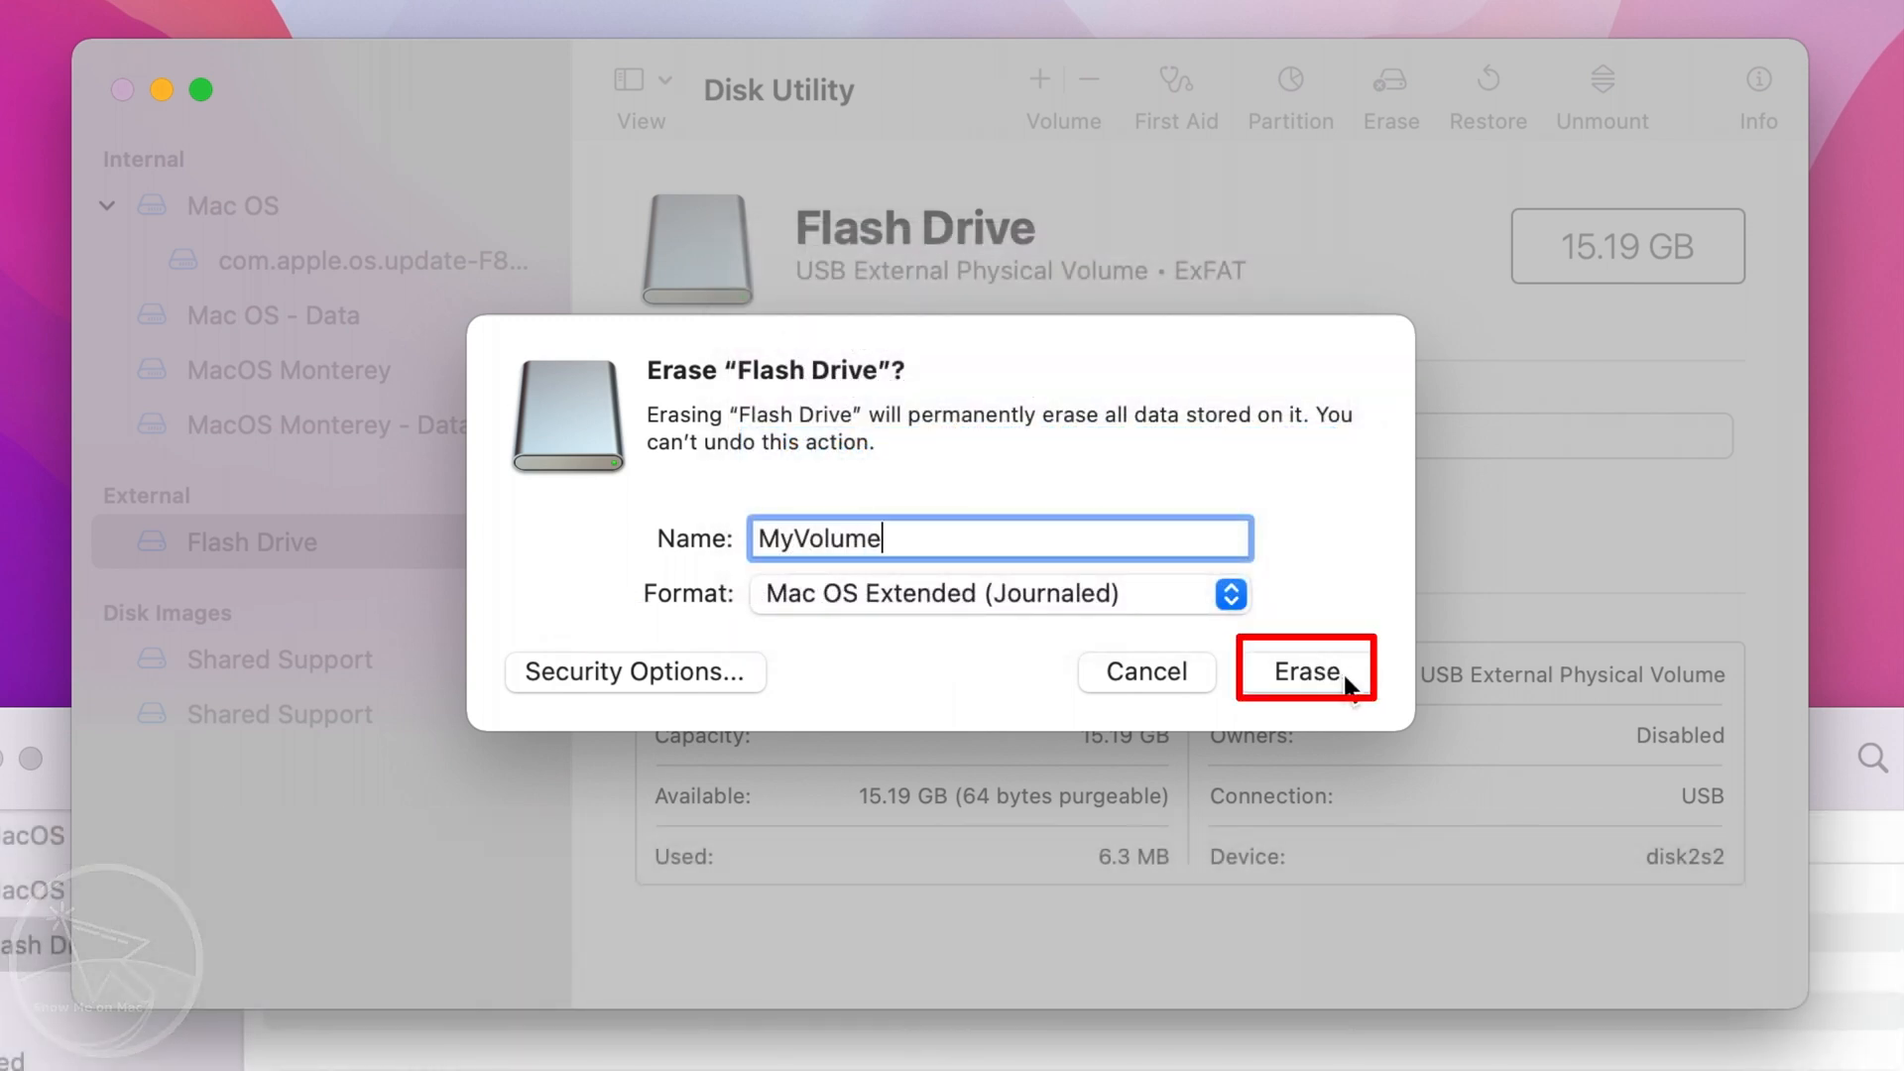
pyautogui.click(1306, 672)
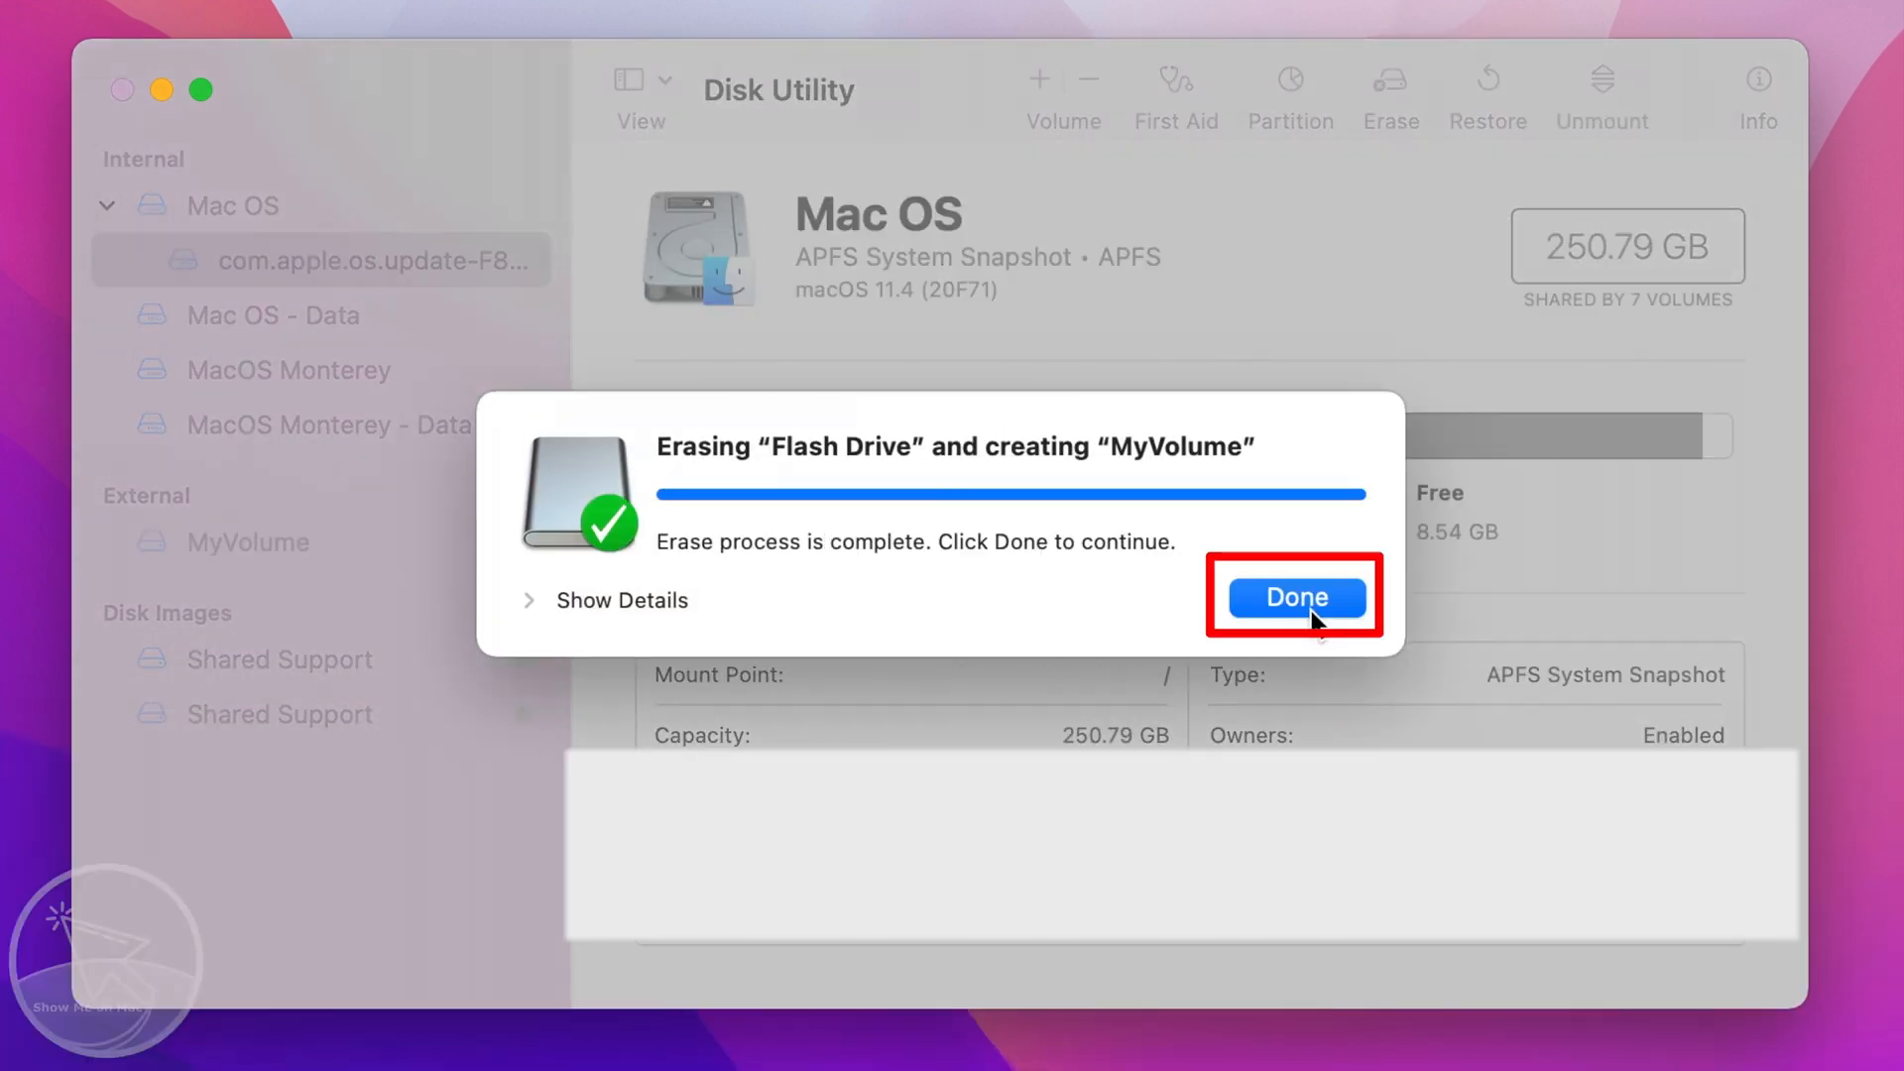
pyautogui.click(1297, 597)
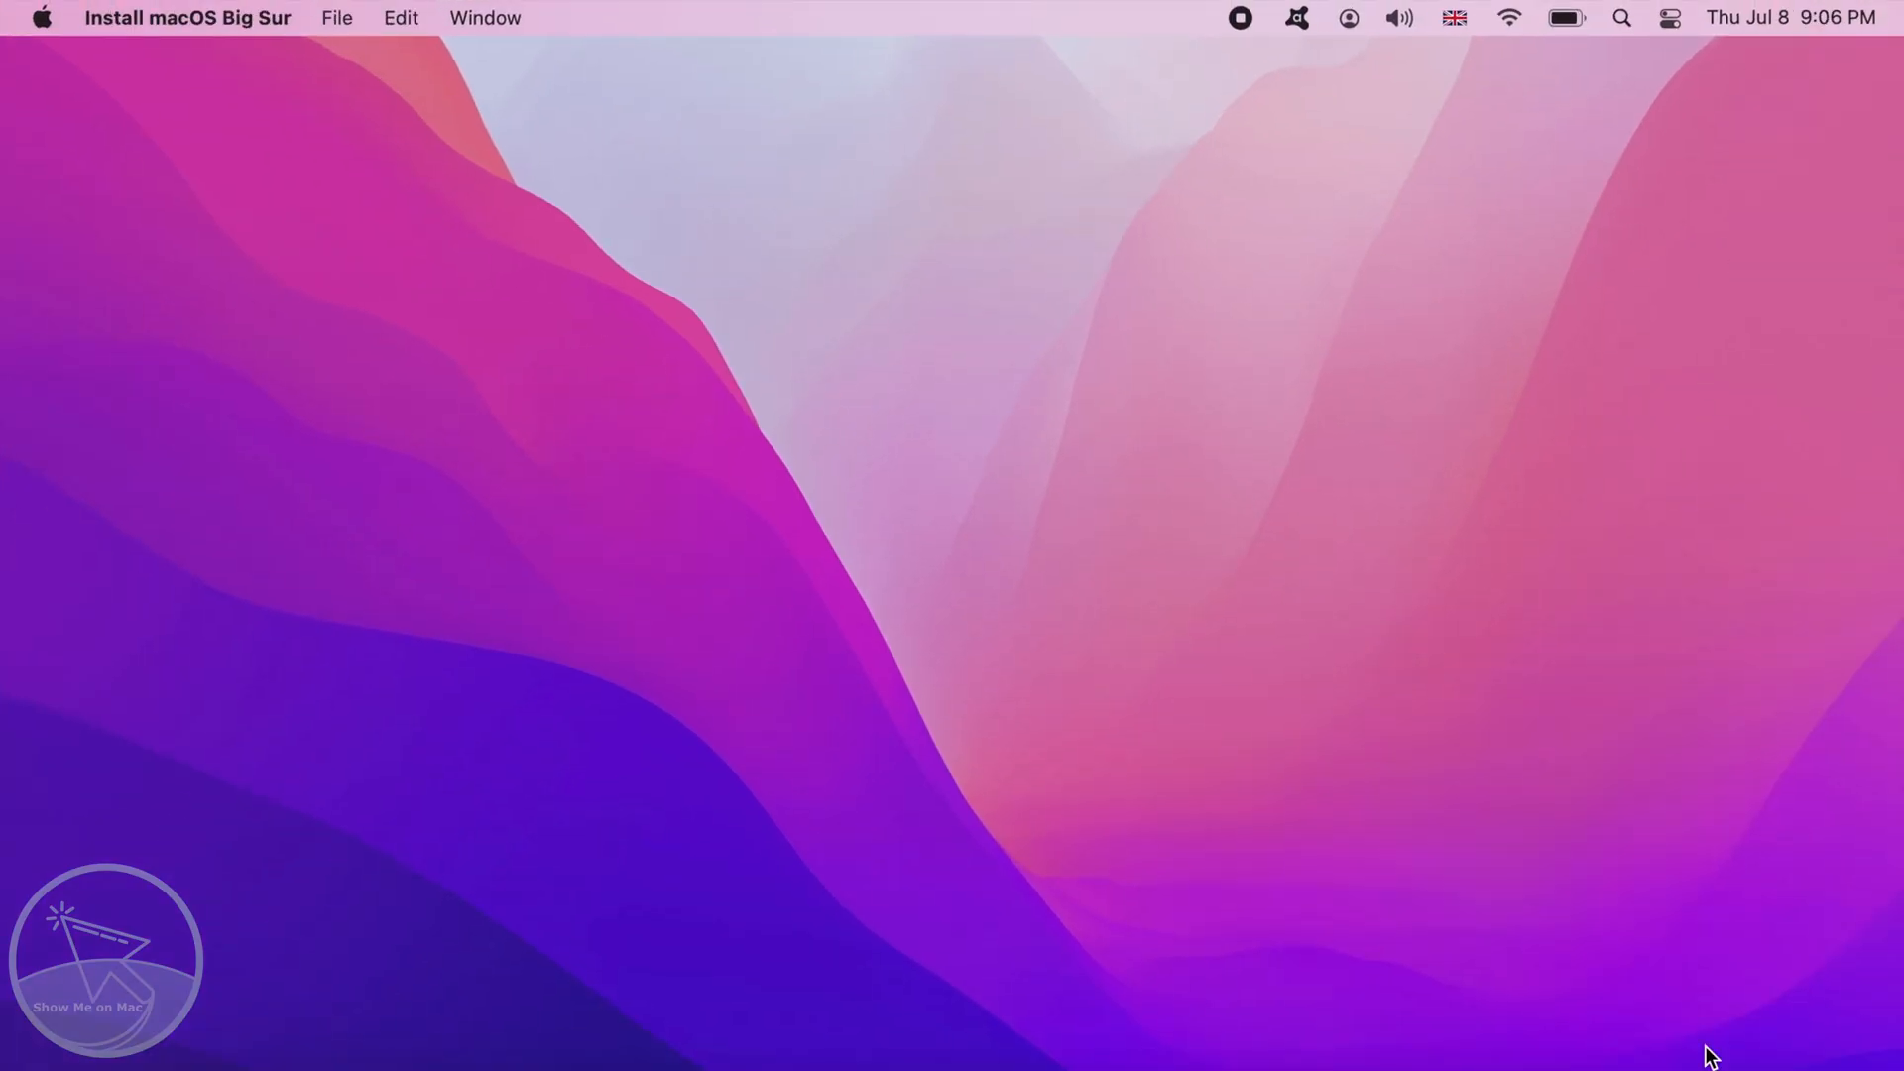
pyautogui.moveTo(1706, 1056)
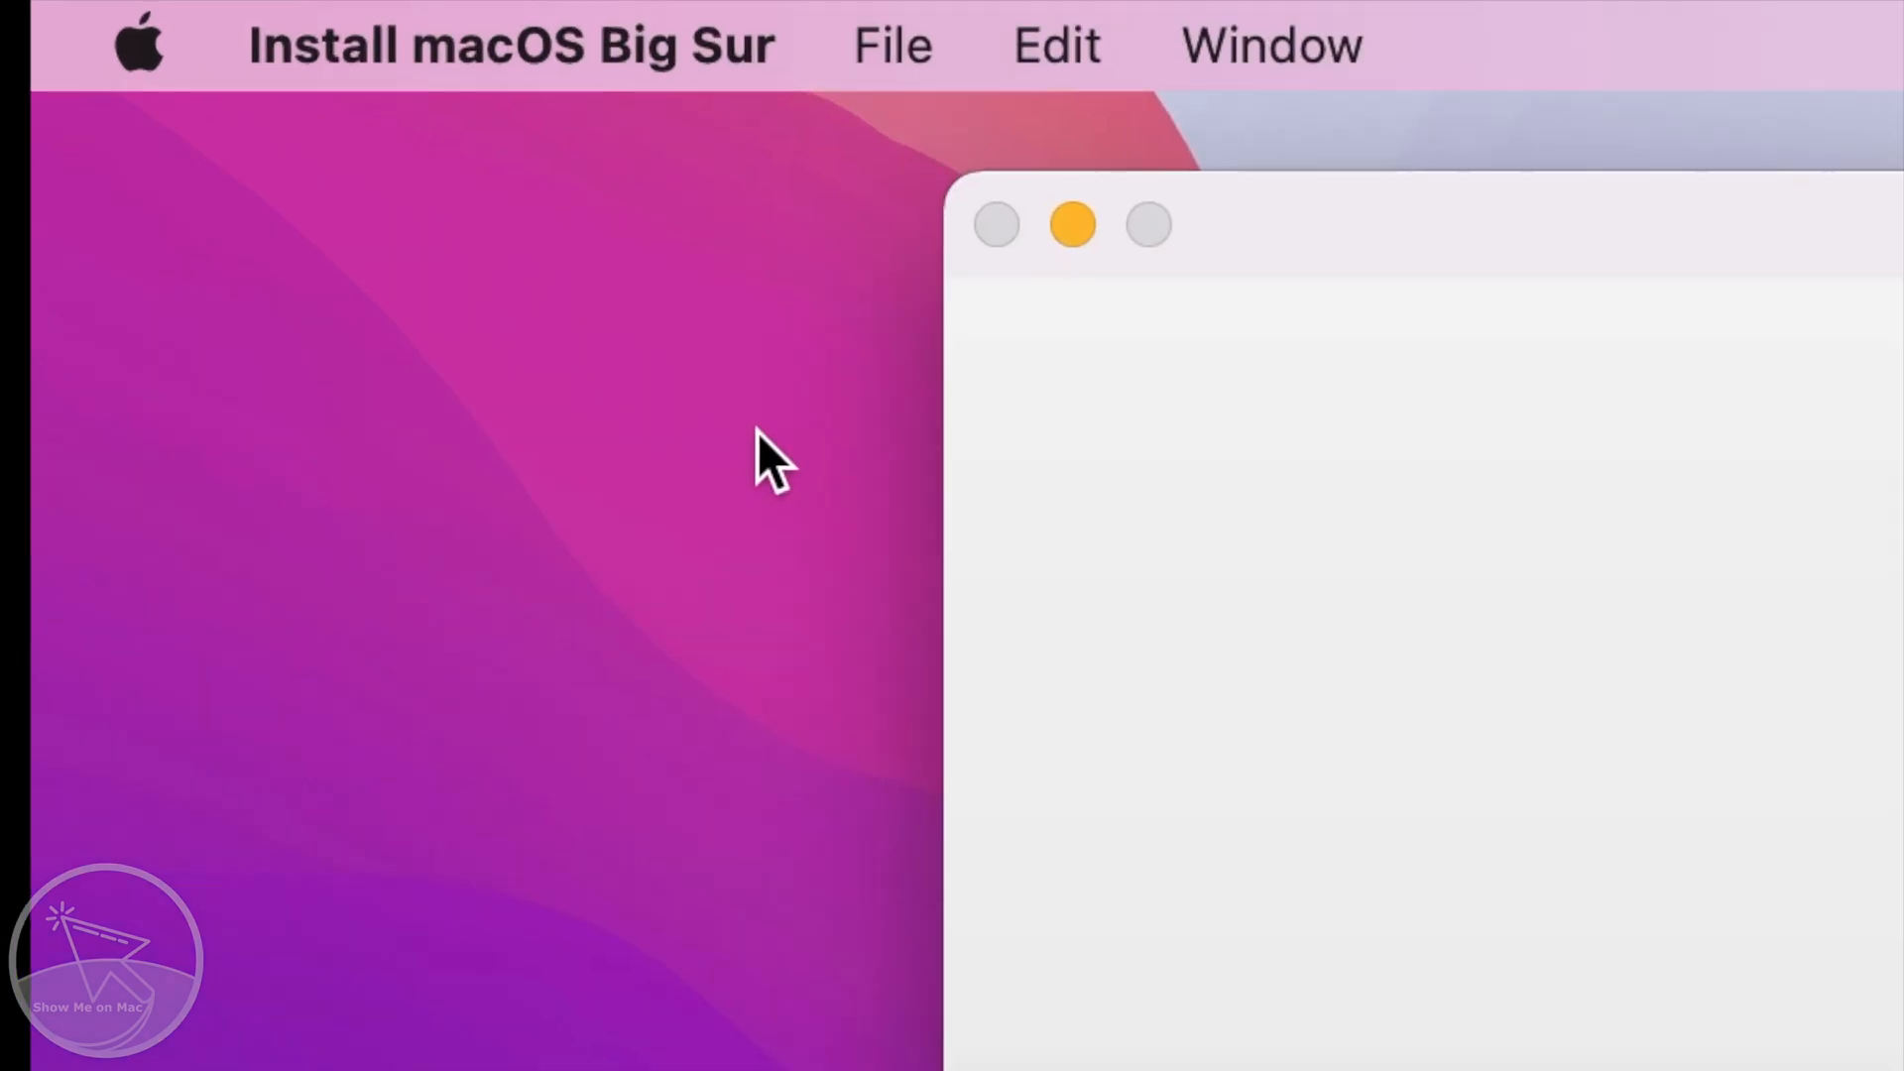
# Choose Quit Install macOS from the Install macOS Big Sur menu
pyautogui.click(510, 44)
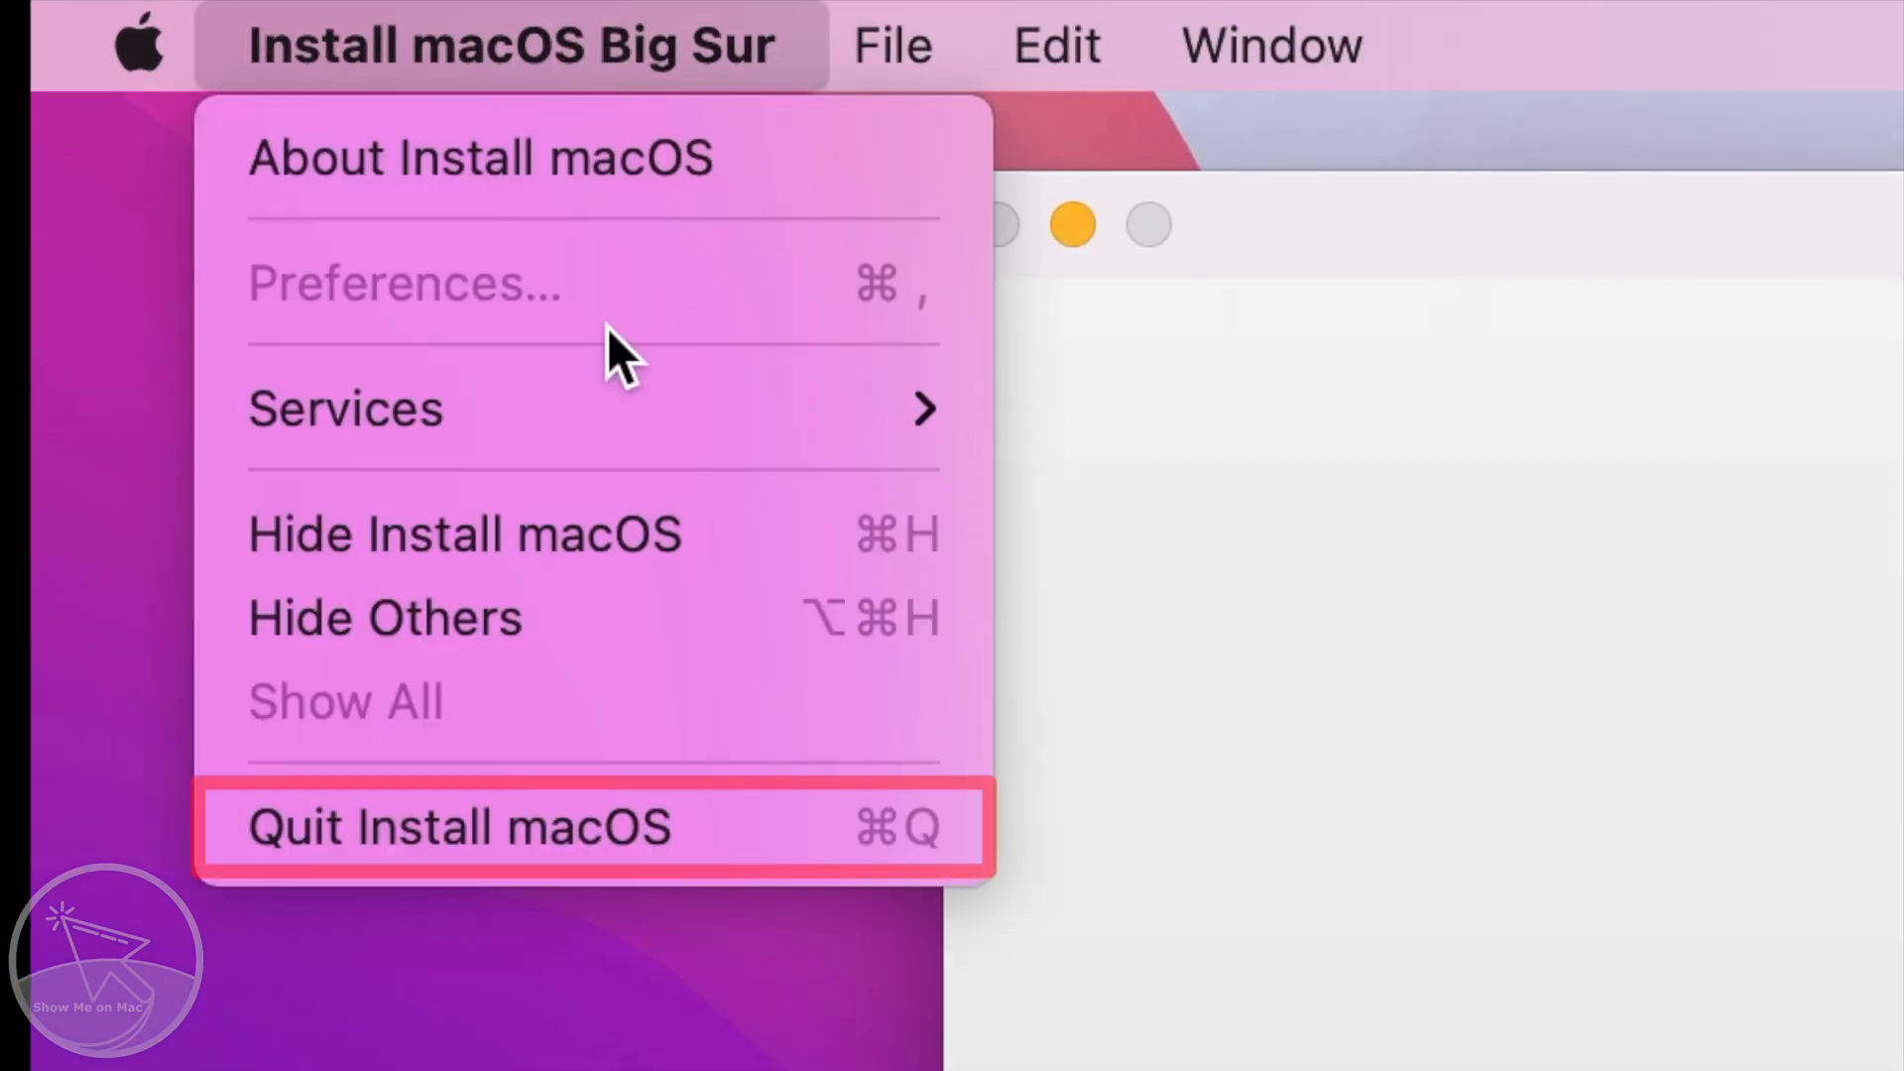
pyautogui.click(459, 827)
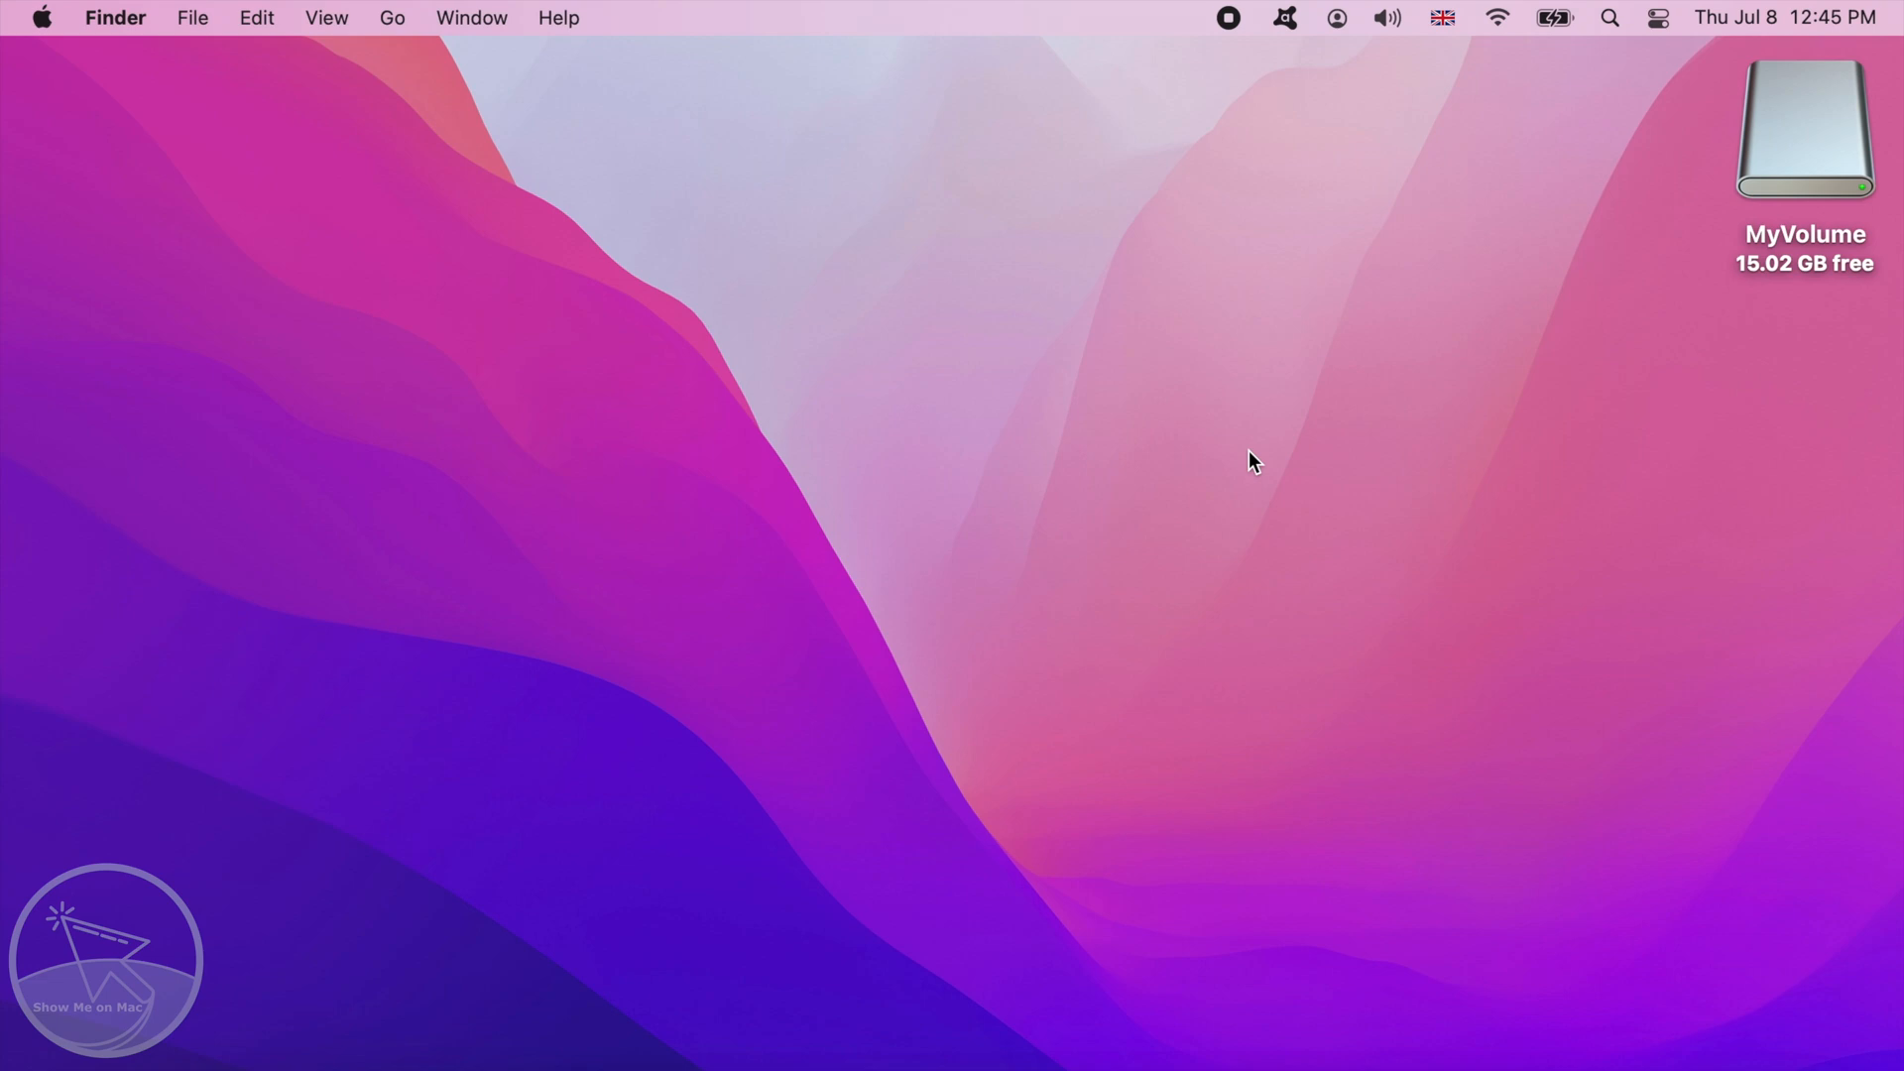
# Launch Terminal through Spotlight and type 'sudo ' at the prompt
pyautogui.press('cmd+space')
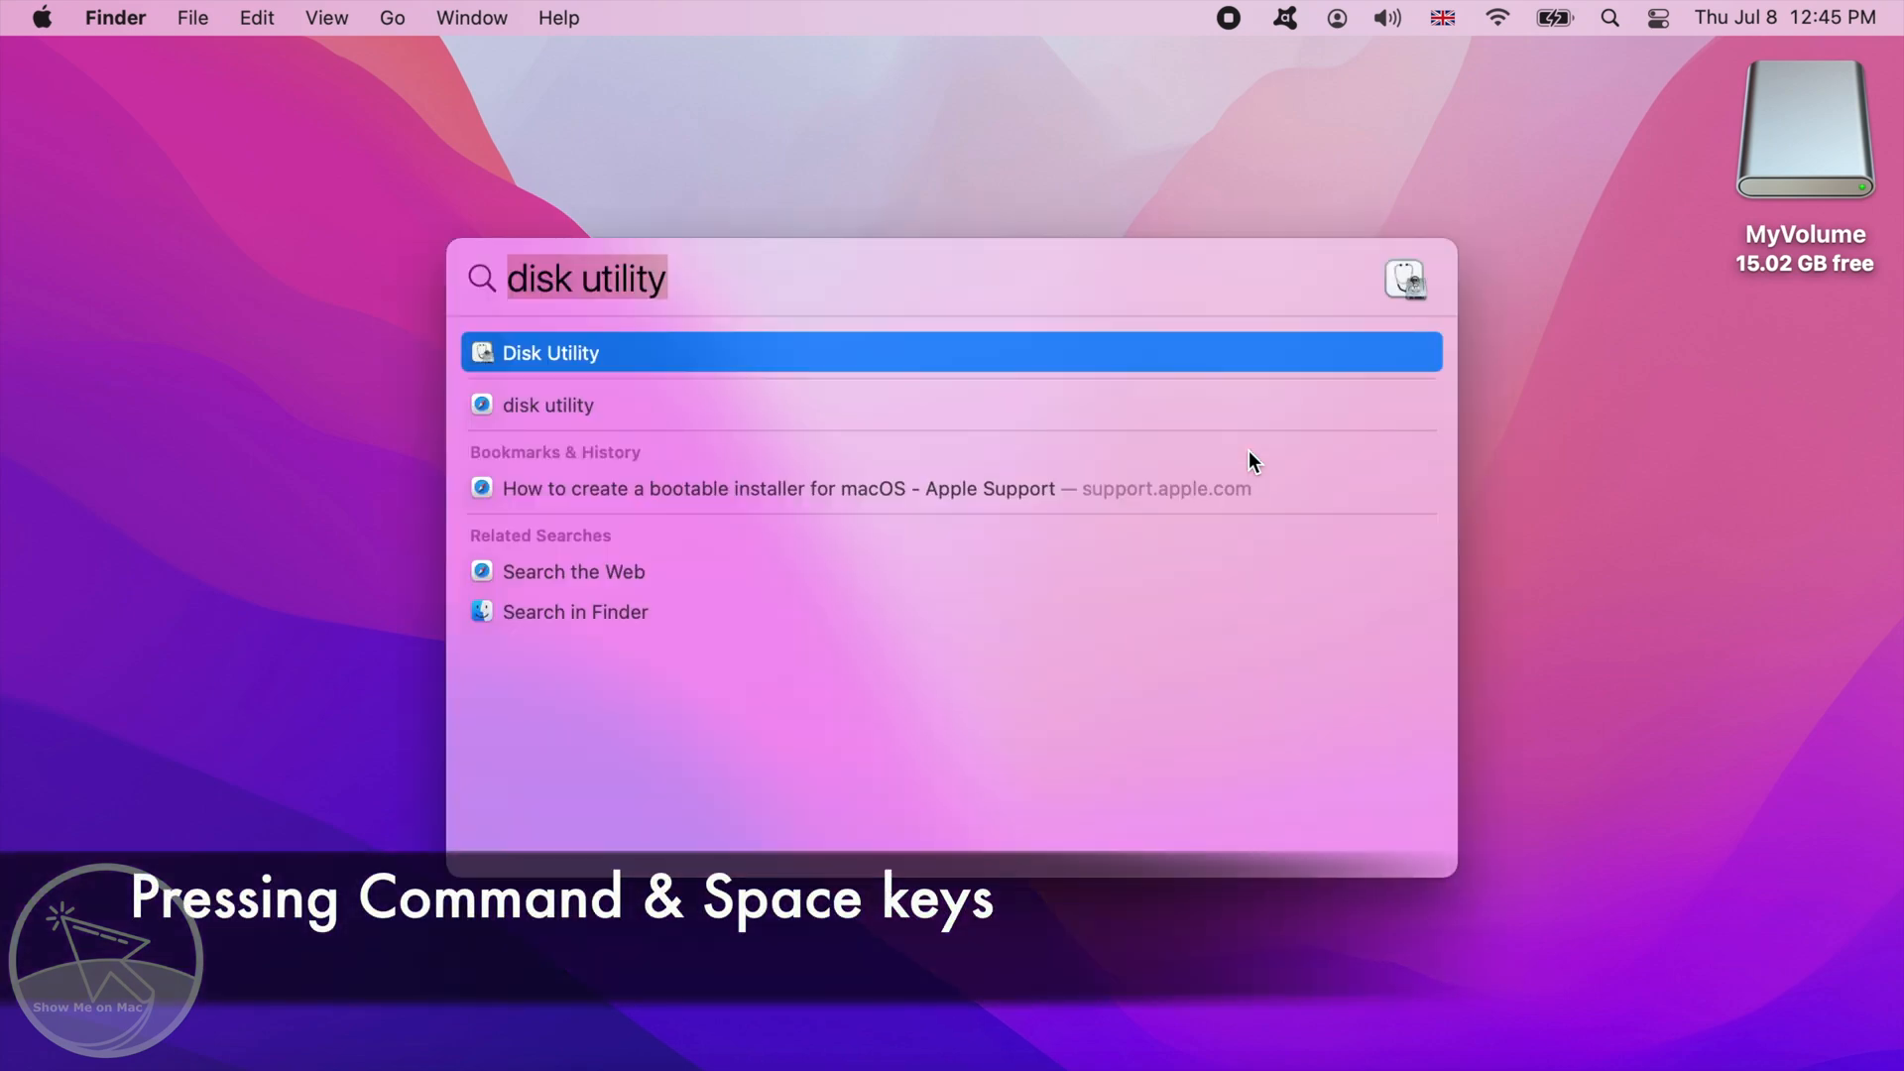
pyautogui.write('terminal')
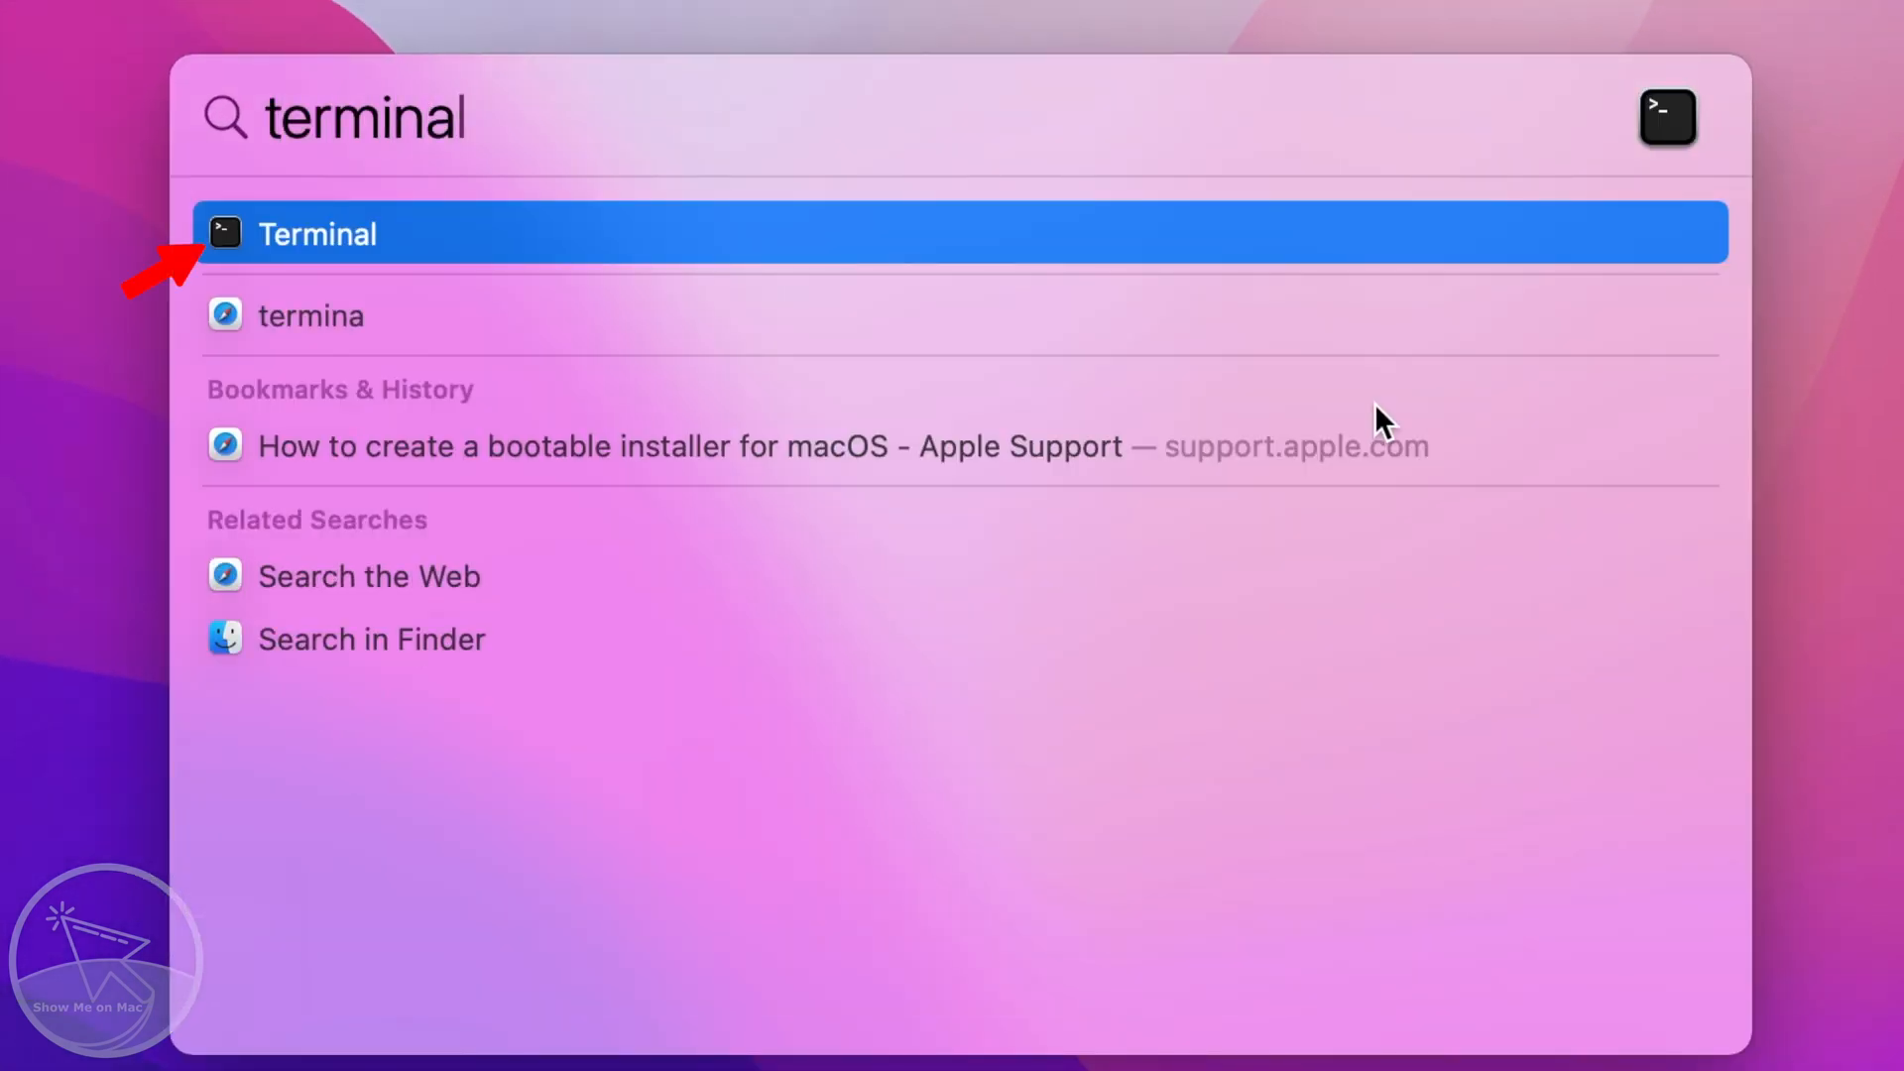
pyautogui.click(317, 233)
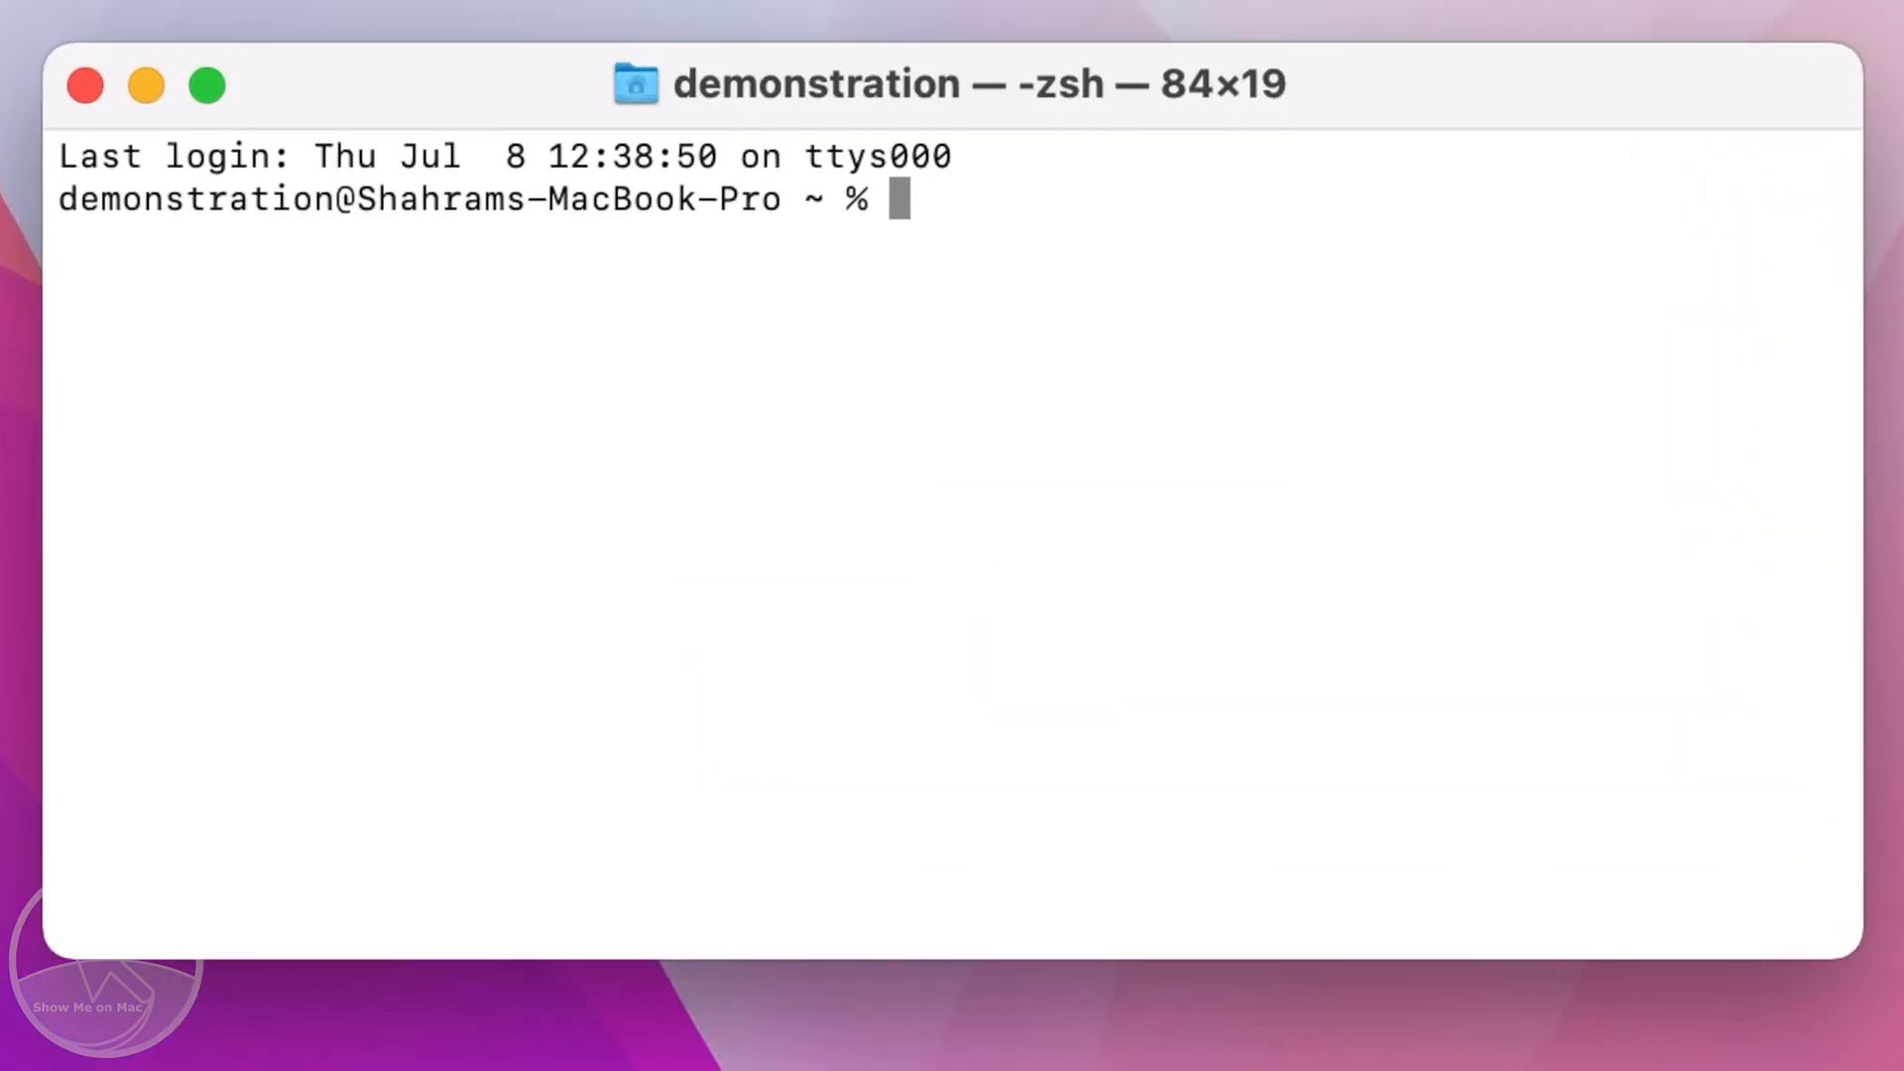
pyautogui.write('sudo')
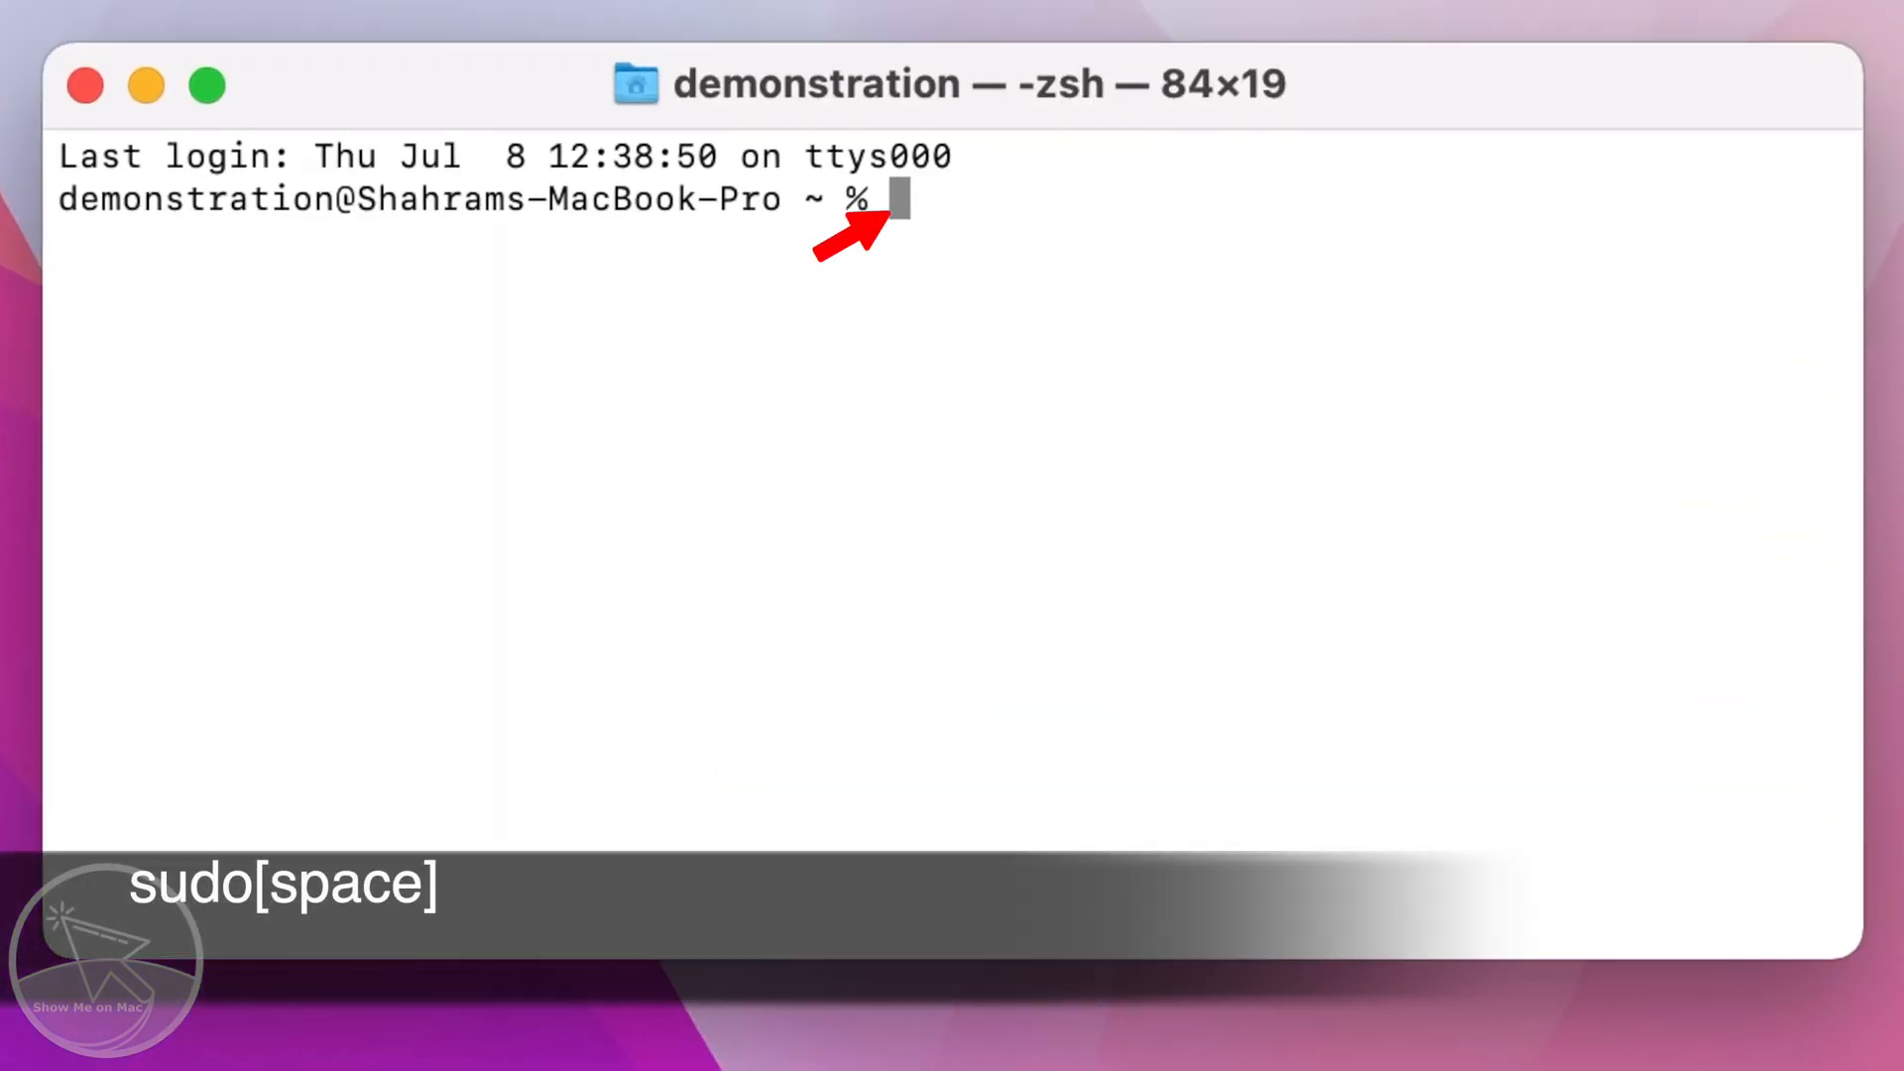
pyautogui.write('sudo')
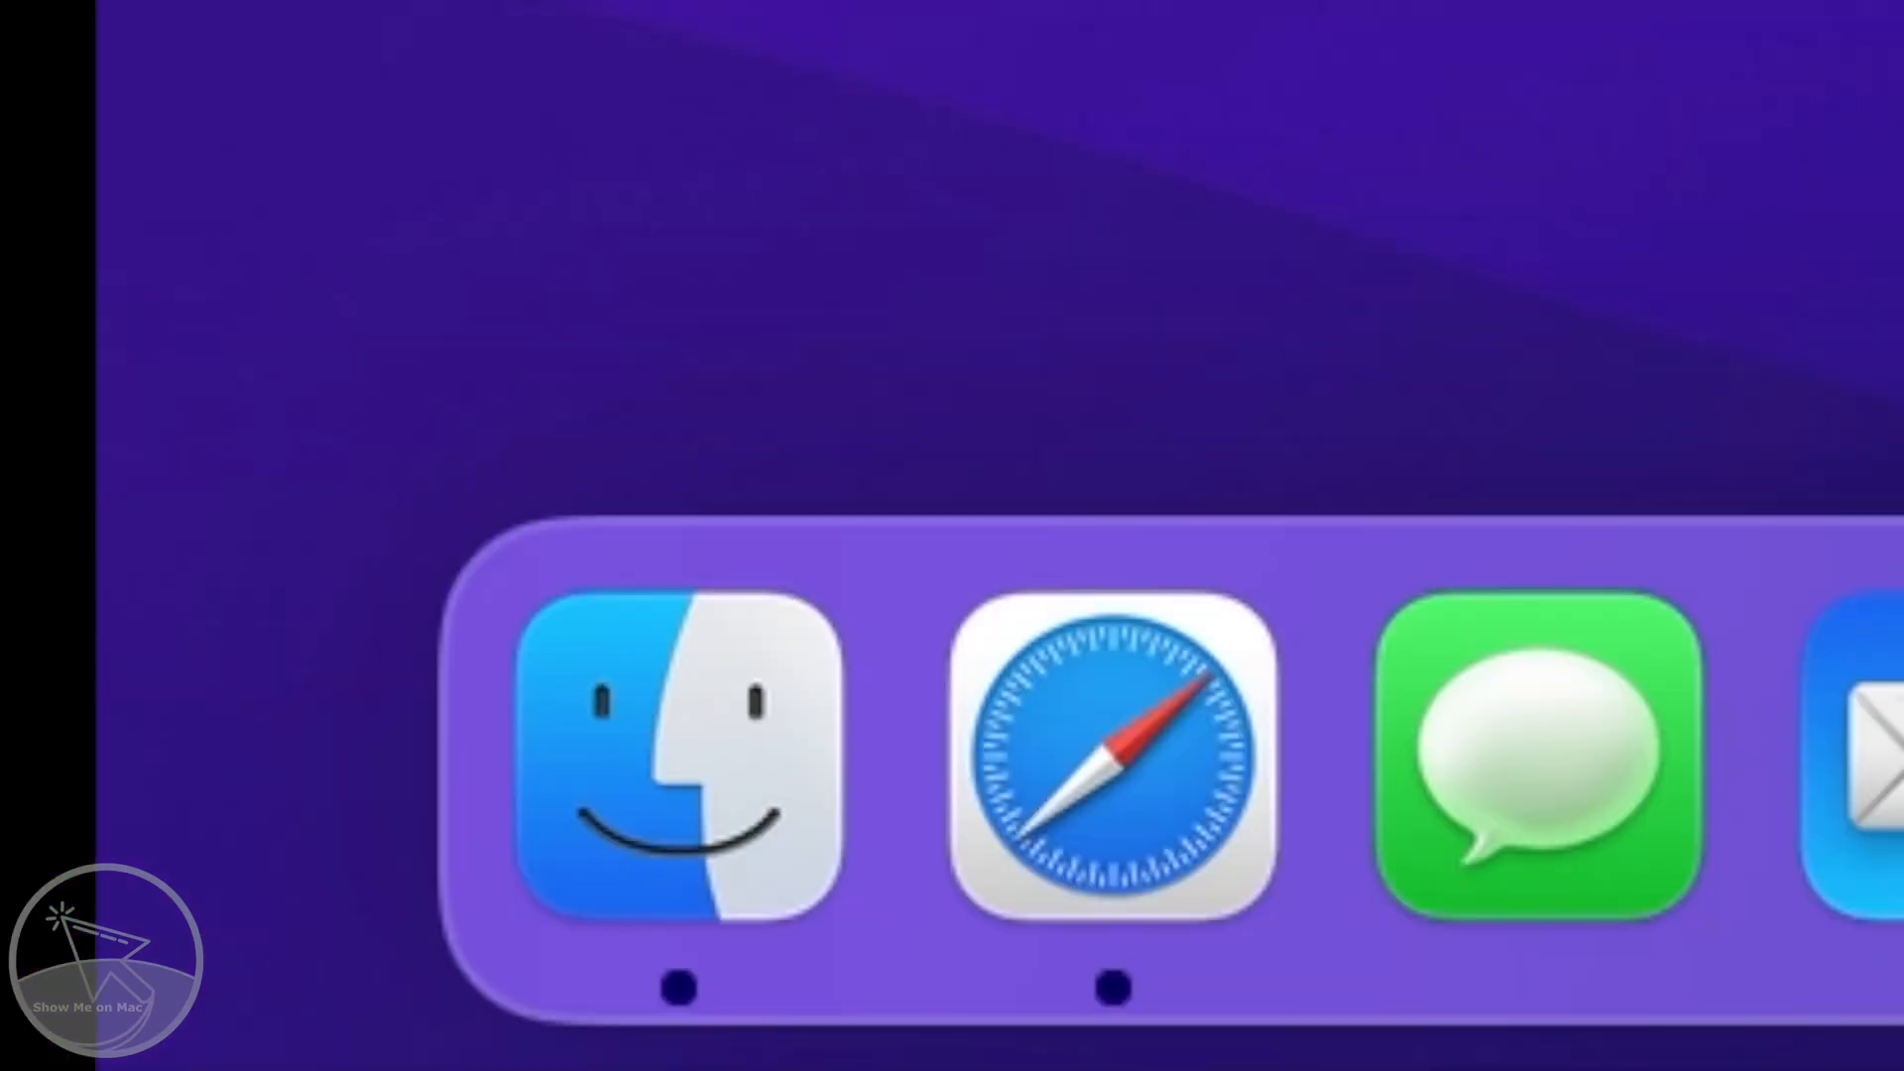
# Show Install macOS Big Sur's package contents in Finder and open Contents, then Resources
pyautogui.click(678, 765)
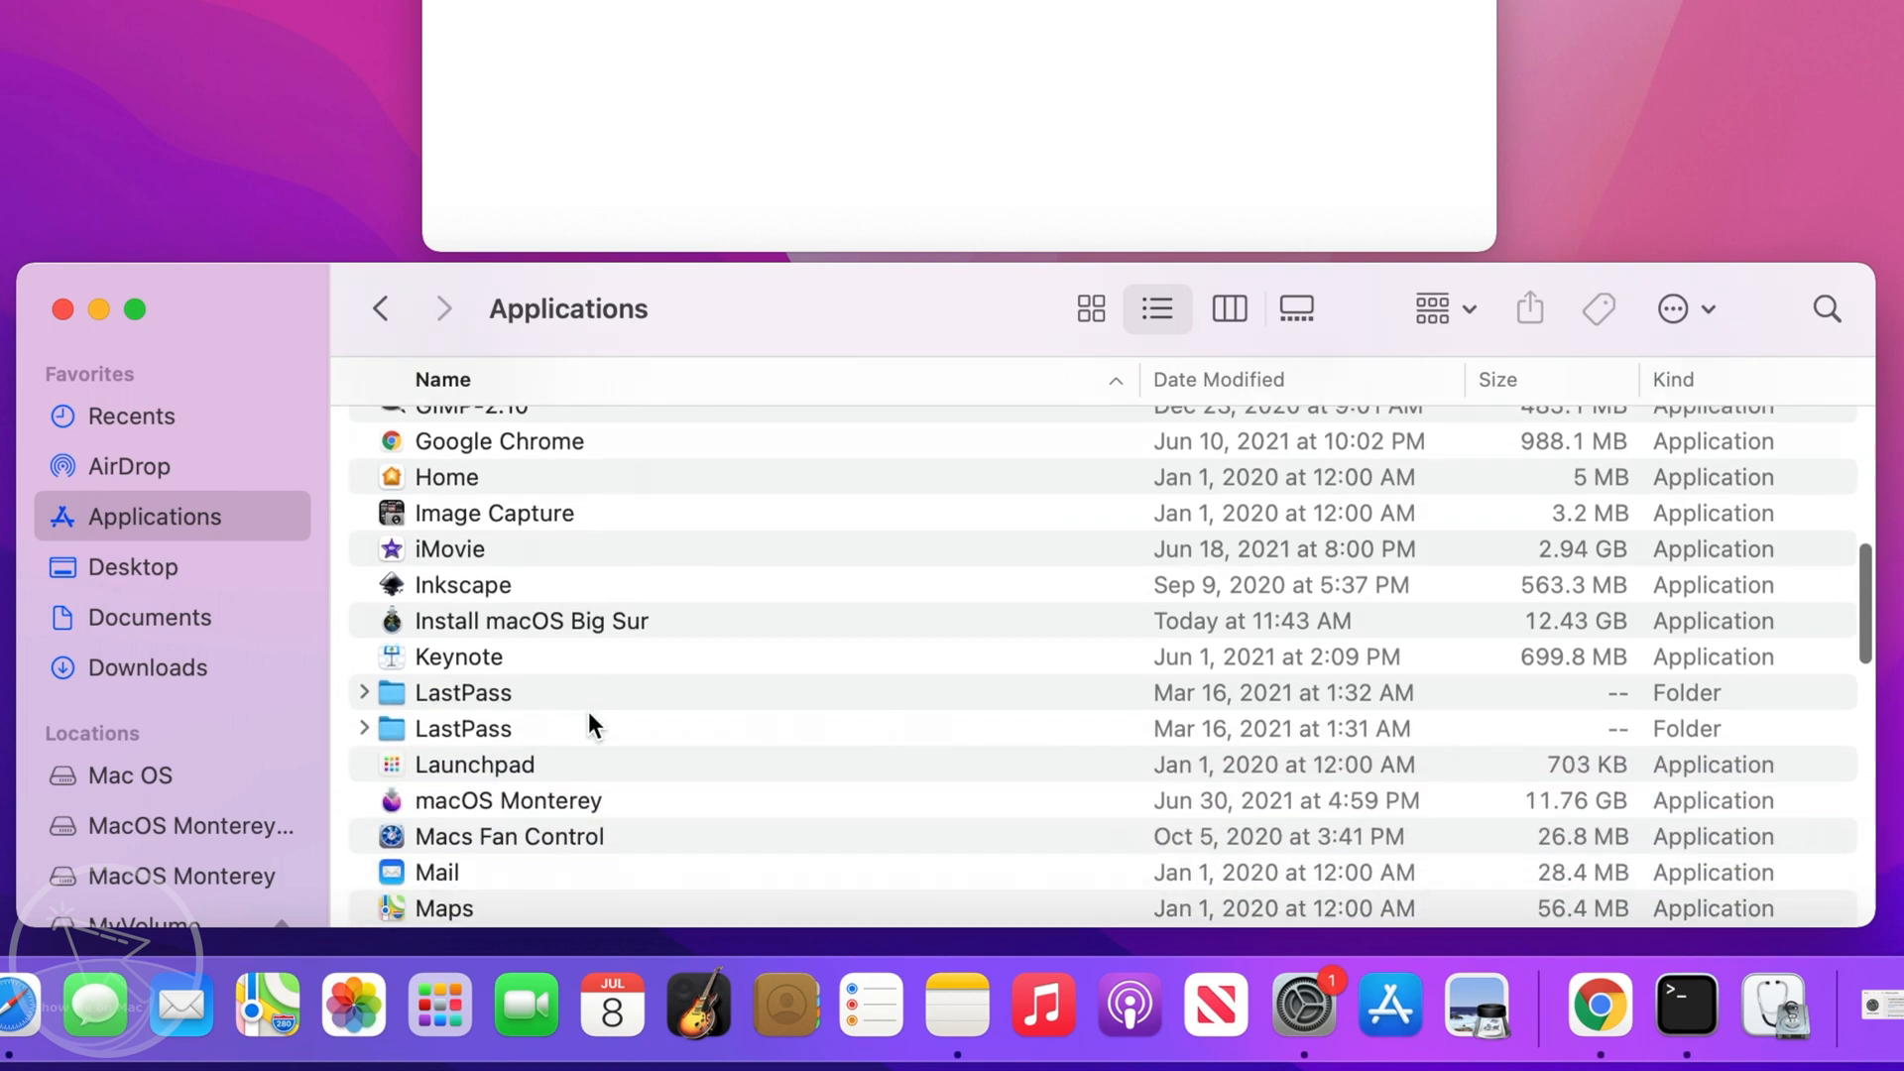
pyautogui.click(531, 621)
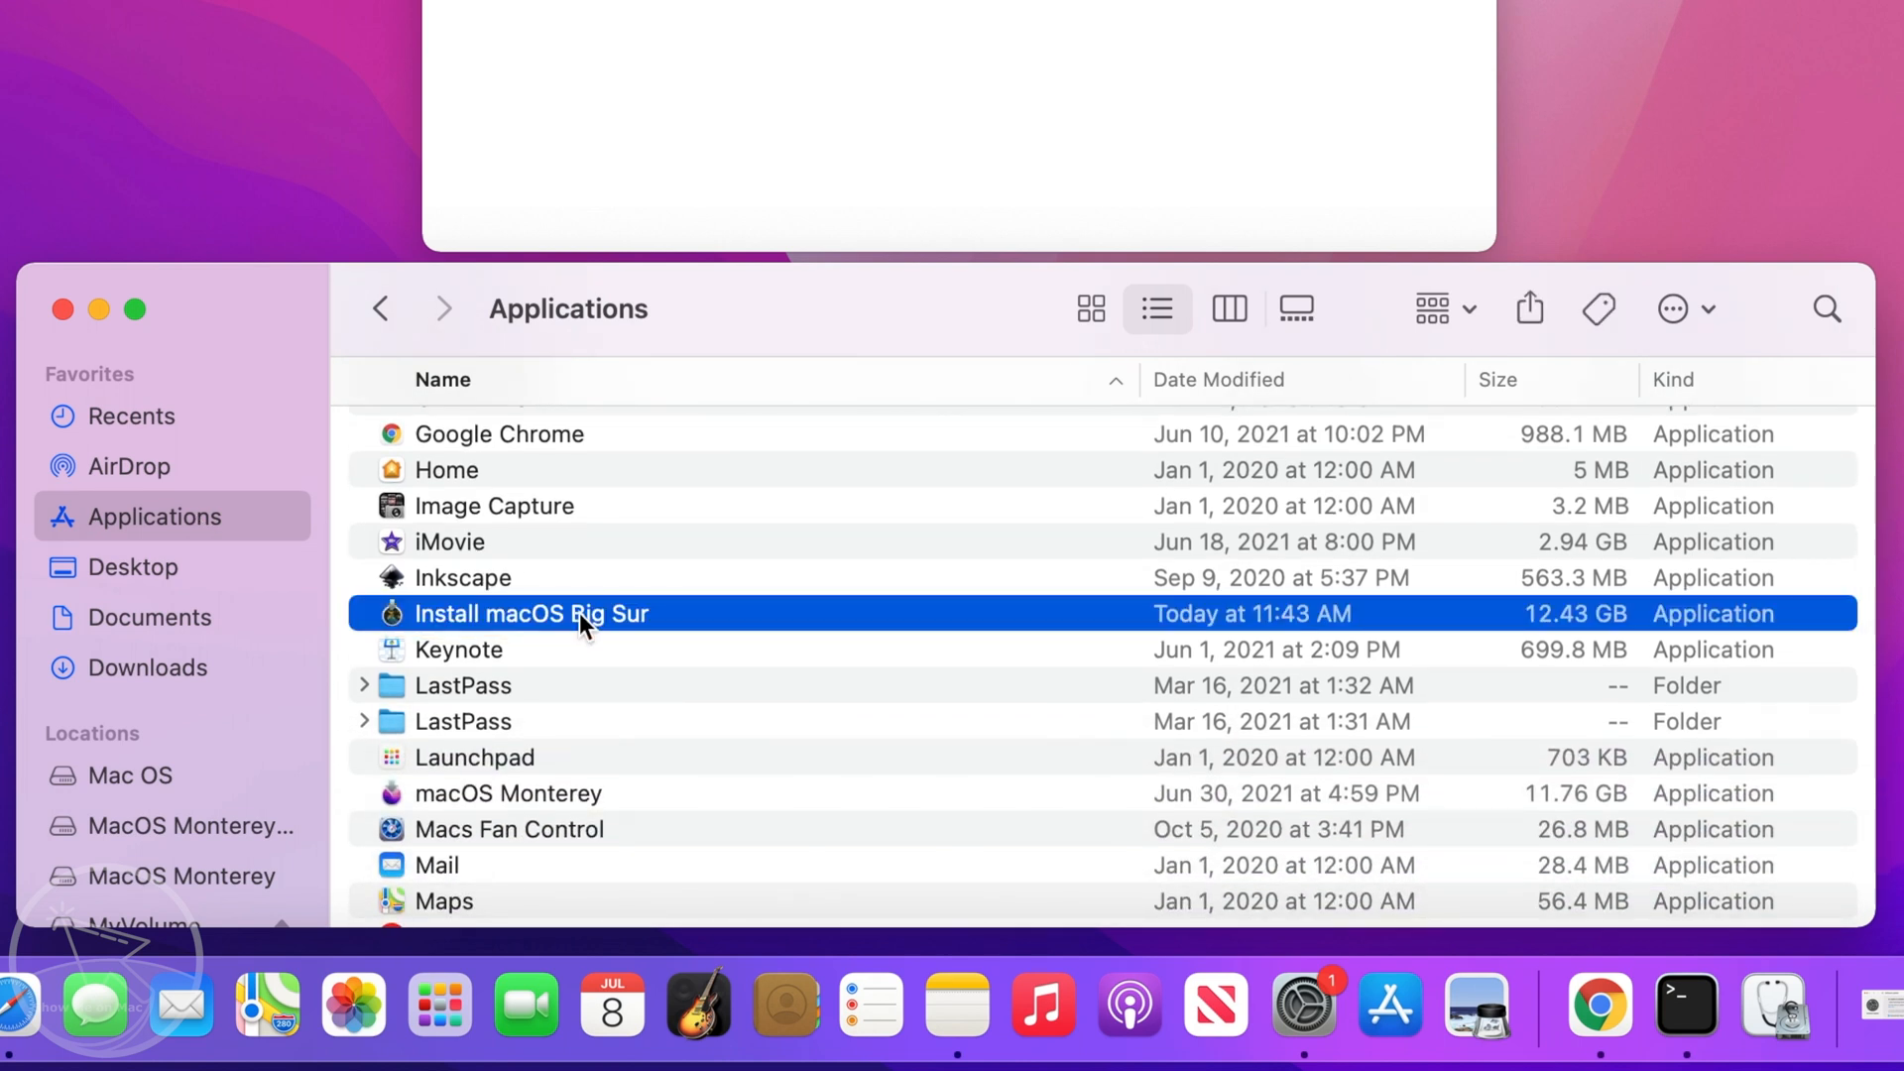
pyautogui.rightClick(583, 613)
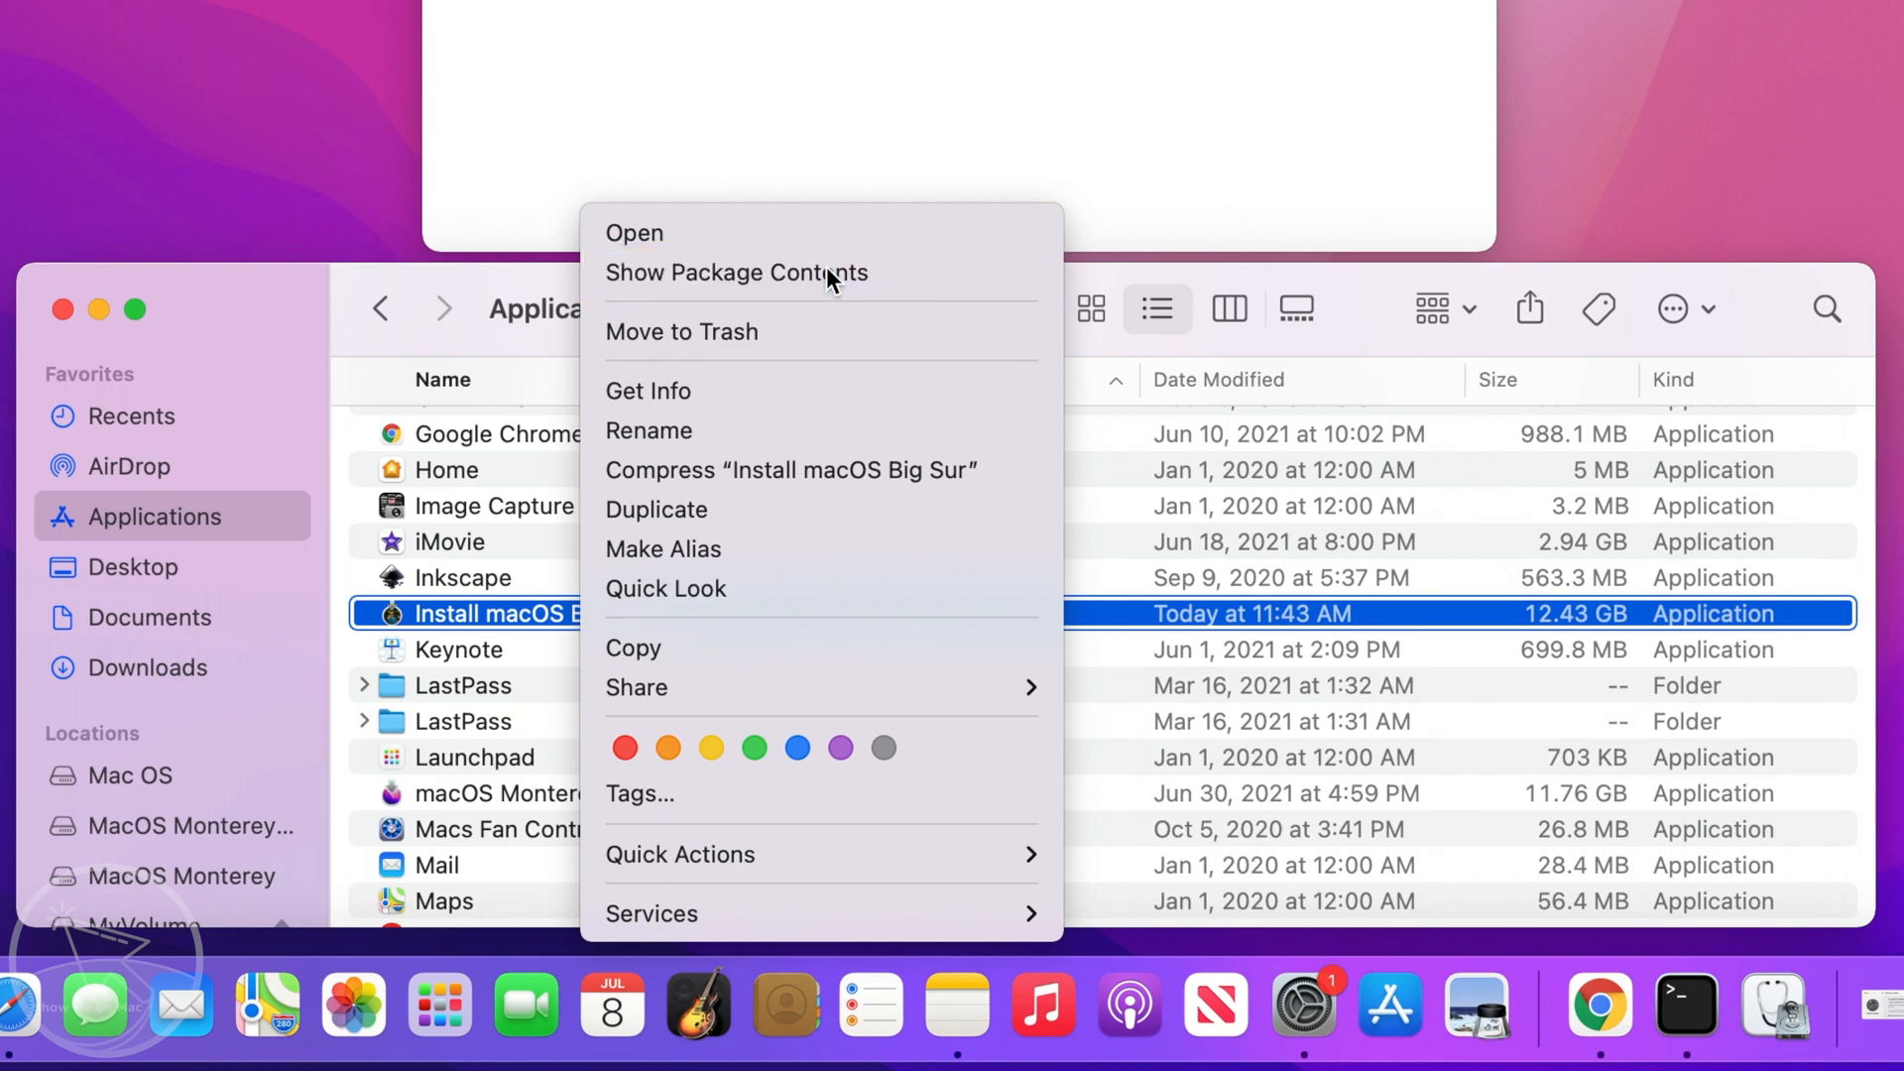
pyautogui.click(736, 272)
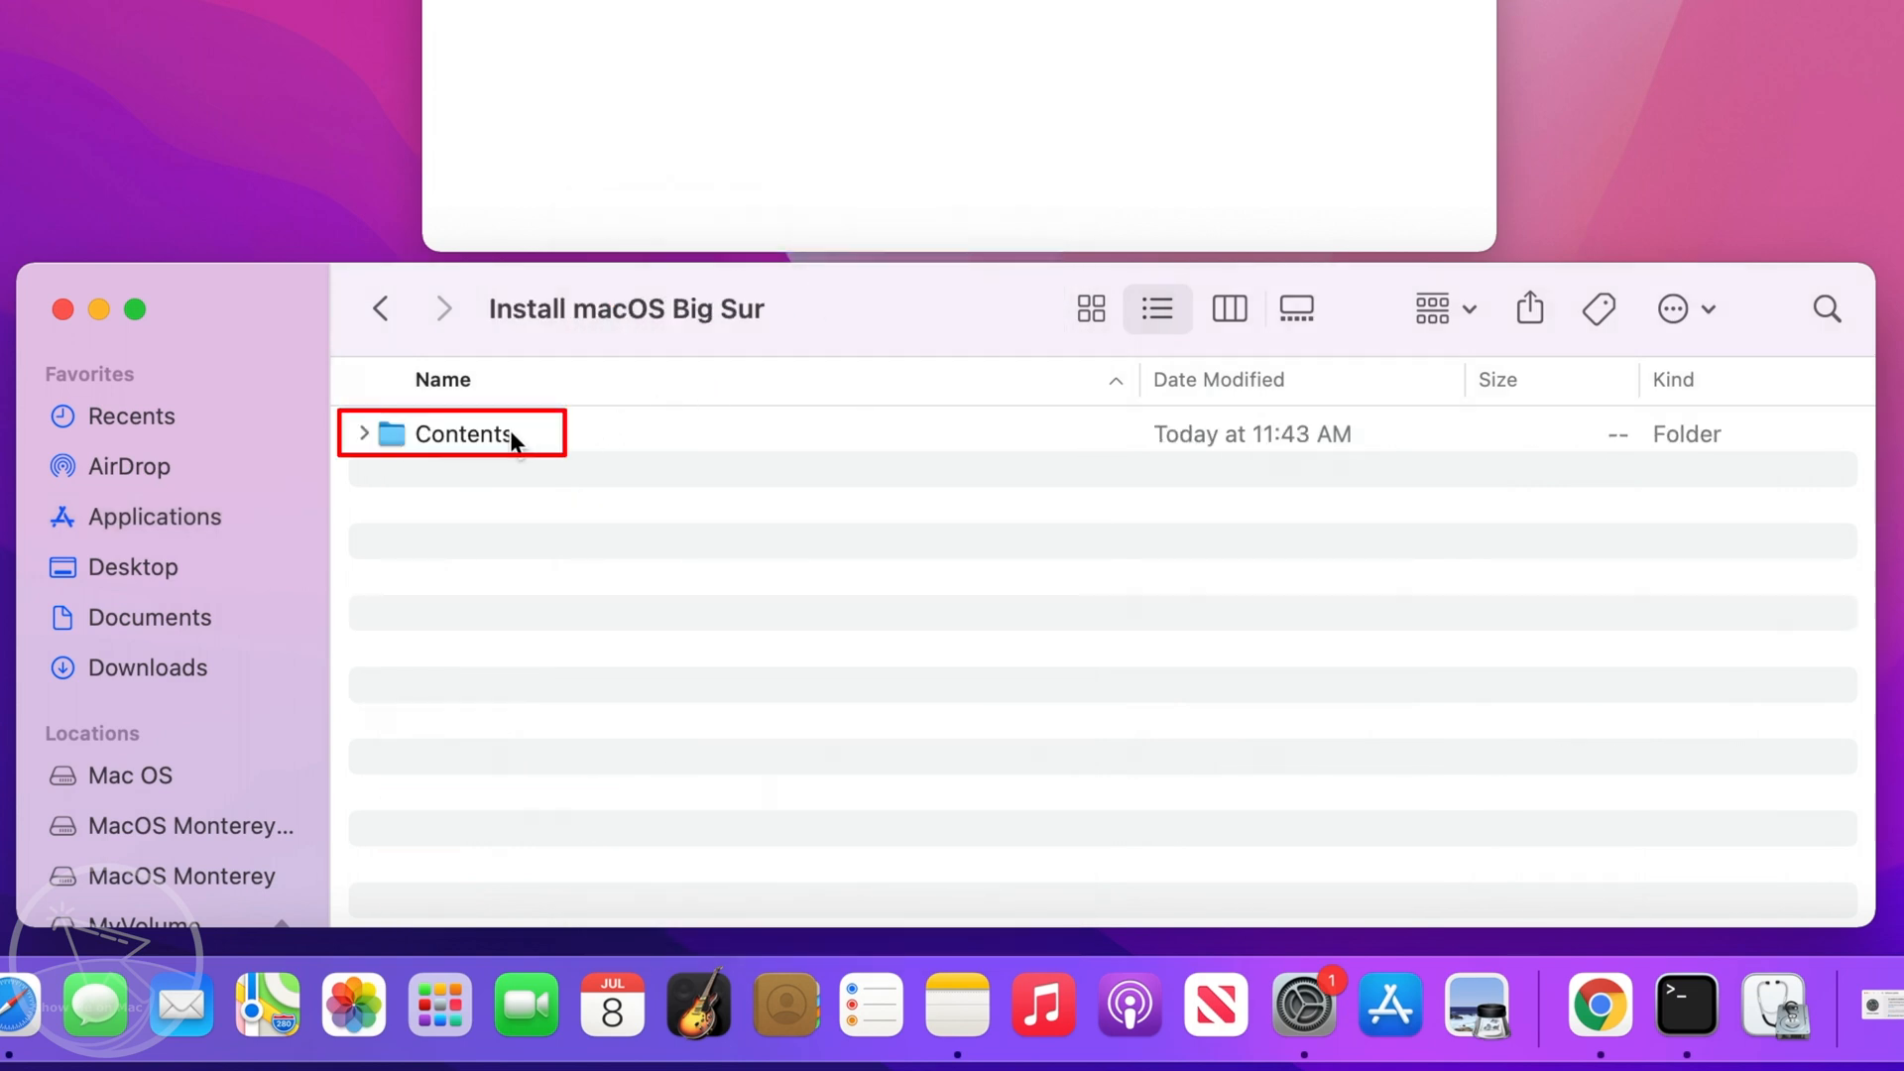
pyautogui.doubleClick(459, 433)
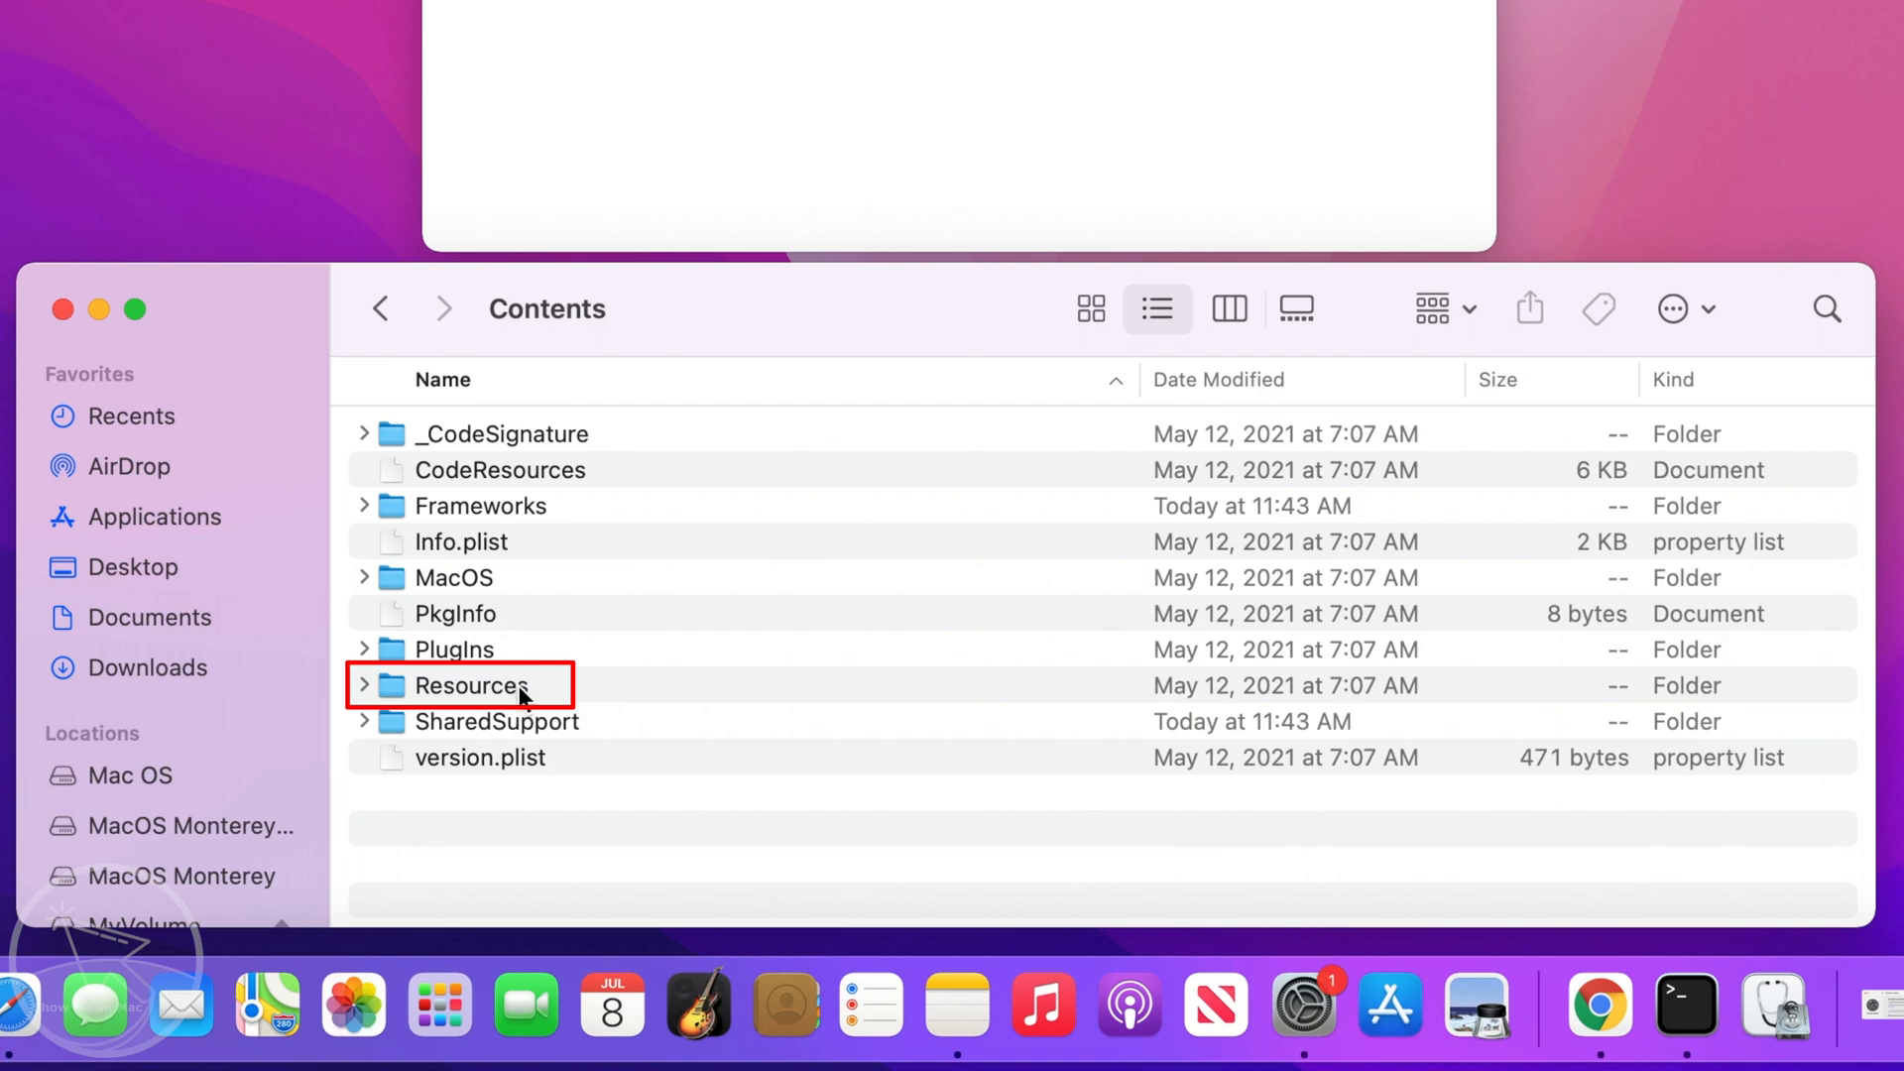
pyautogui.doubleClick(472, 685)
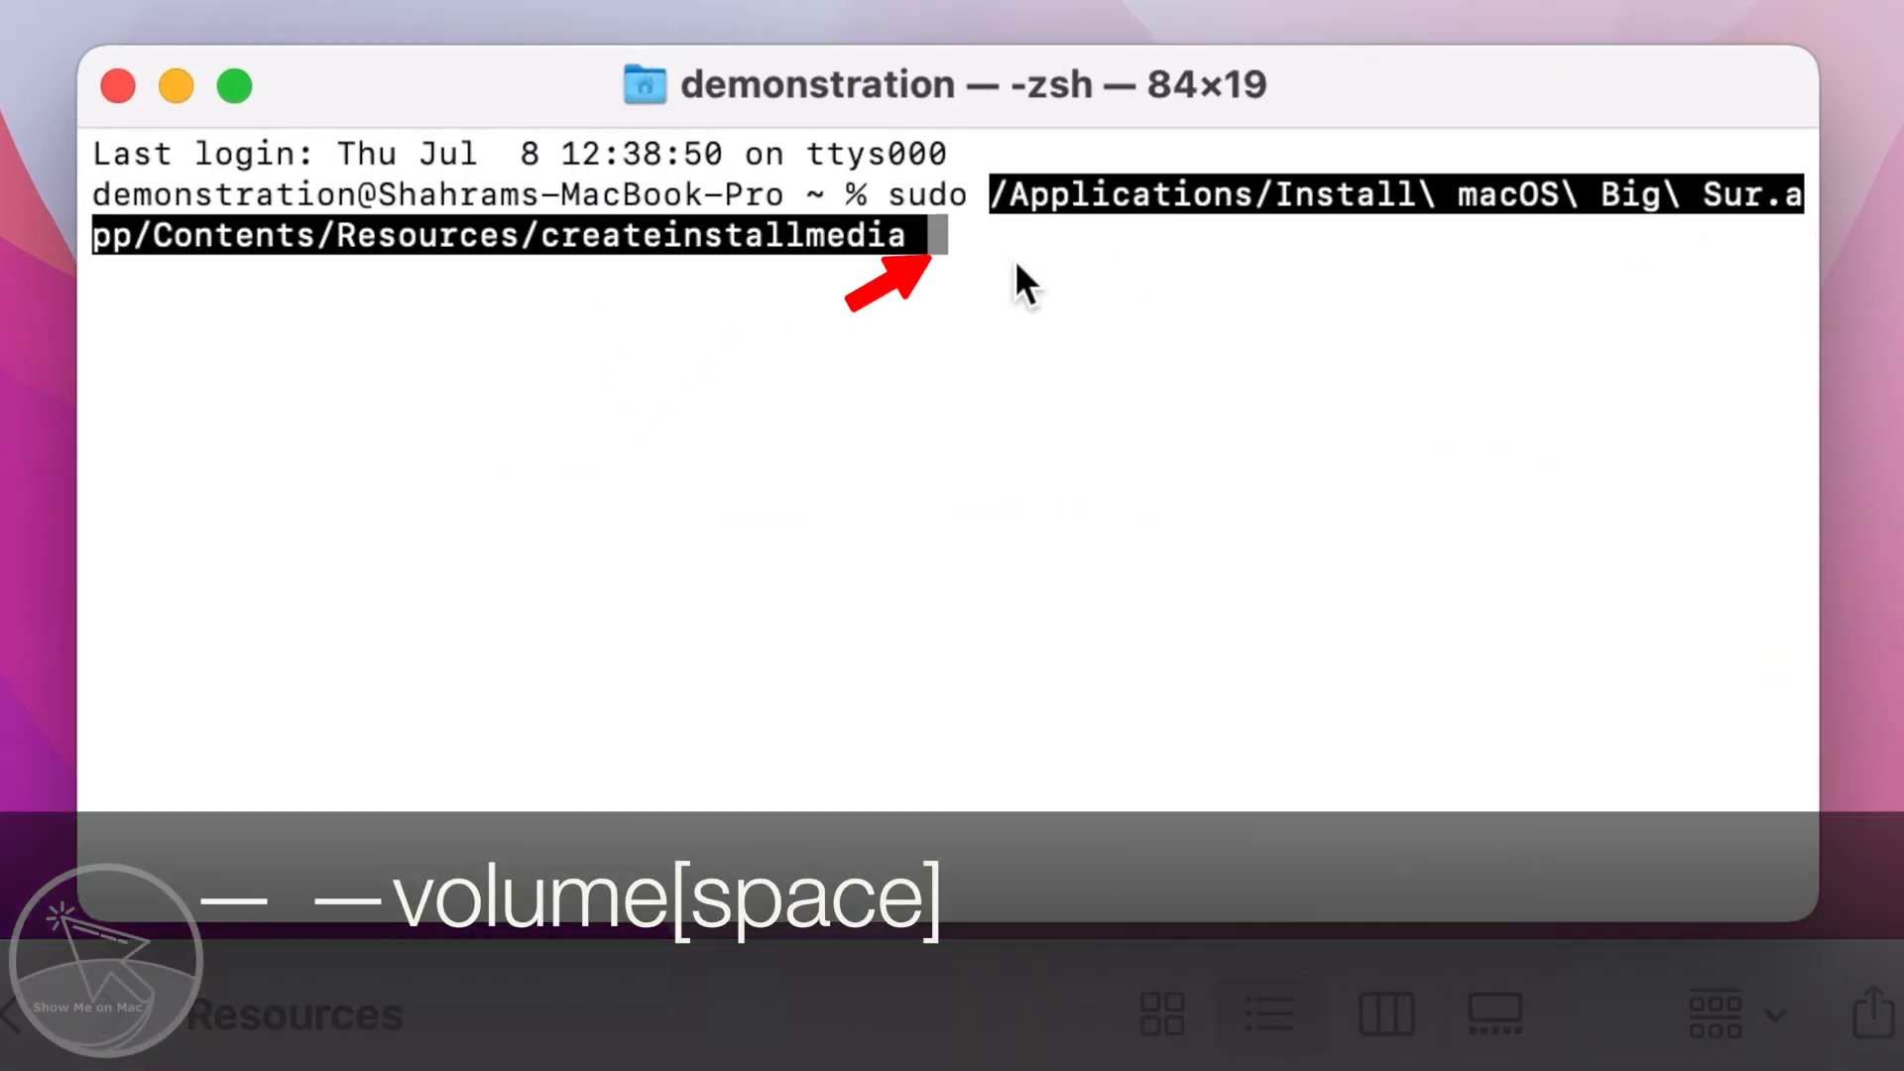
# Add '--volume' and the /Volumes/MyVolume drive path to the createinstallmedia command
pyautogui.write('--vo')
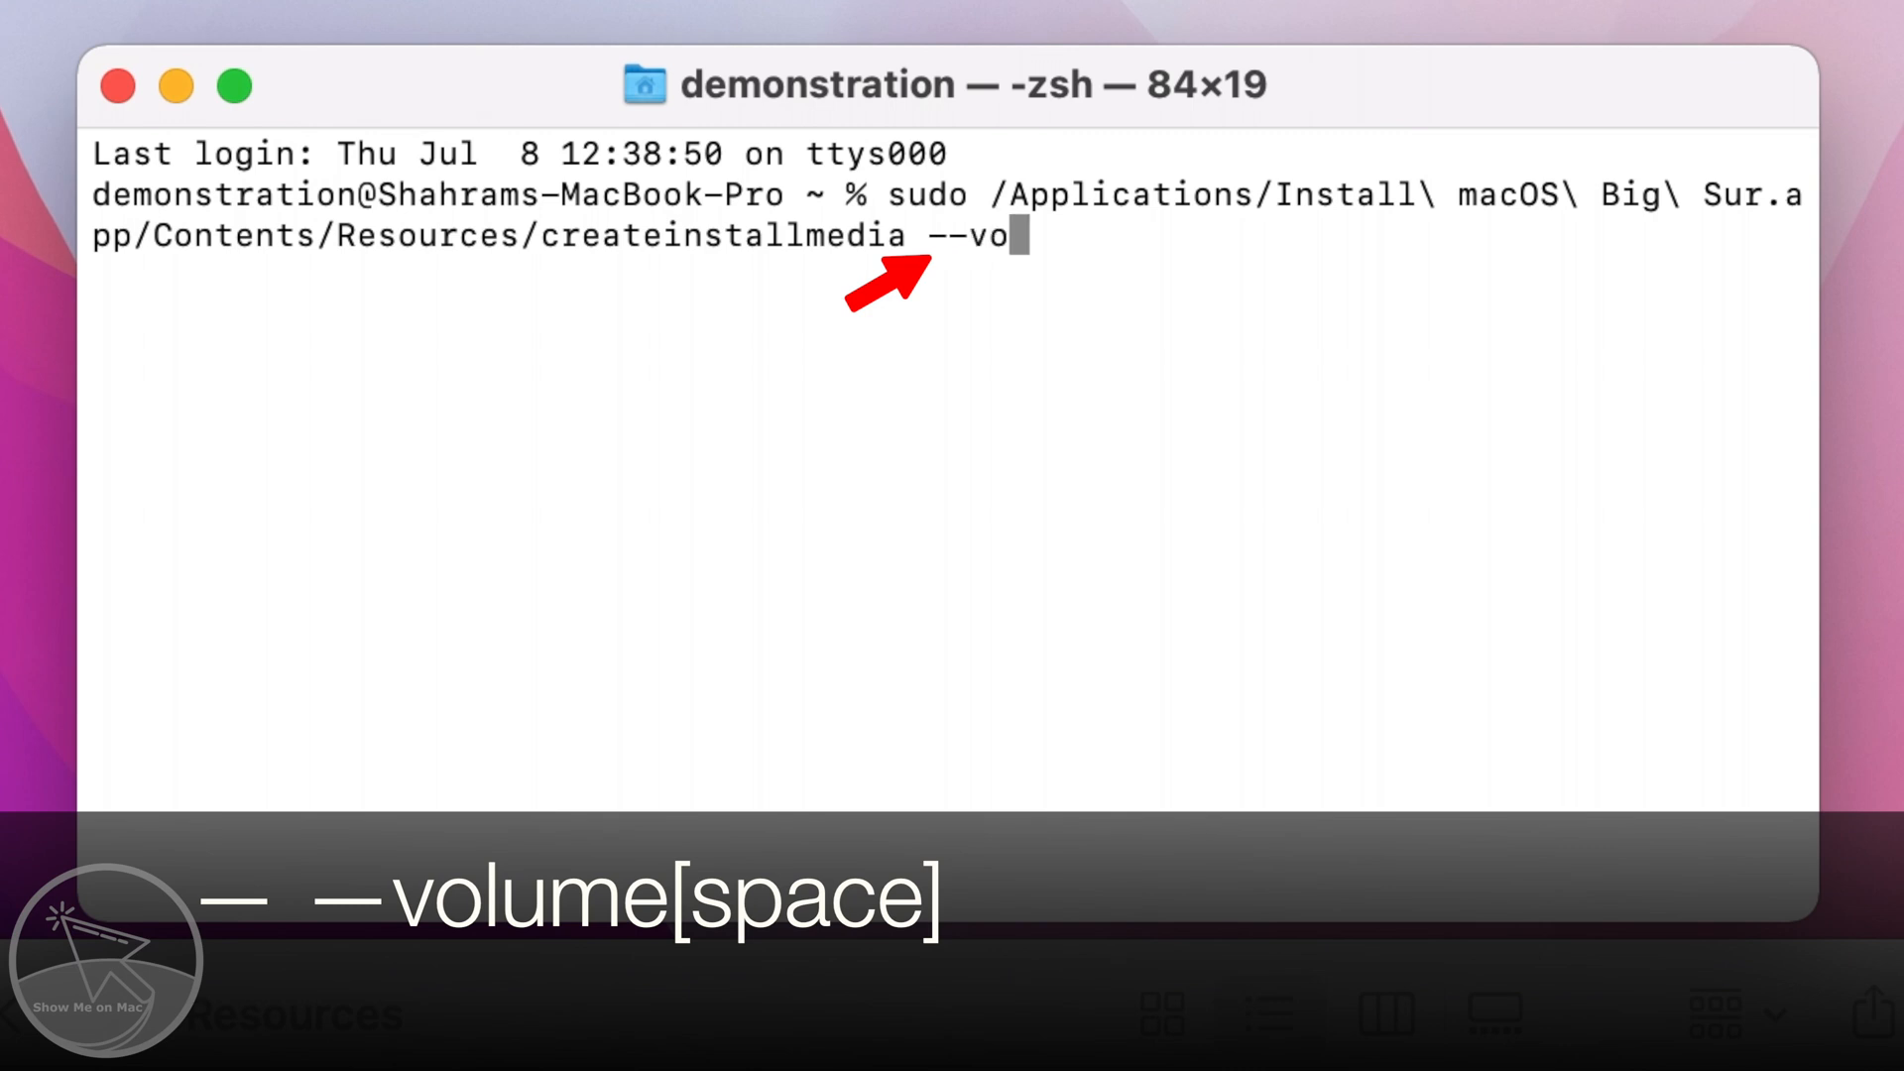
pyautogui.write('lume')
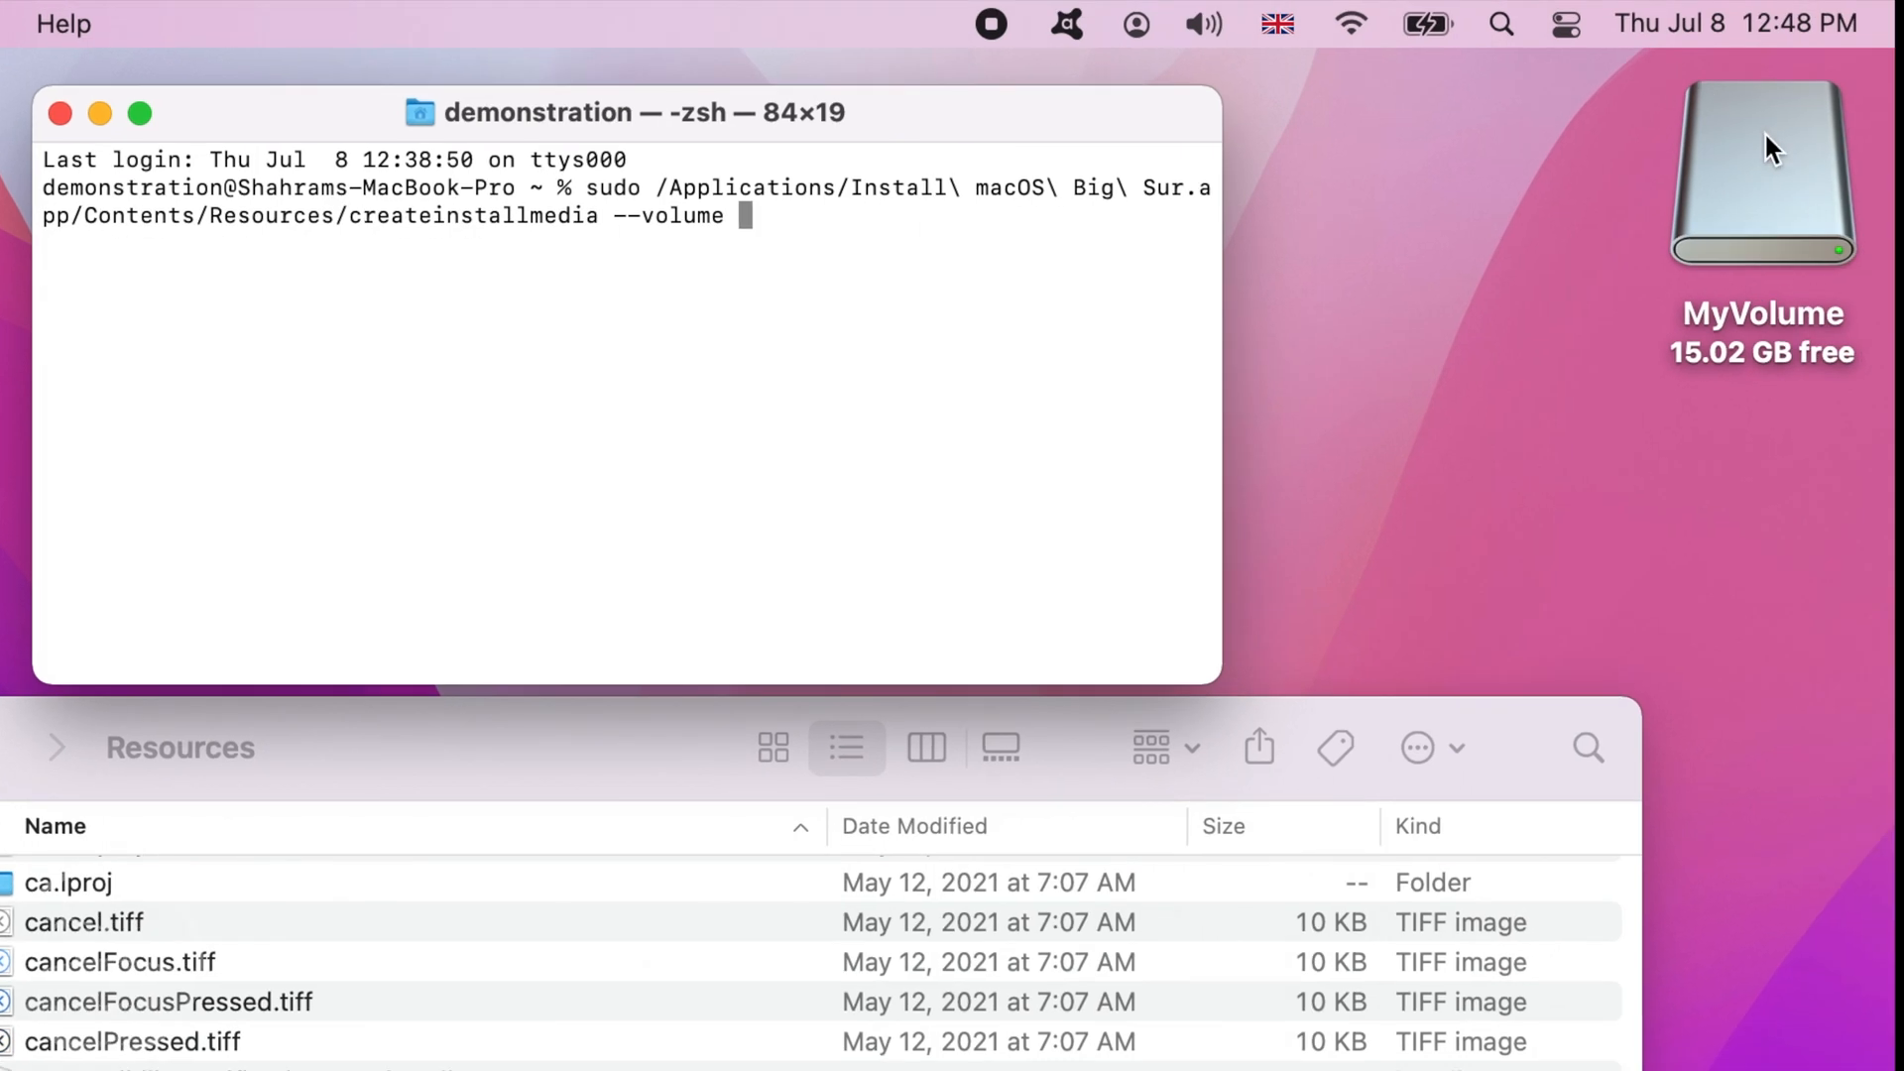
pyautogui.click(1762, 169)
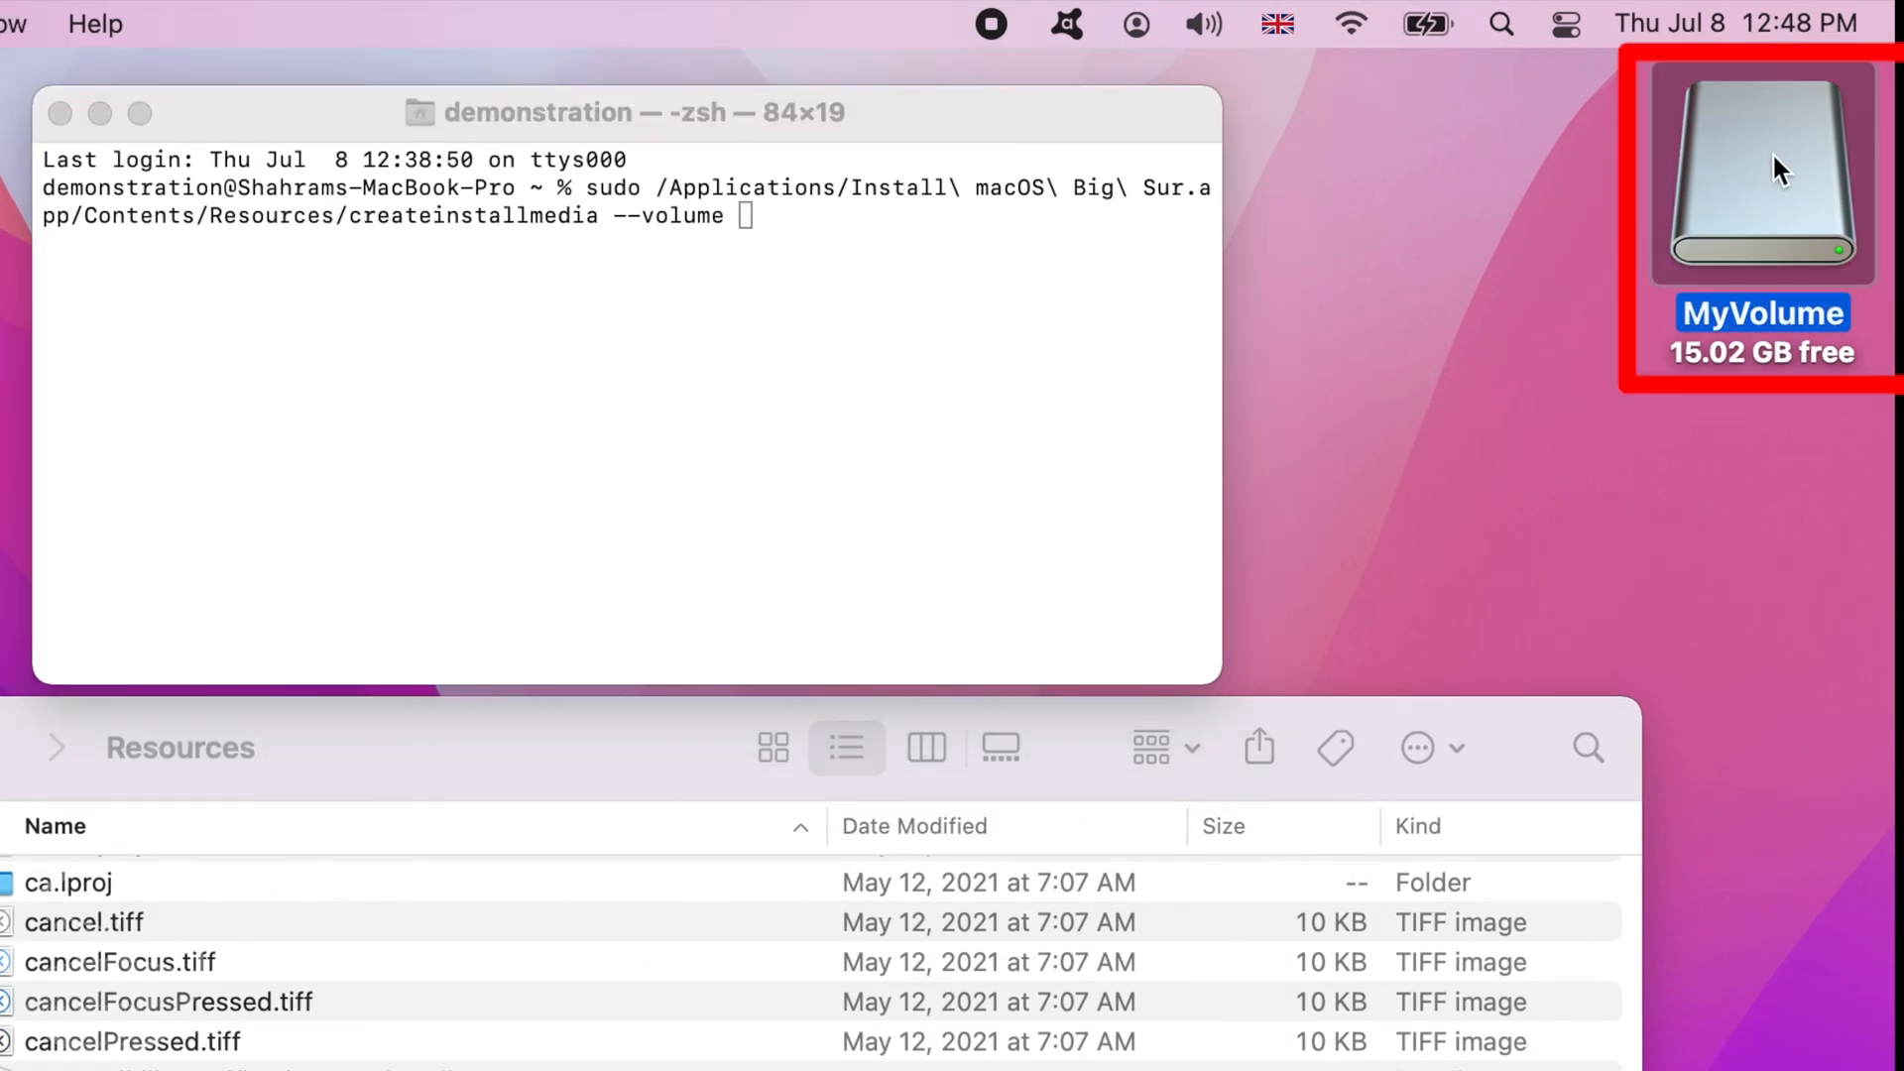
pyautogui.moveTo(1762, 170); pyautogui.dragTo(1370, 303)
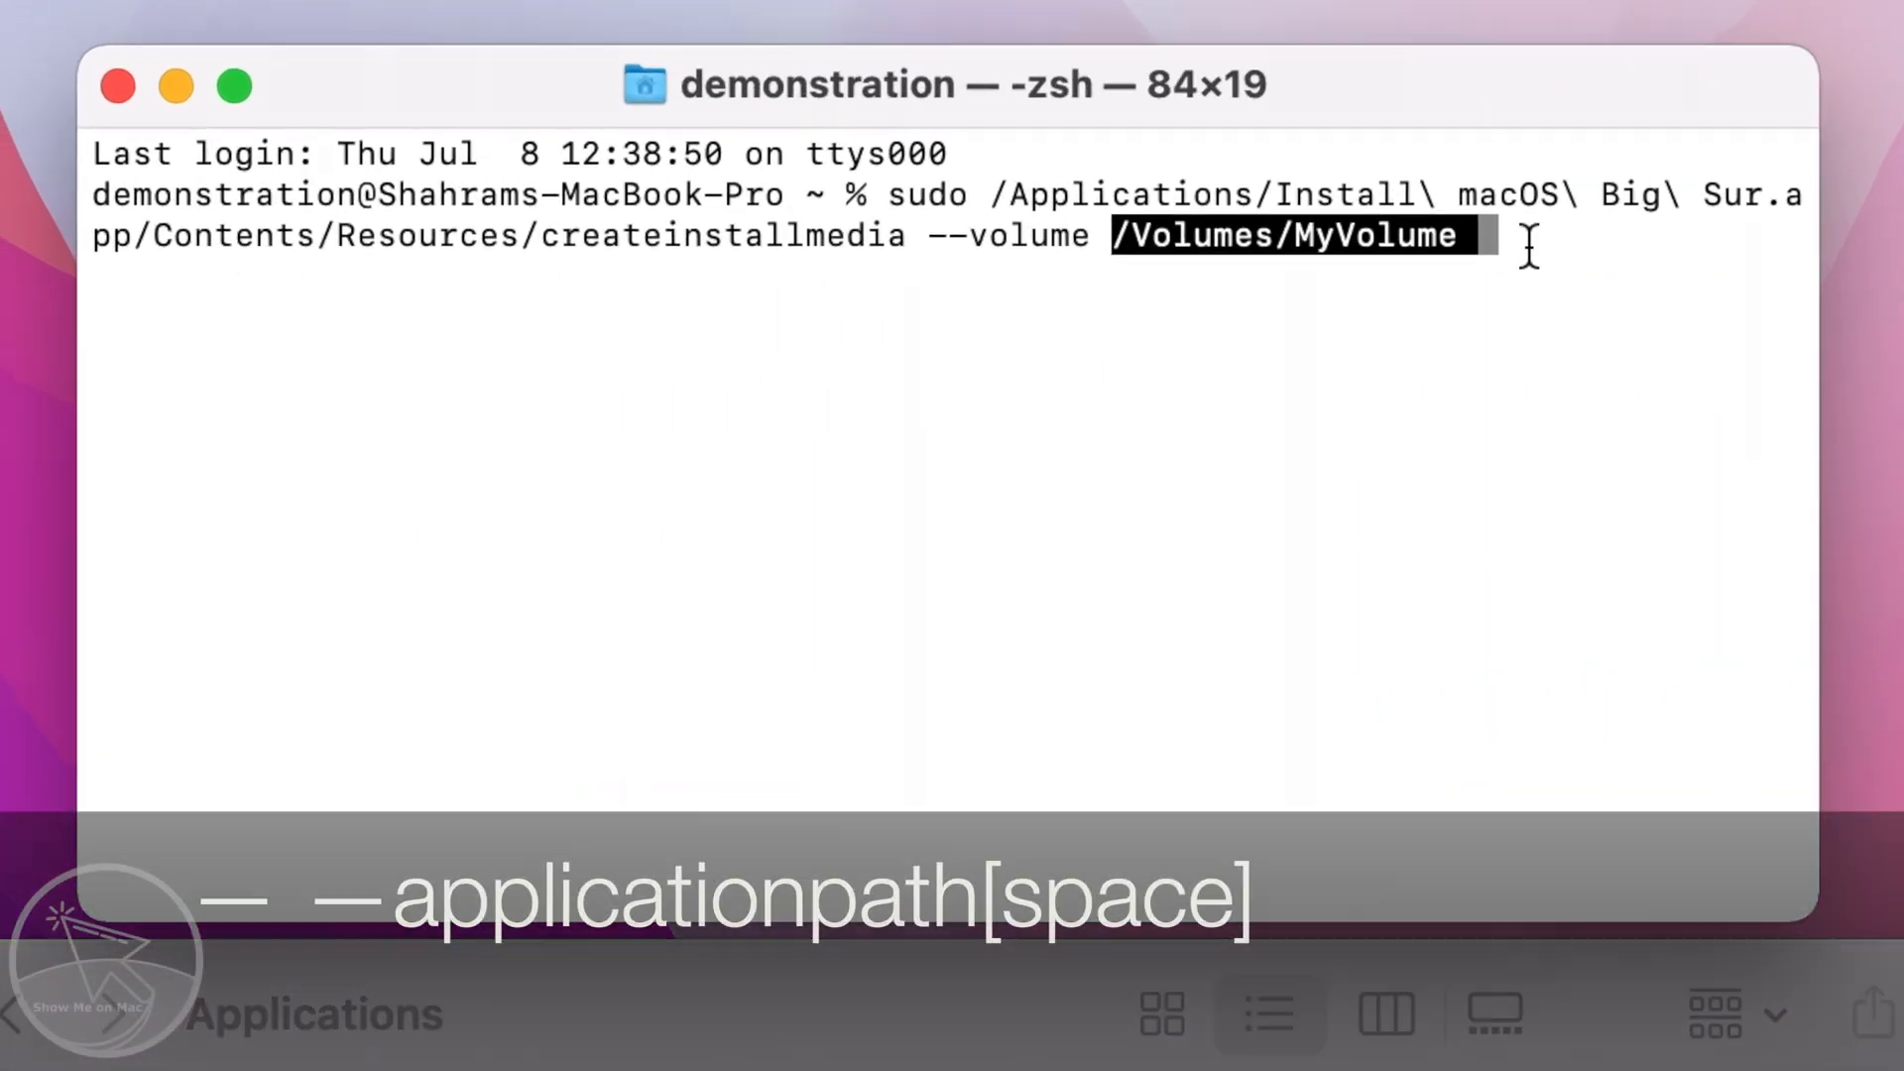
# Append '--applicationpath' with the Big Sur installer's location to the command
pyautogui.write('--')
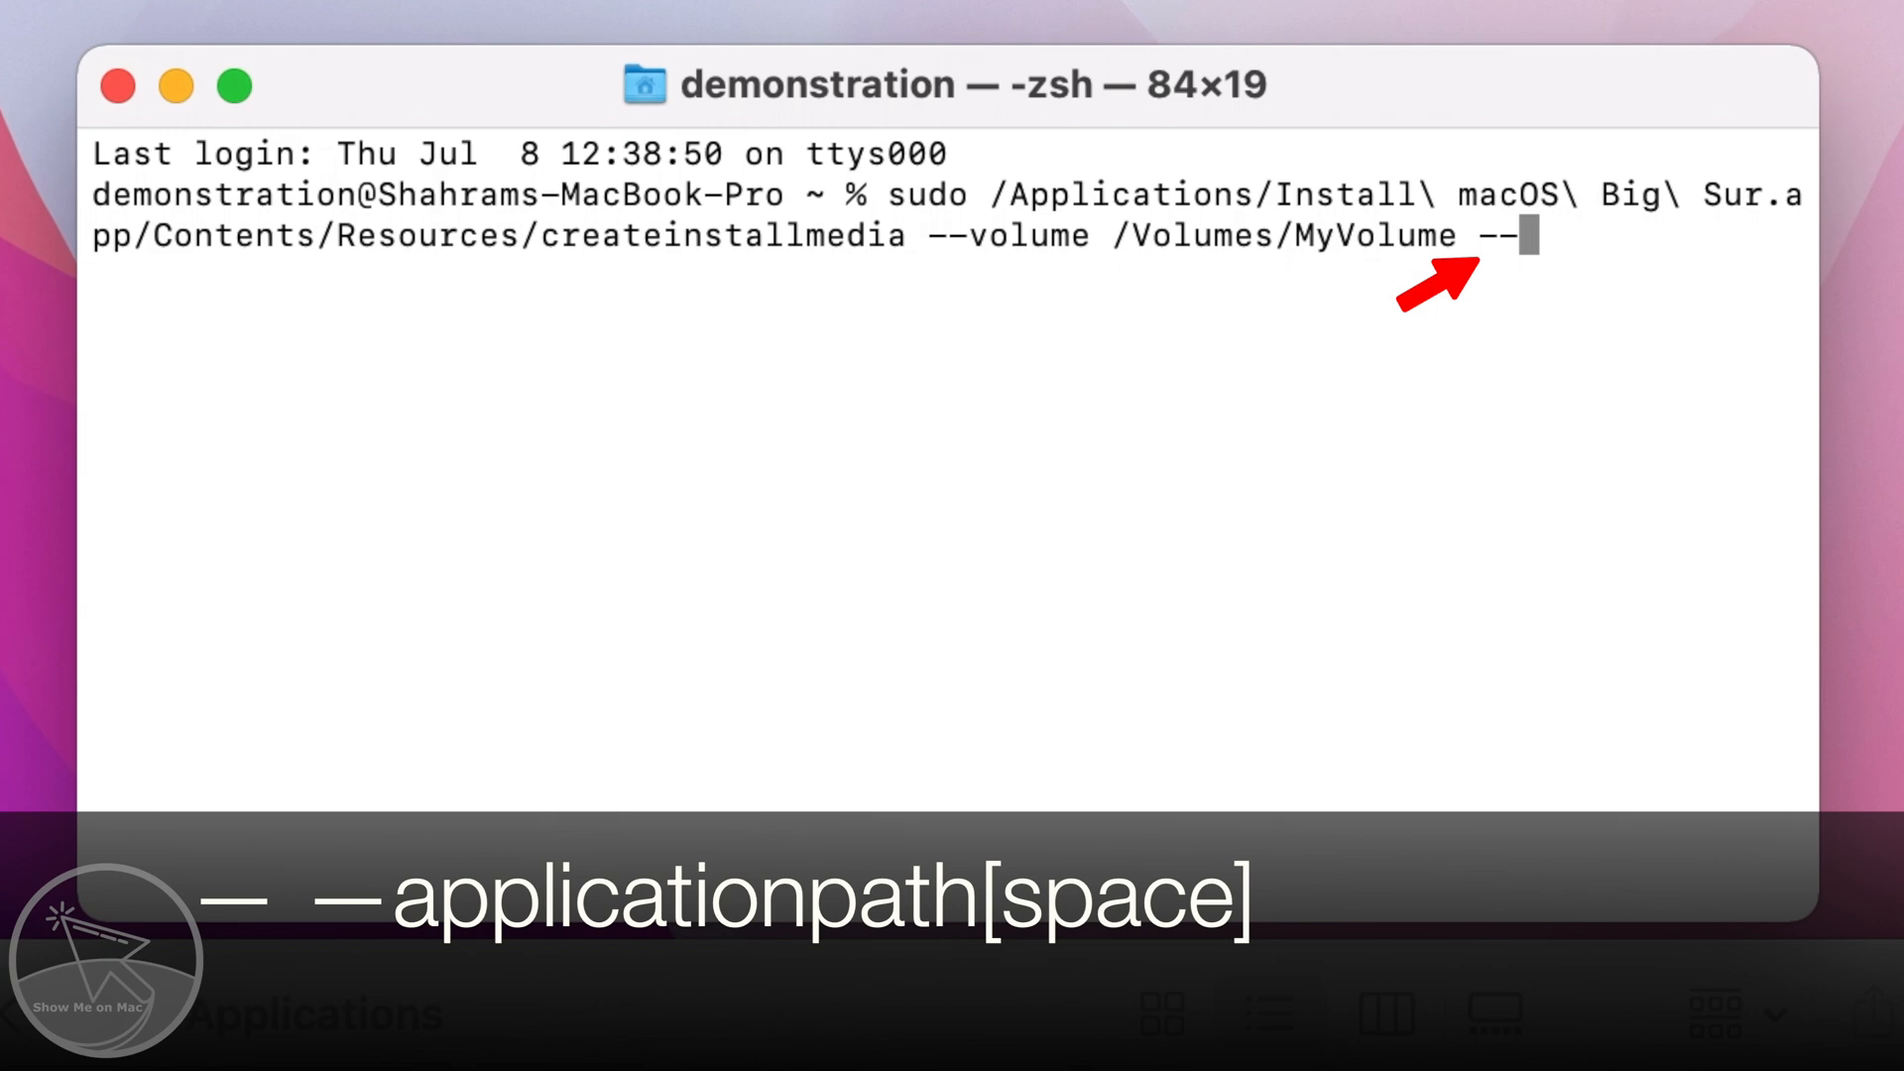
pyautogui.write('applicationpath')
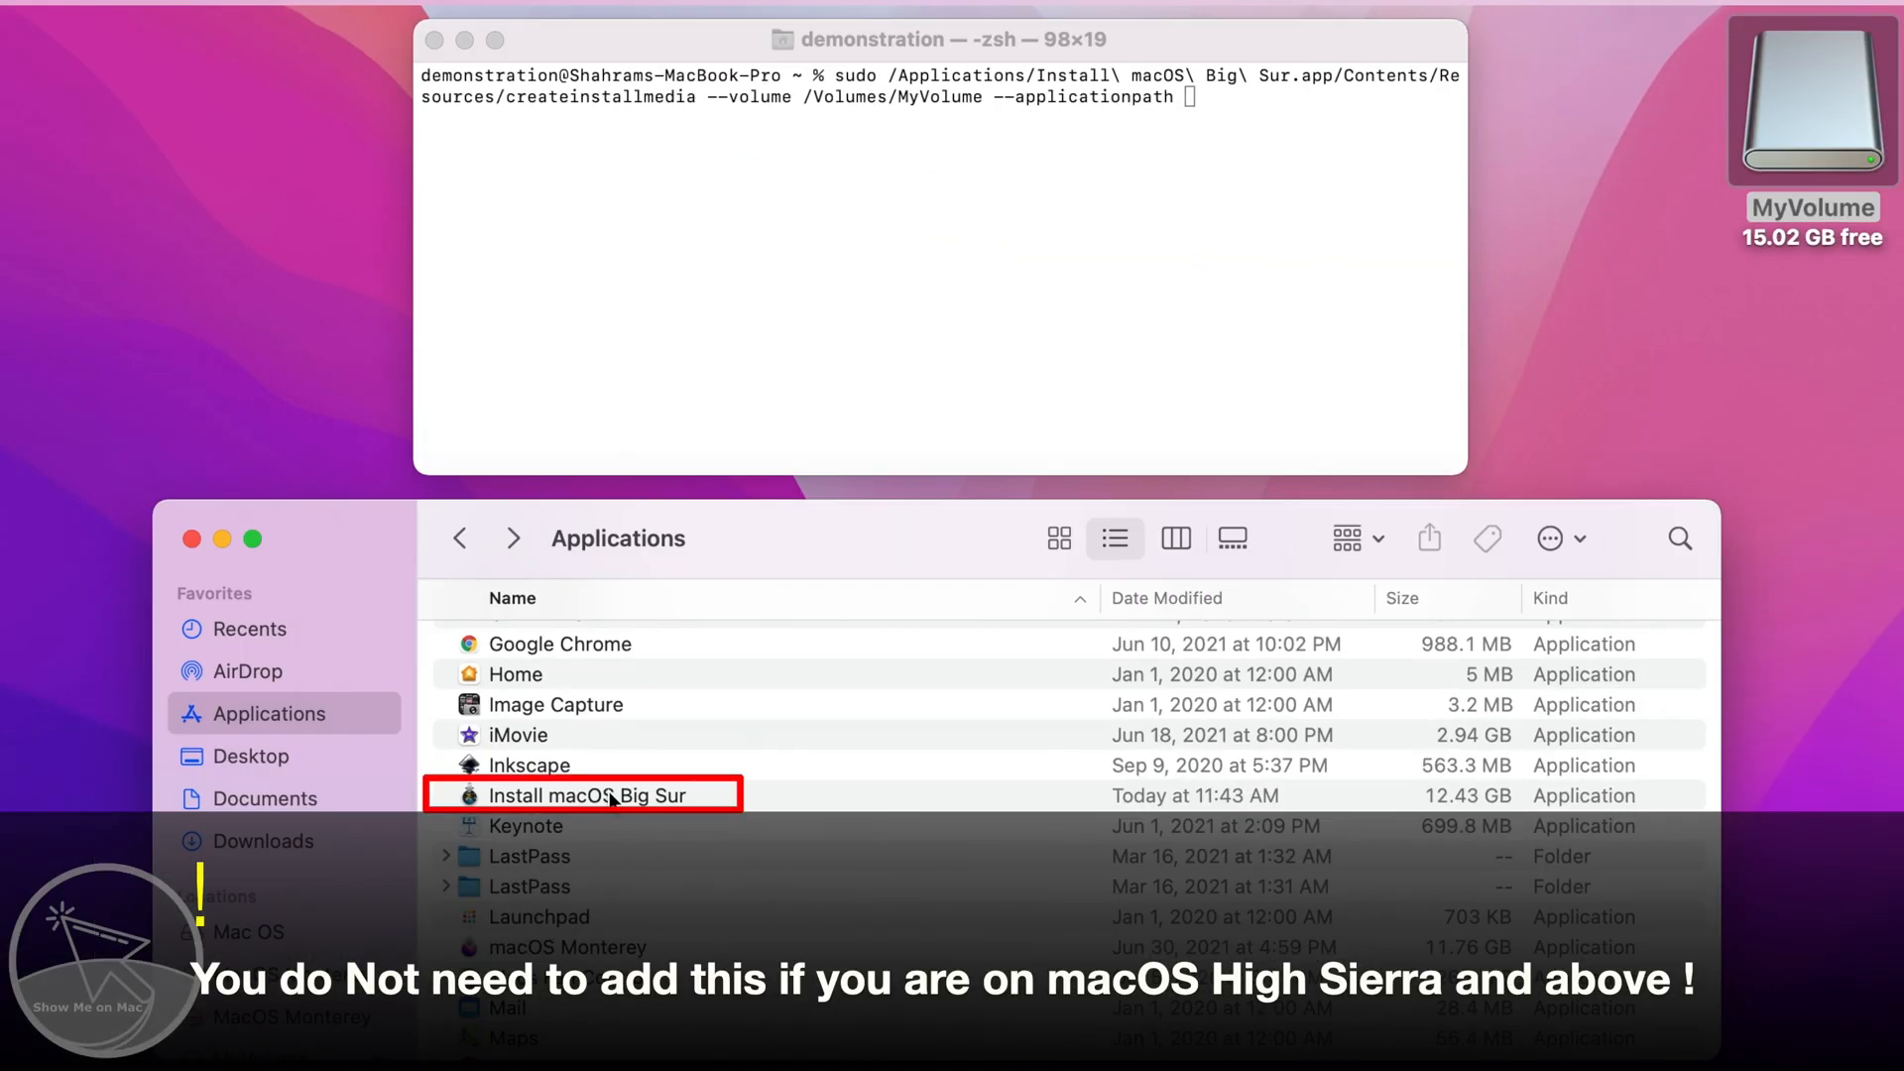
pyautogui.moveTo(587, 795); pyautogui.dragTo(850, 498)
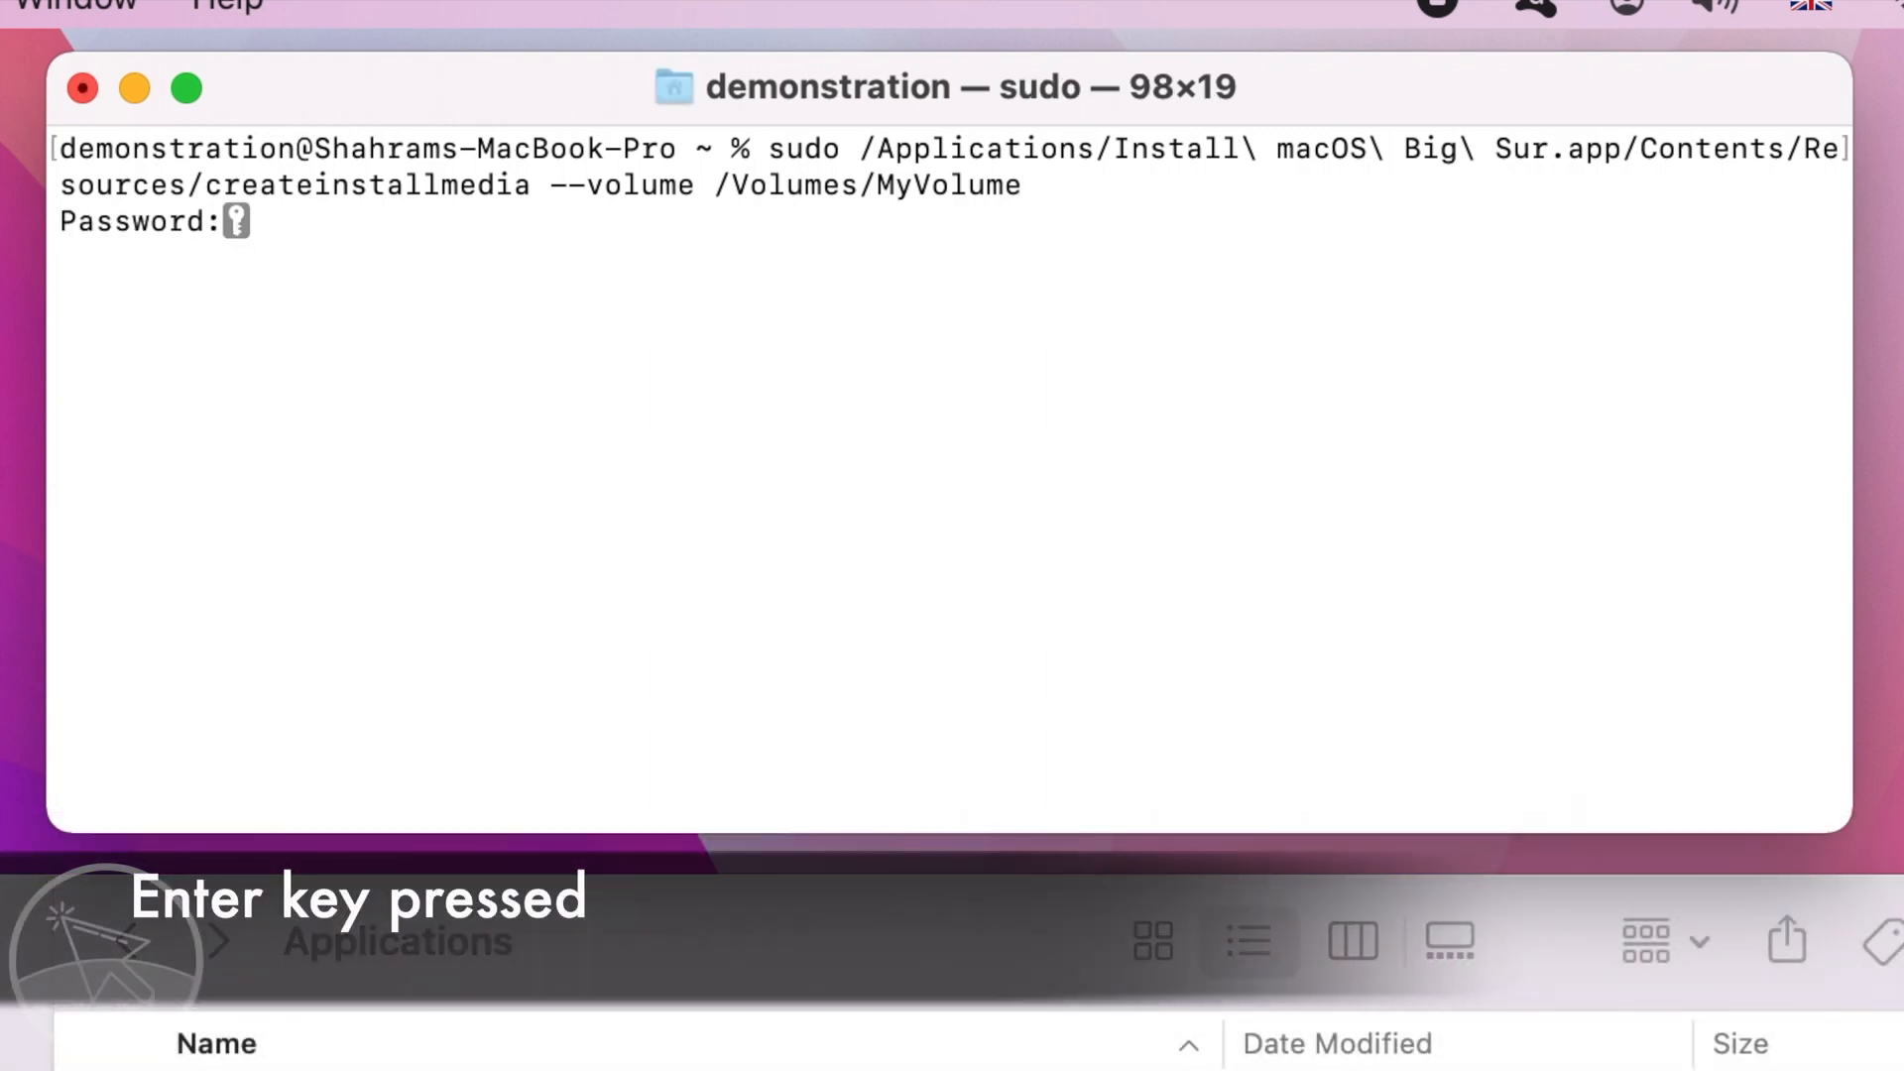
# Submit the administrator password and confirm with 'Y' to erase MyVolume and copy the installer
pyautogui.press('enter')
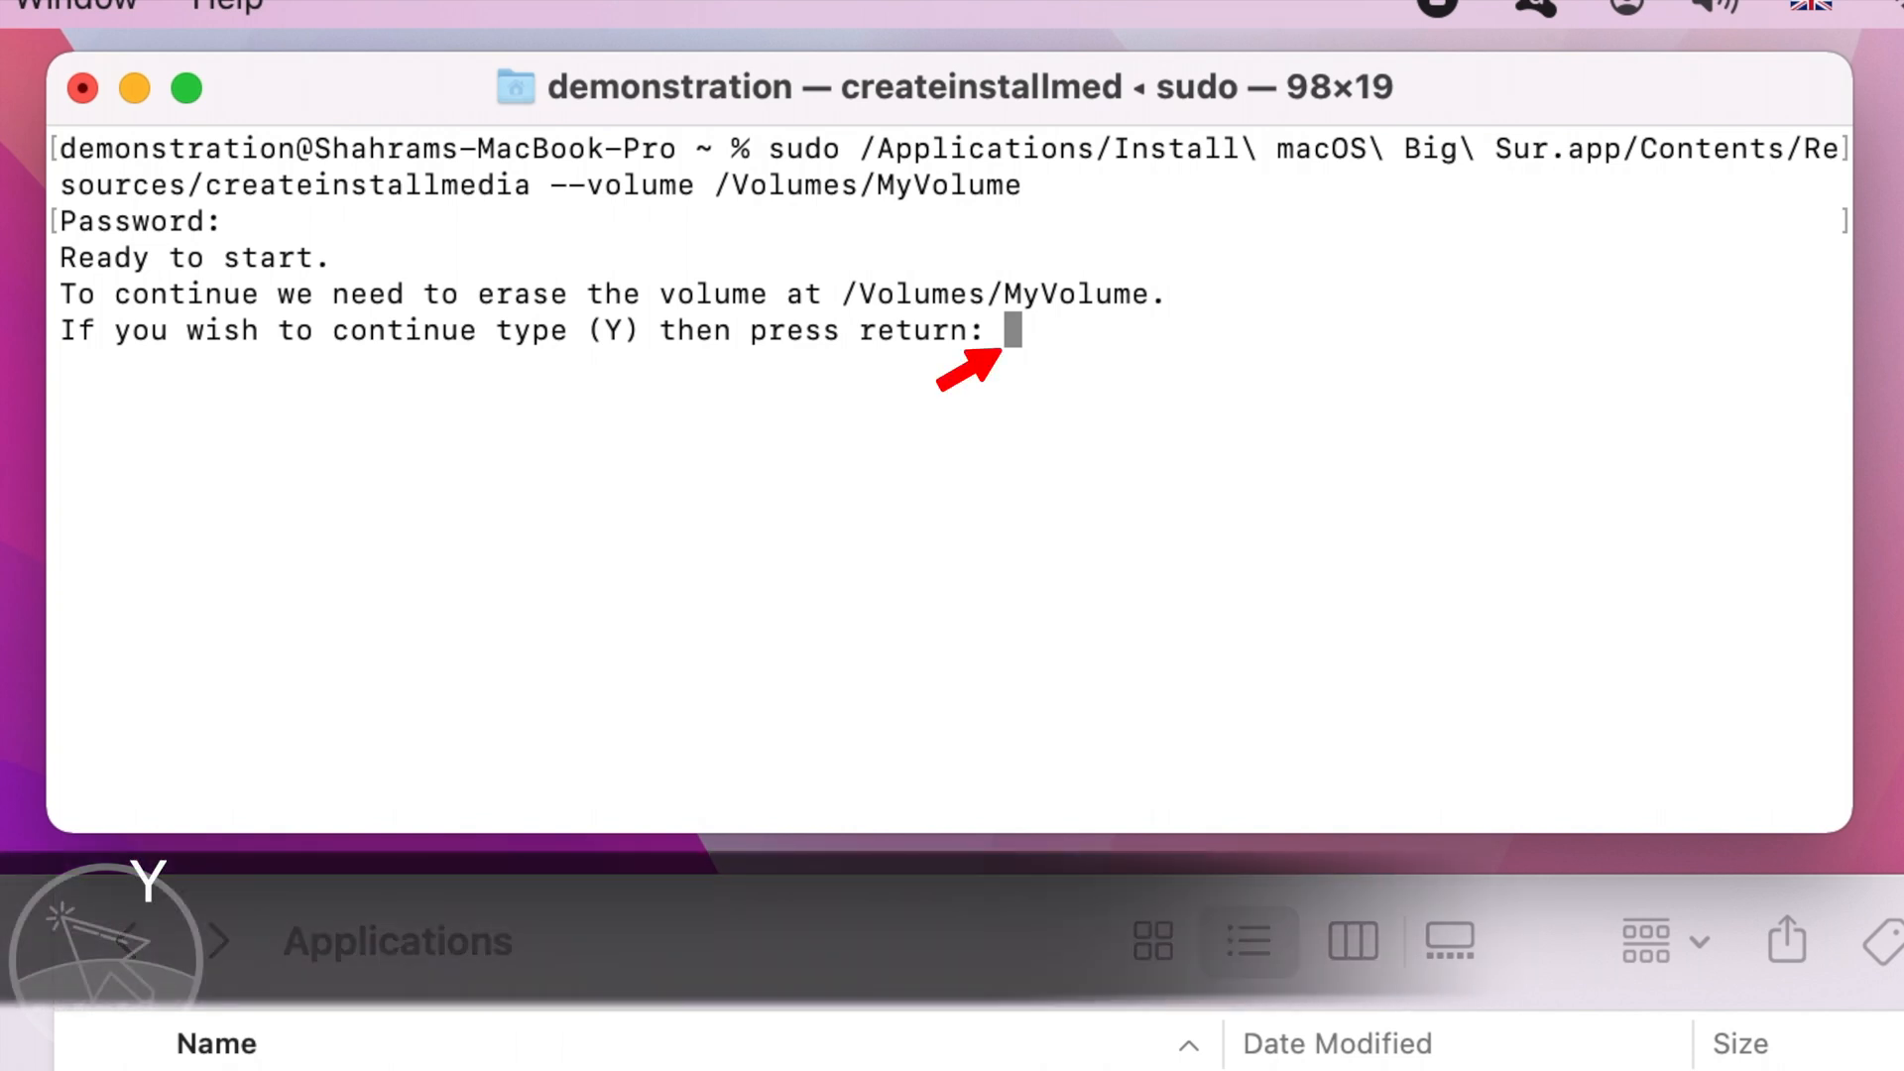
pyautogui.write('Y')
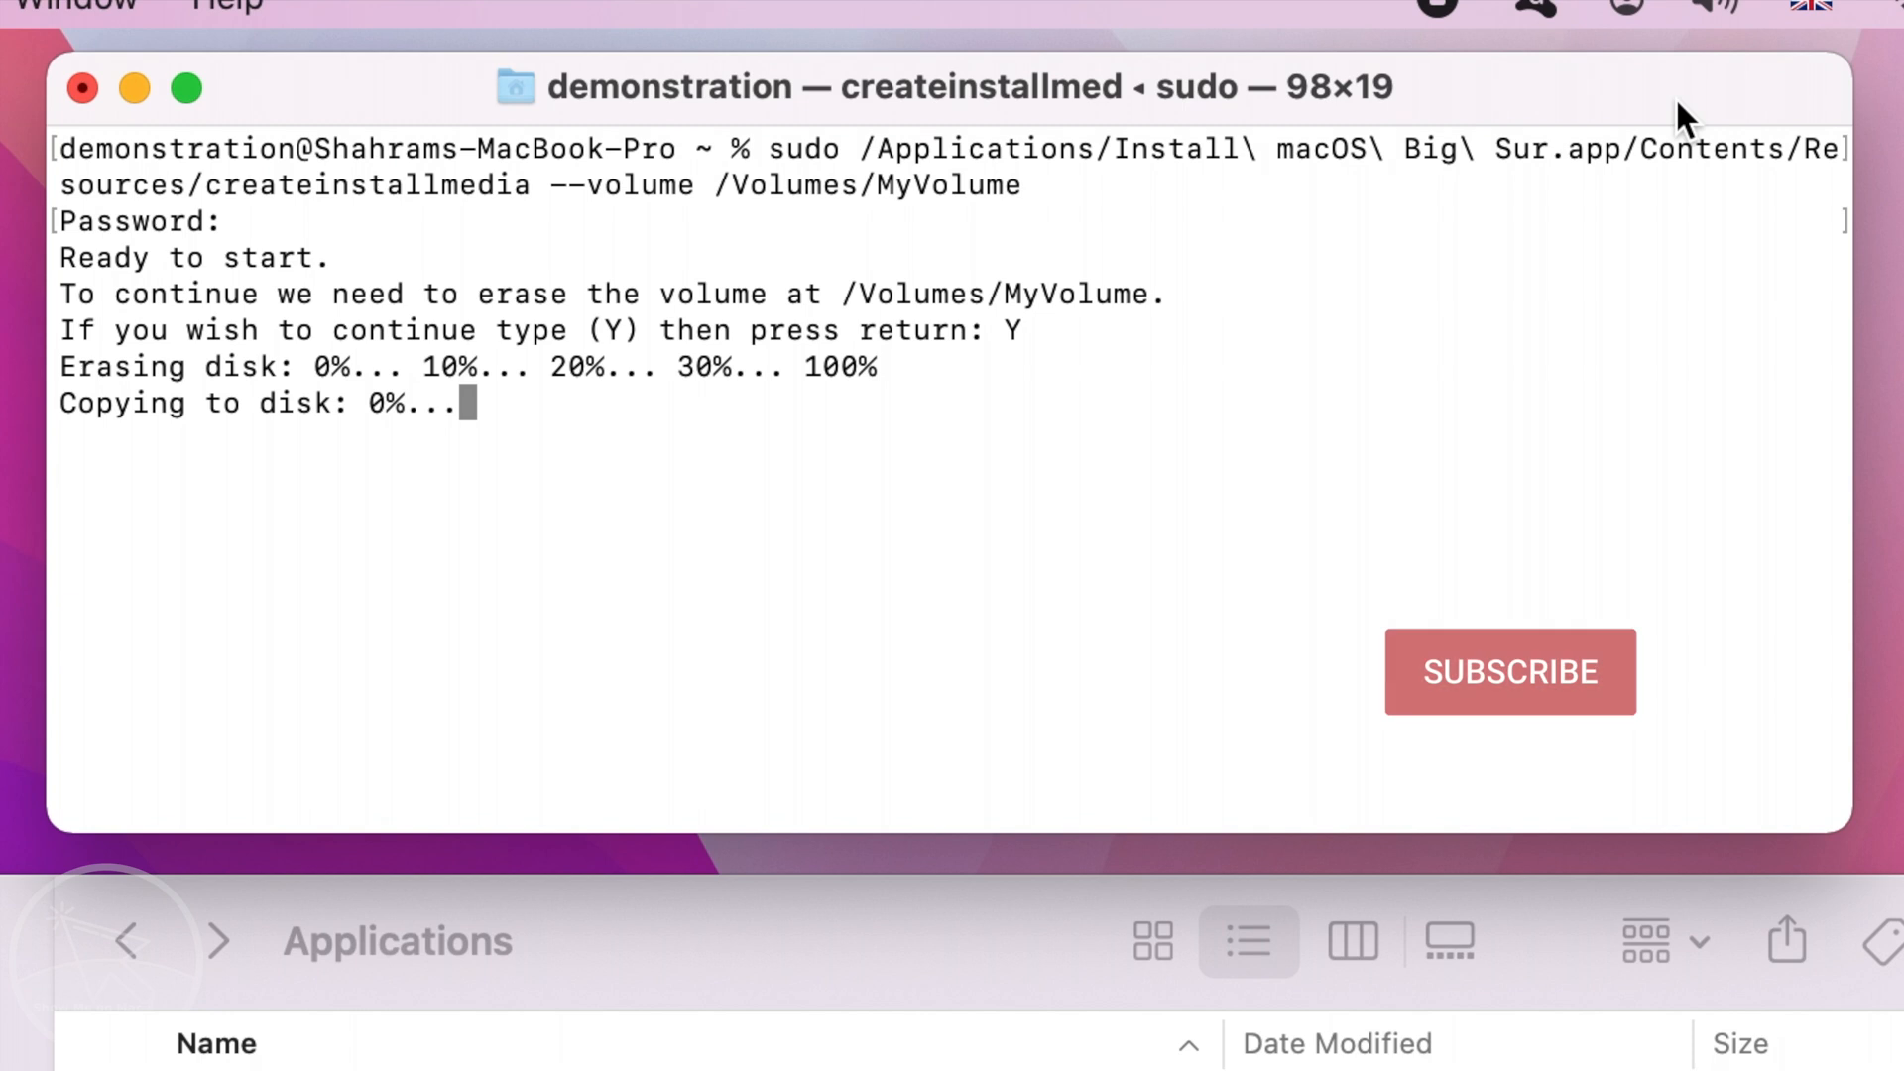
pyautogui.click(1509, 671)
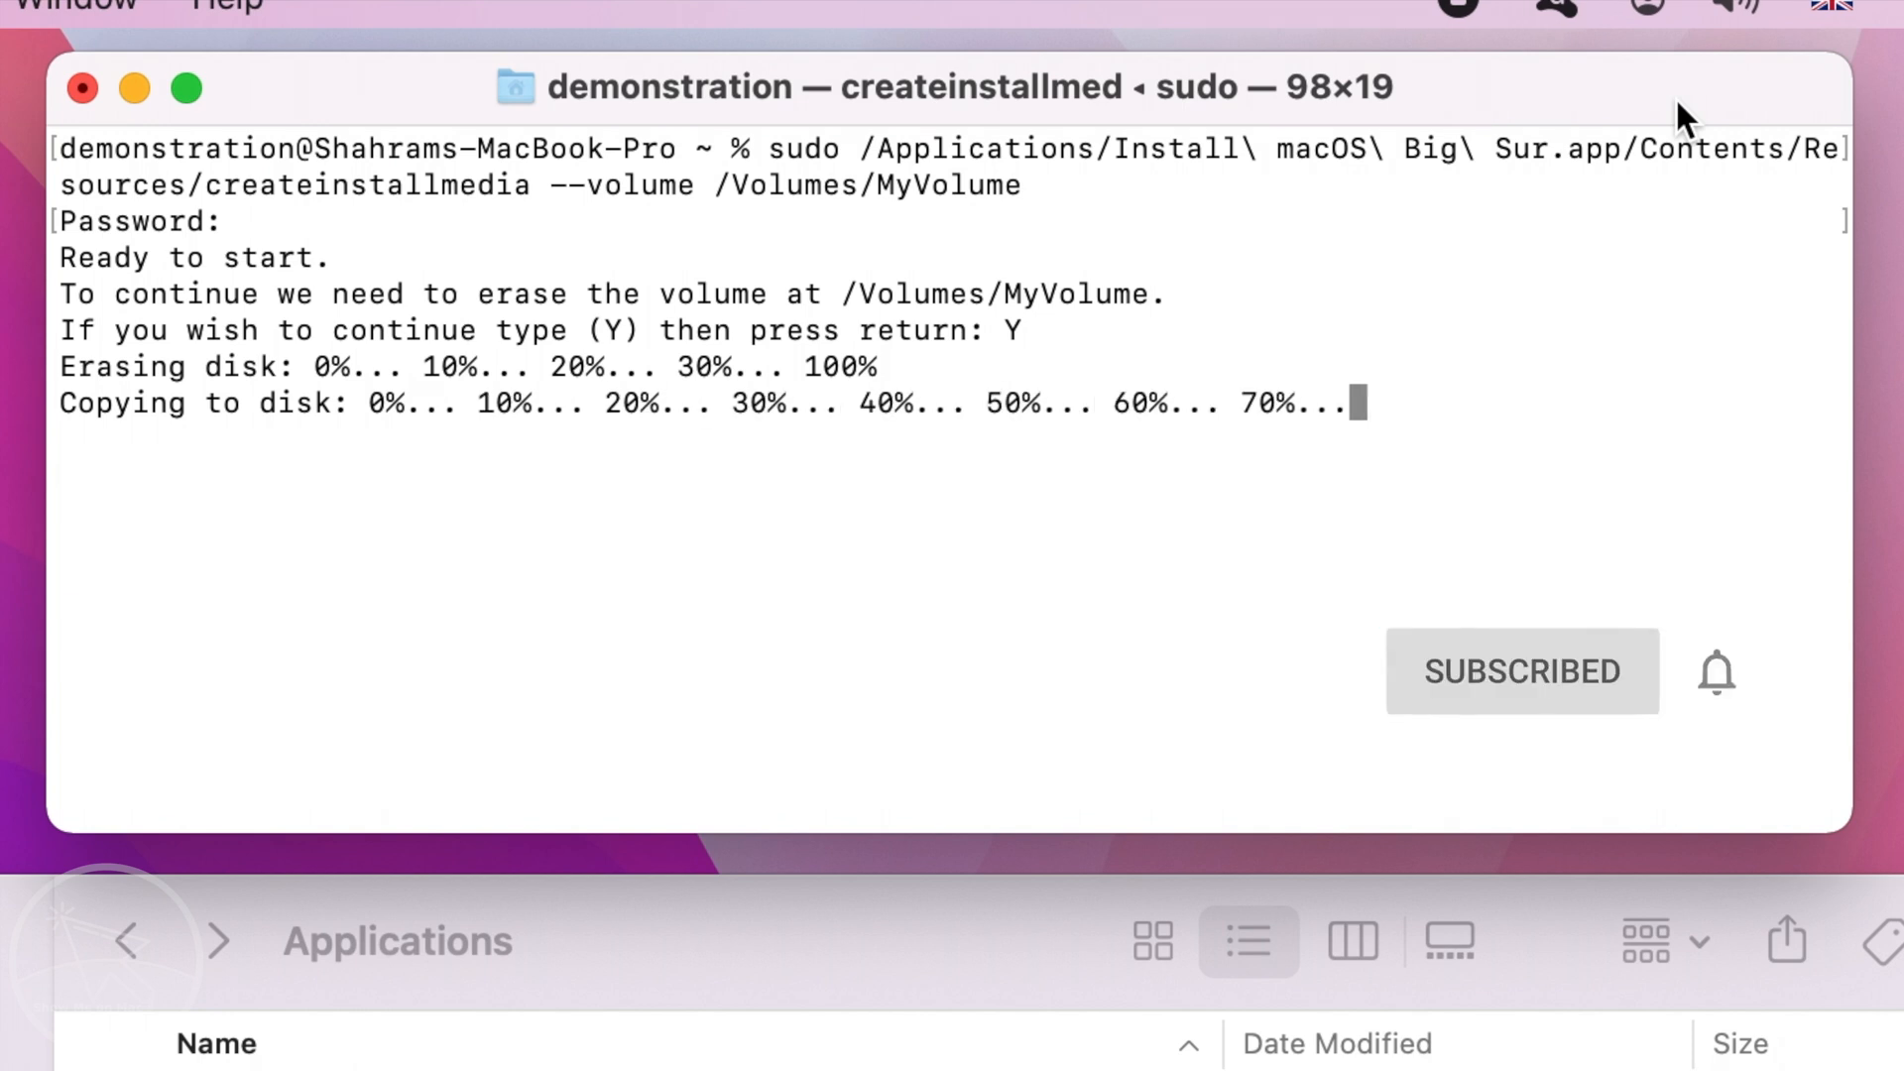